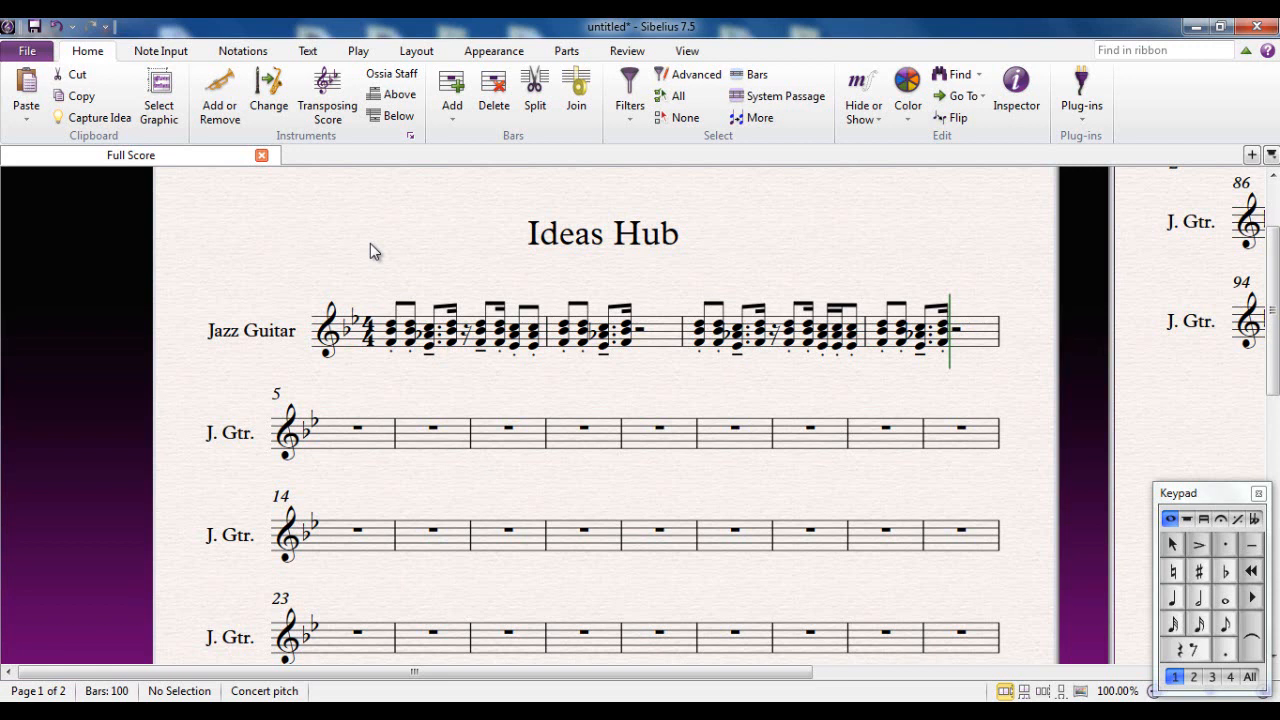
mouse_move(370, 248)
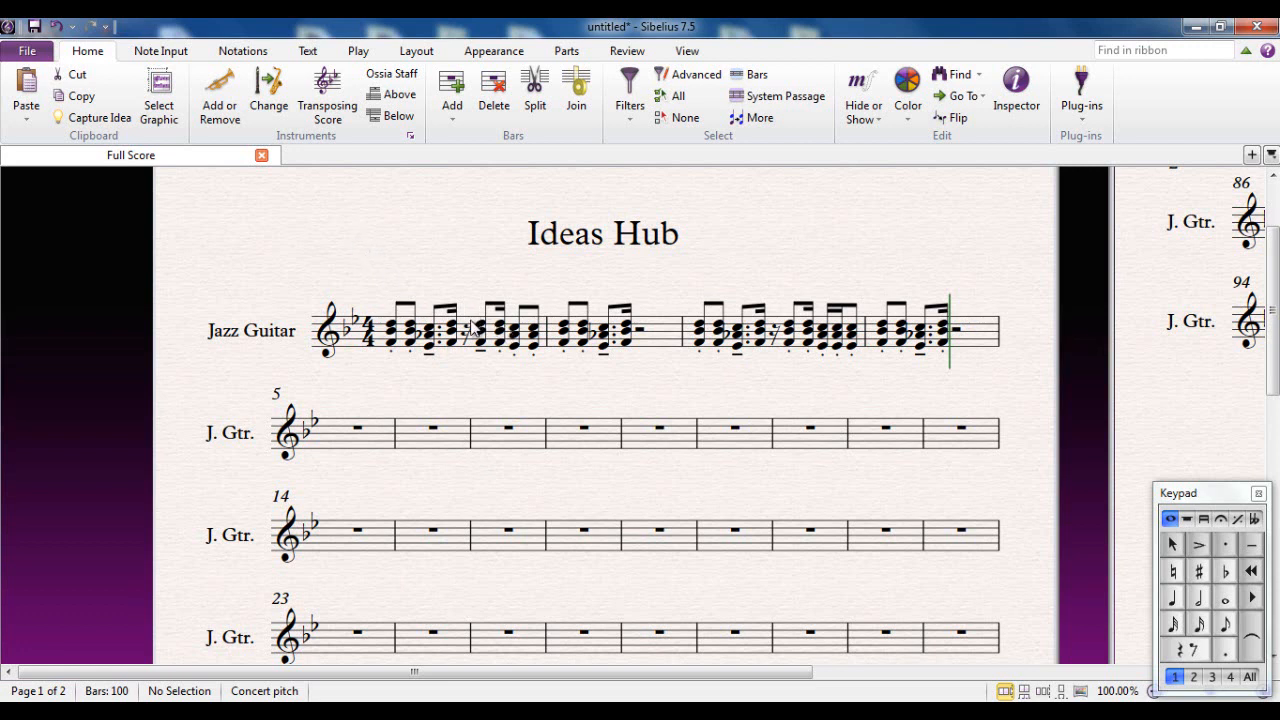
mouse_move(690, 267)
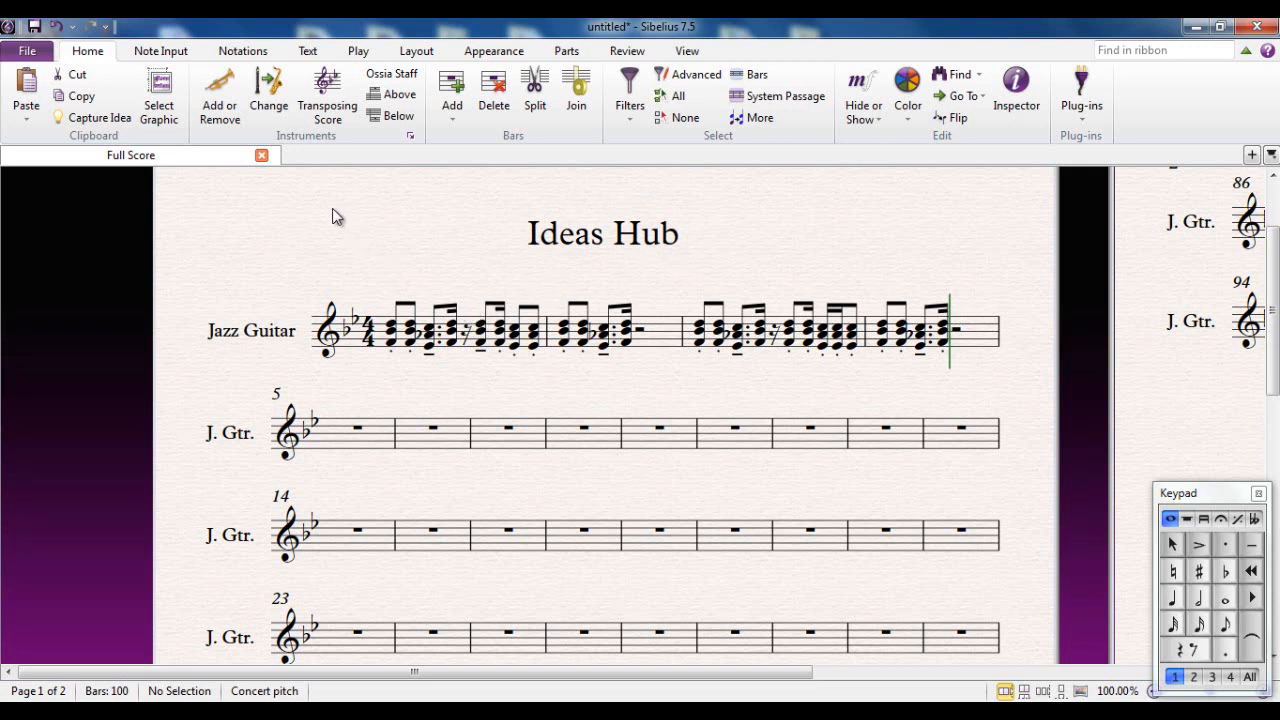
mouse_move(88, 51)
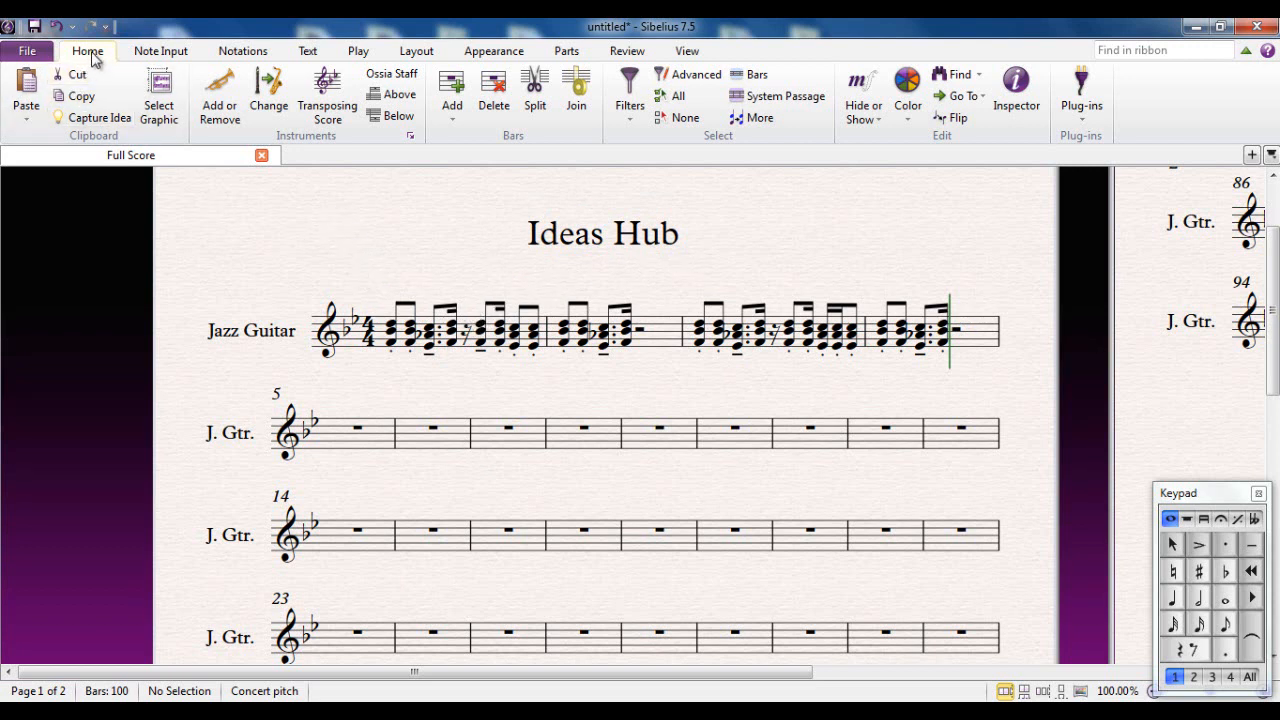
Show the Ideas panel via View > Panels and filter it to score ideas
click(687, 50)
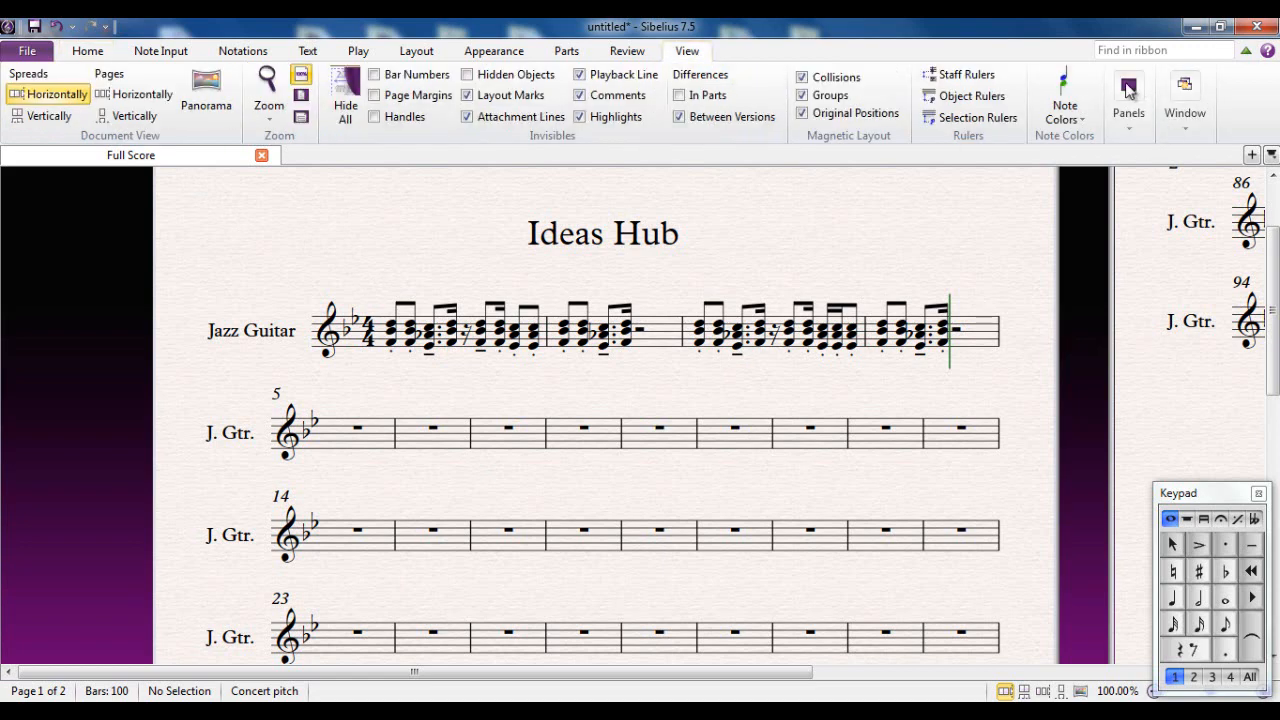
click(1127, 88)
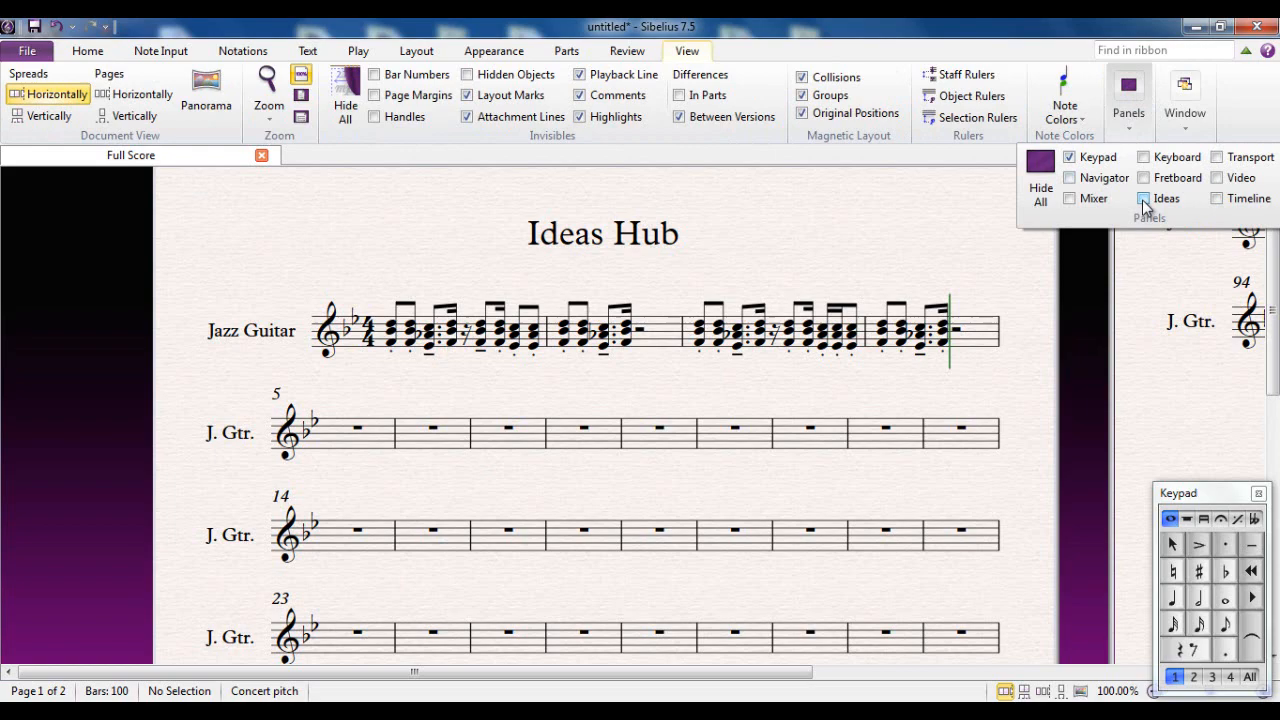
click(1145, 198)
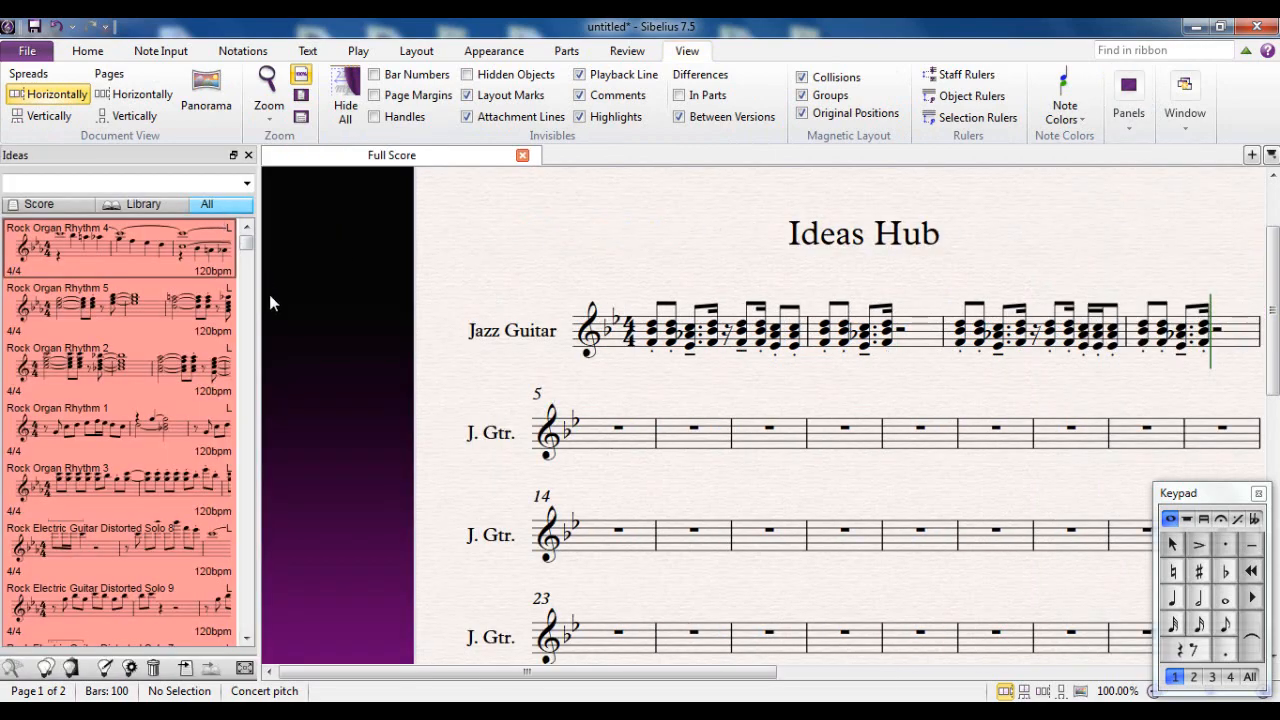
scroll(down, 3)
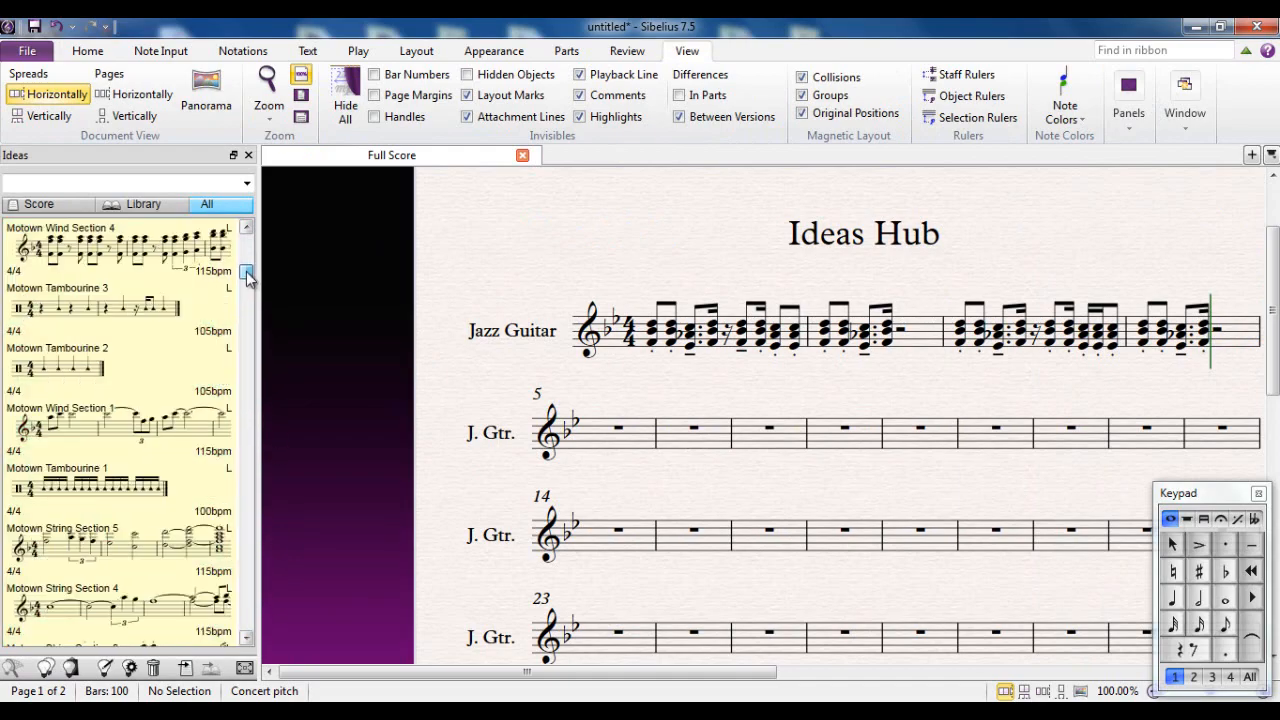
scroll(down, 3)
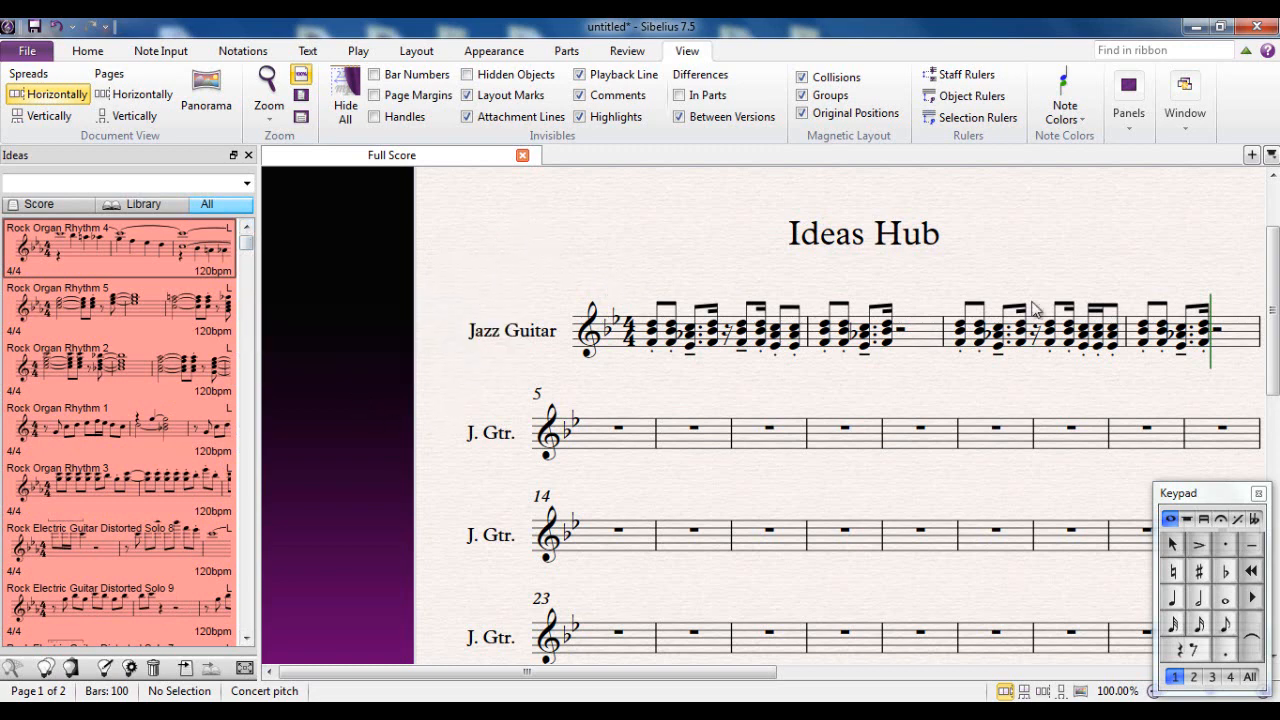
mouse_move(628, 277)
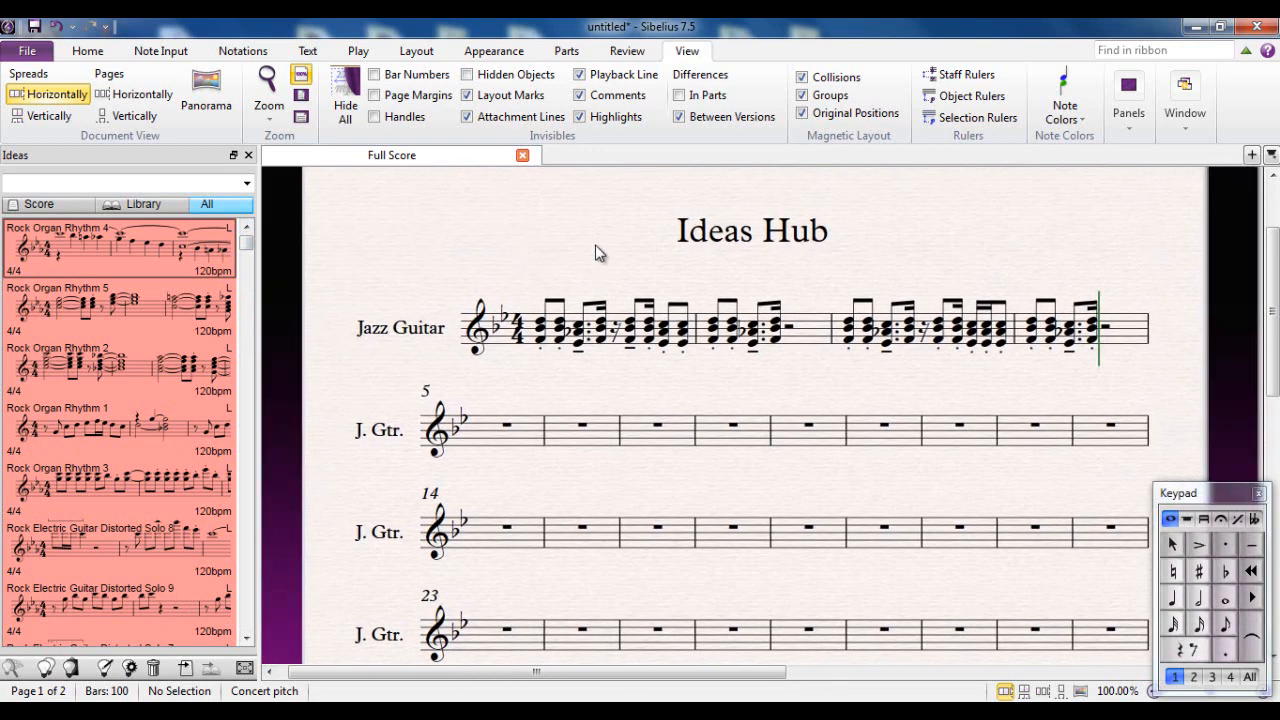
mouse_move(472, 218)
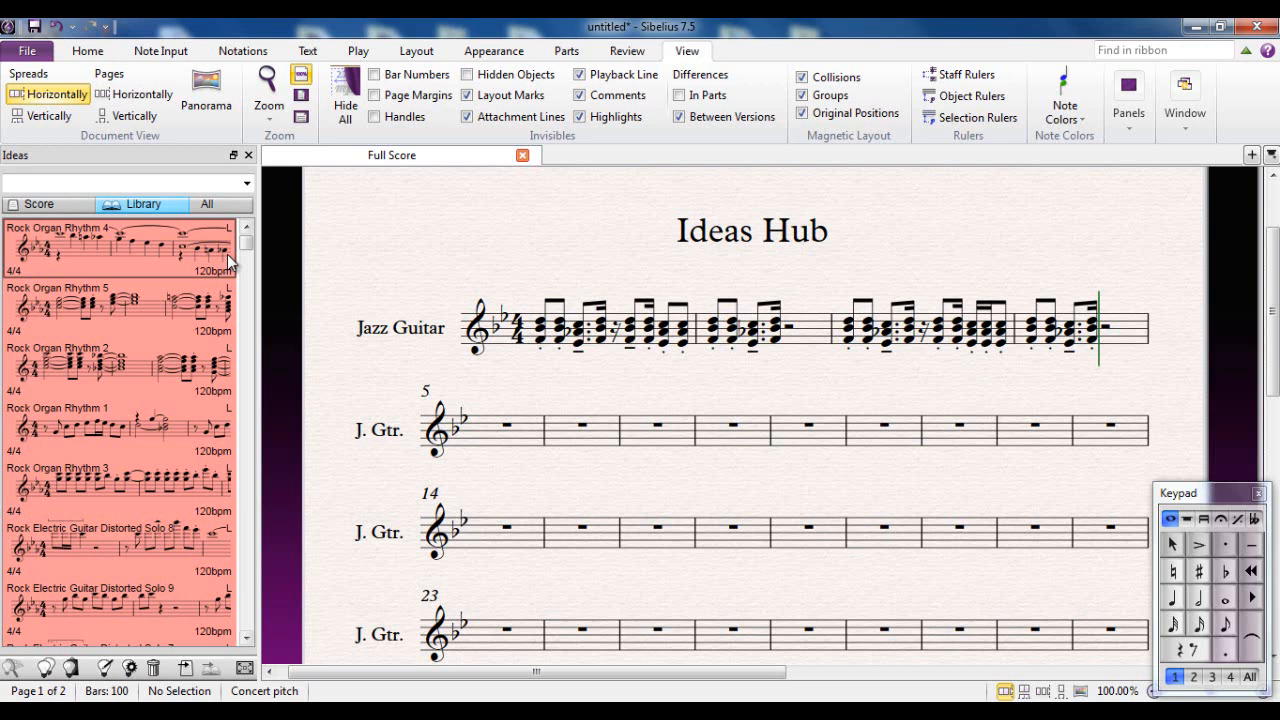
mouse_move(150, 296)
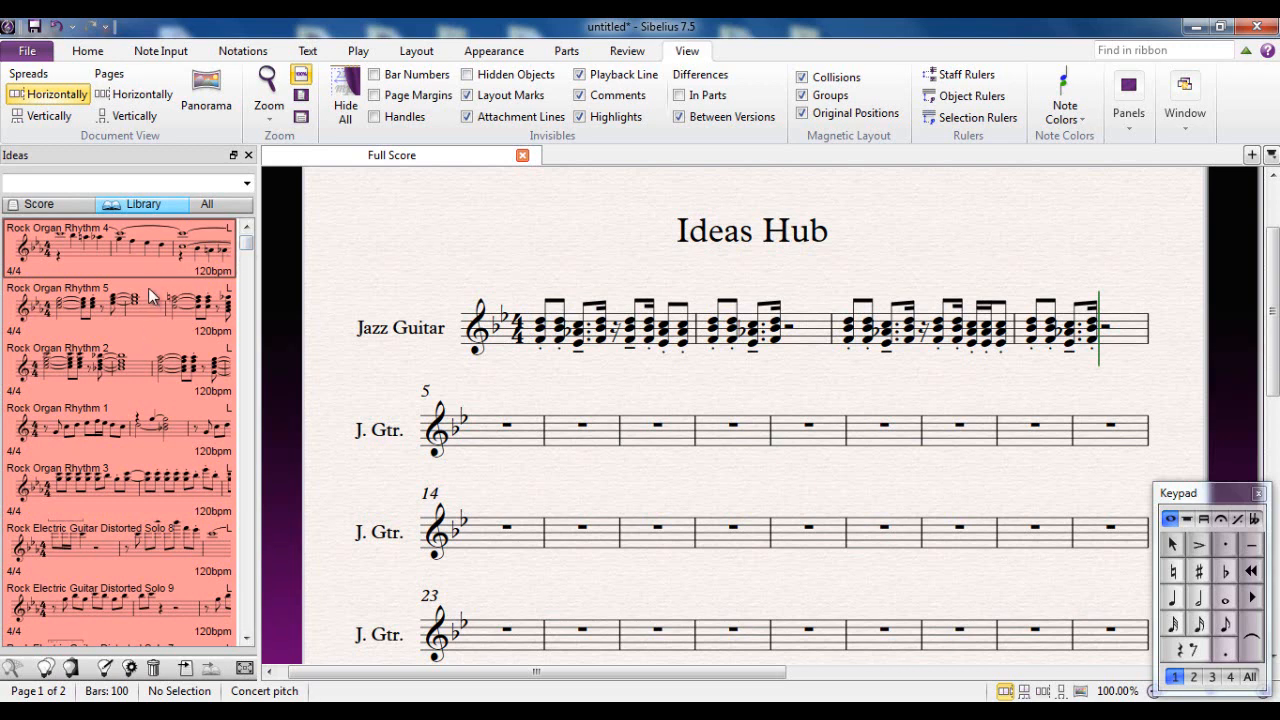
click(38, 204)
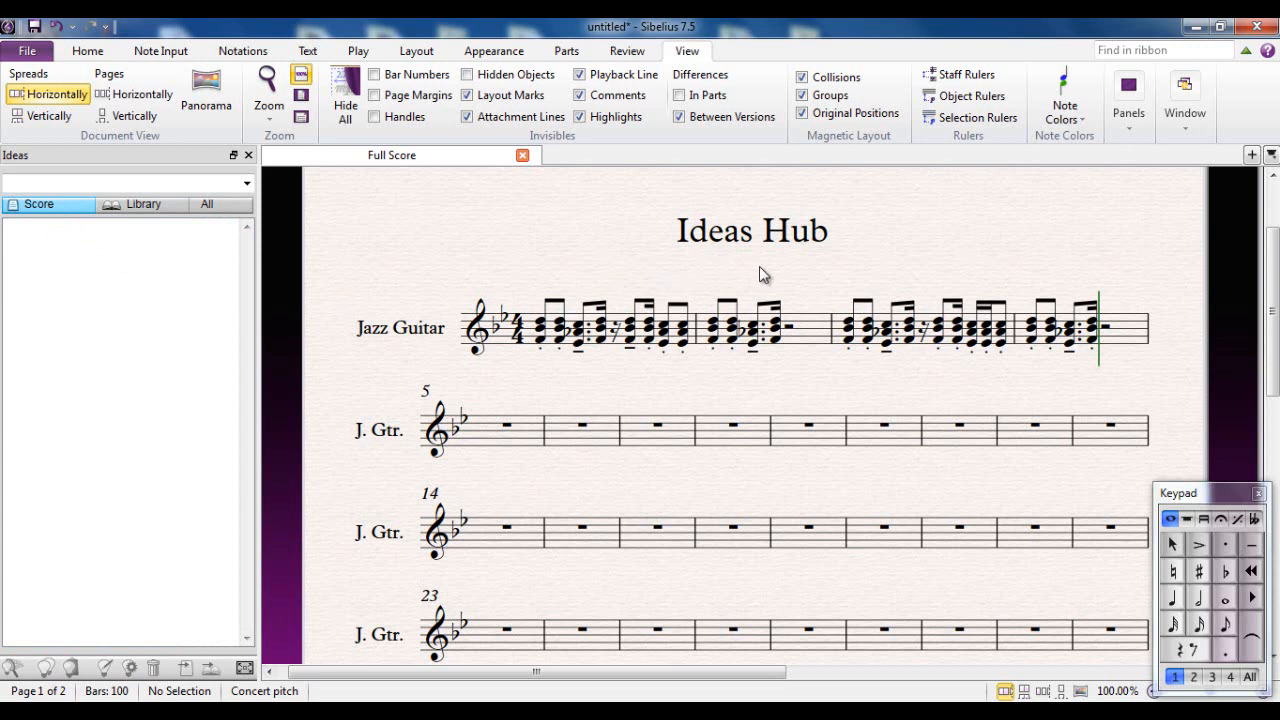
mouse_move(457, 385)
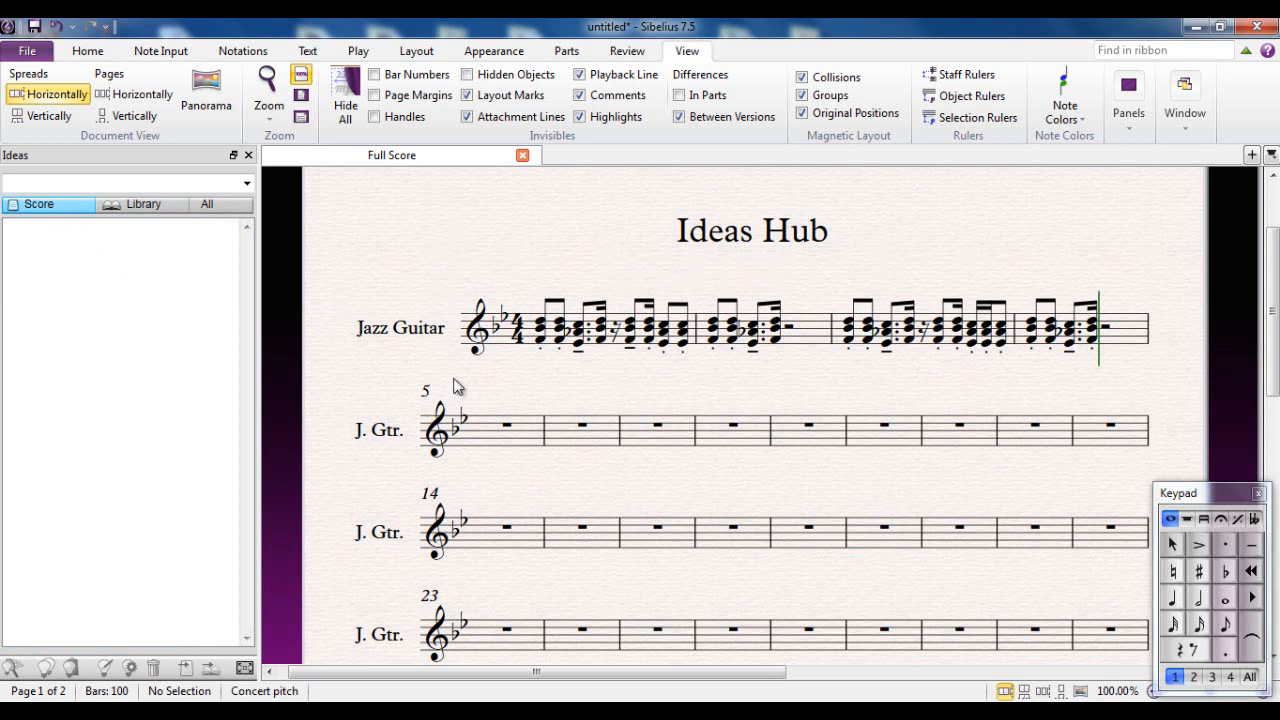
mouse_move(237, 244)
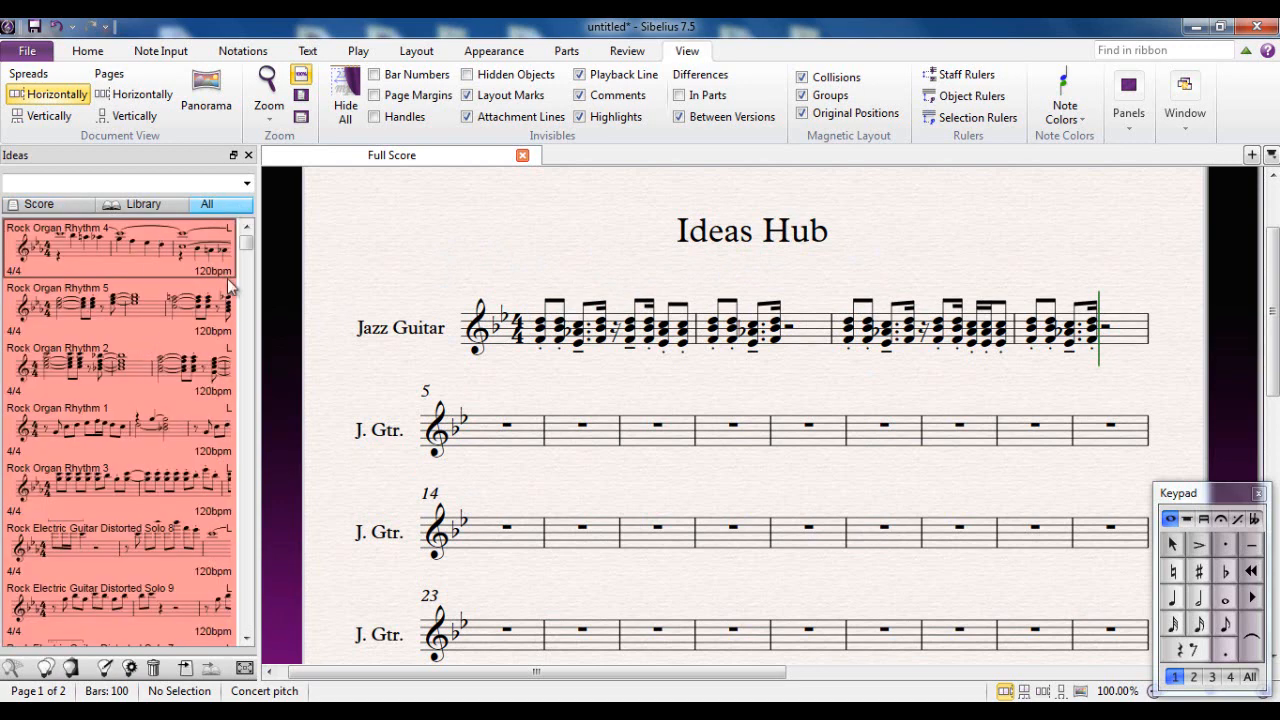
mouse_move(136, 462)
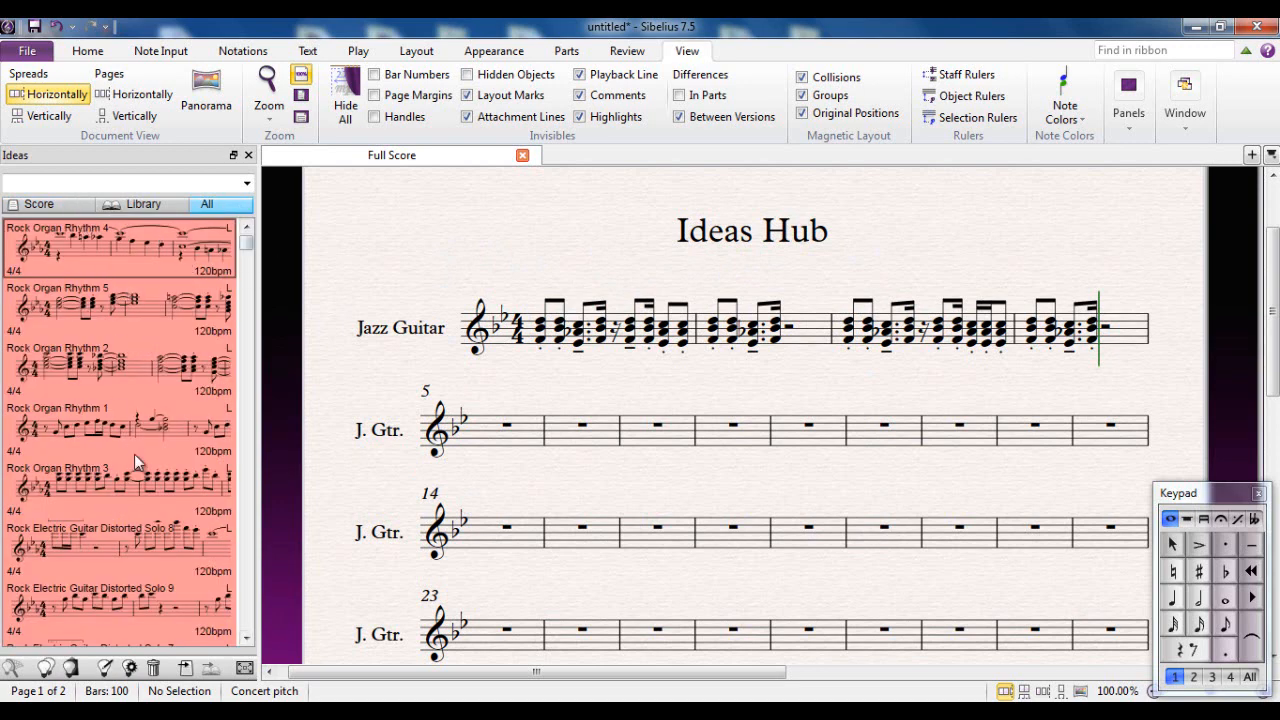
mouse_move(685, 330)
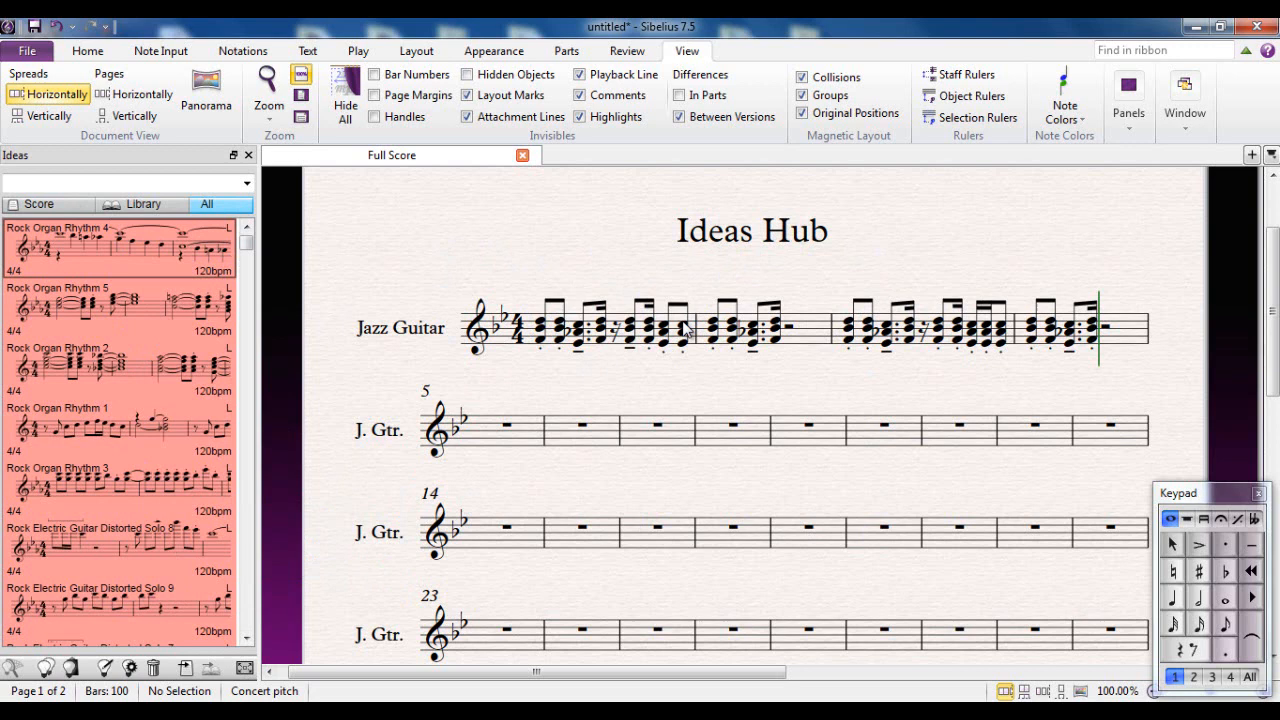
Select the four-bar Jazz Guitar riff and capture it as a new idea with Shift+I
click(580, 326)
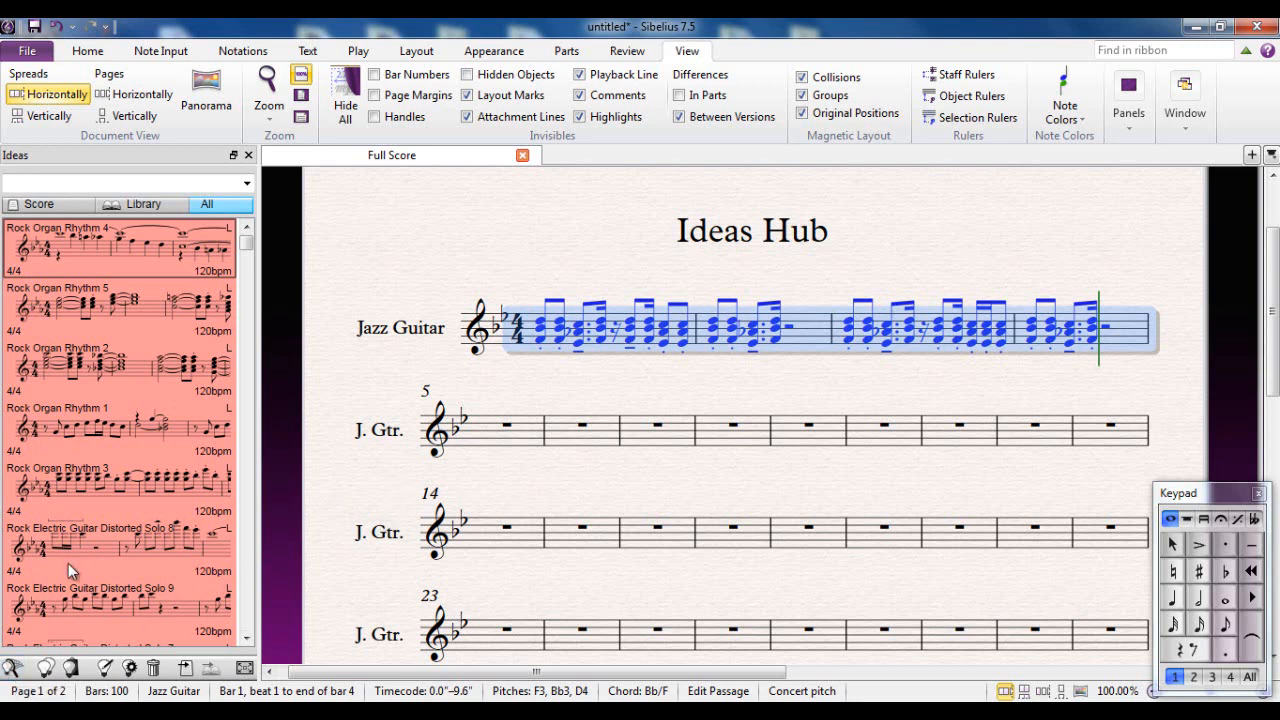
mouse_move(12, 670)
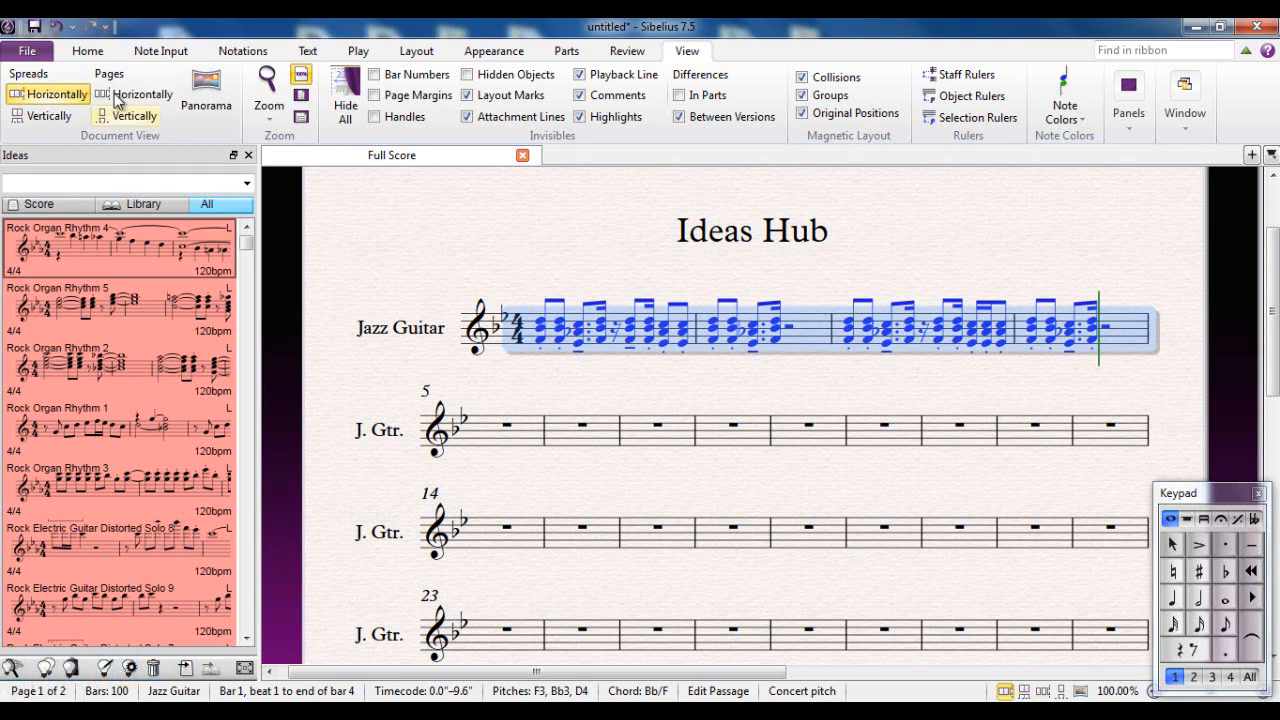
click(88, 51)
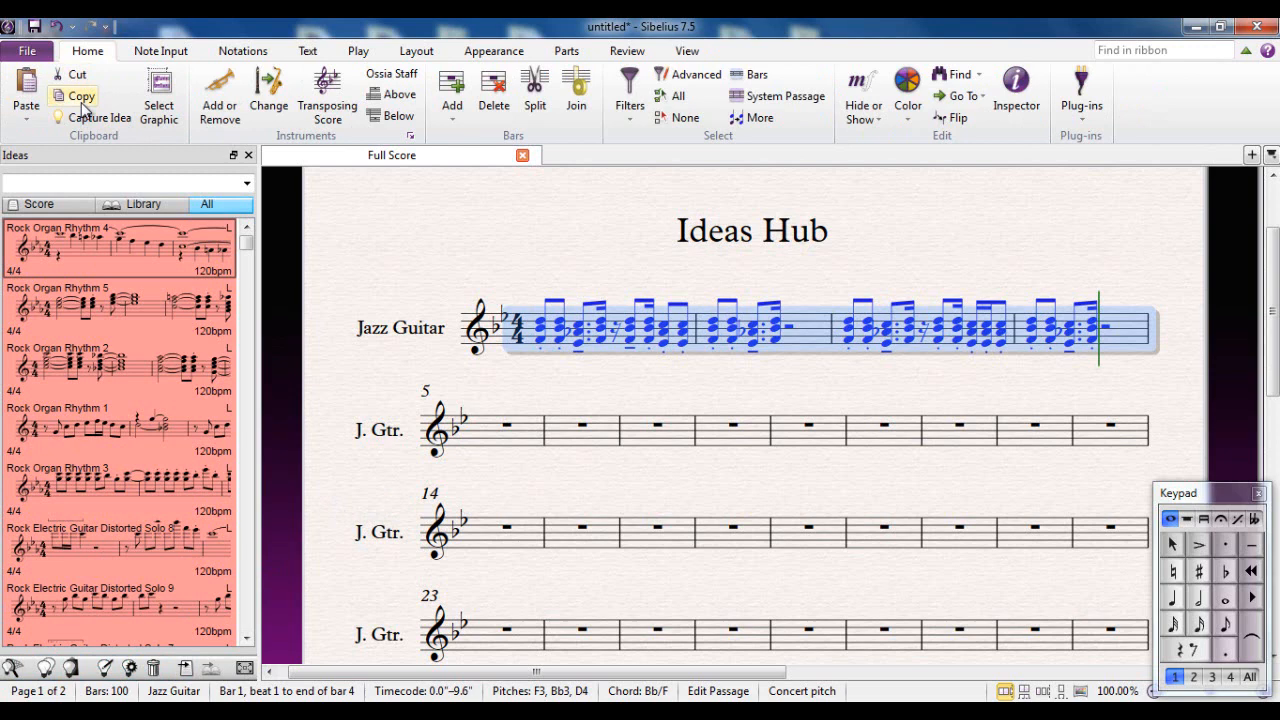
mouse_move(96, 117)
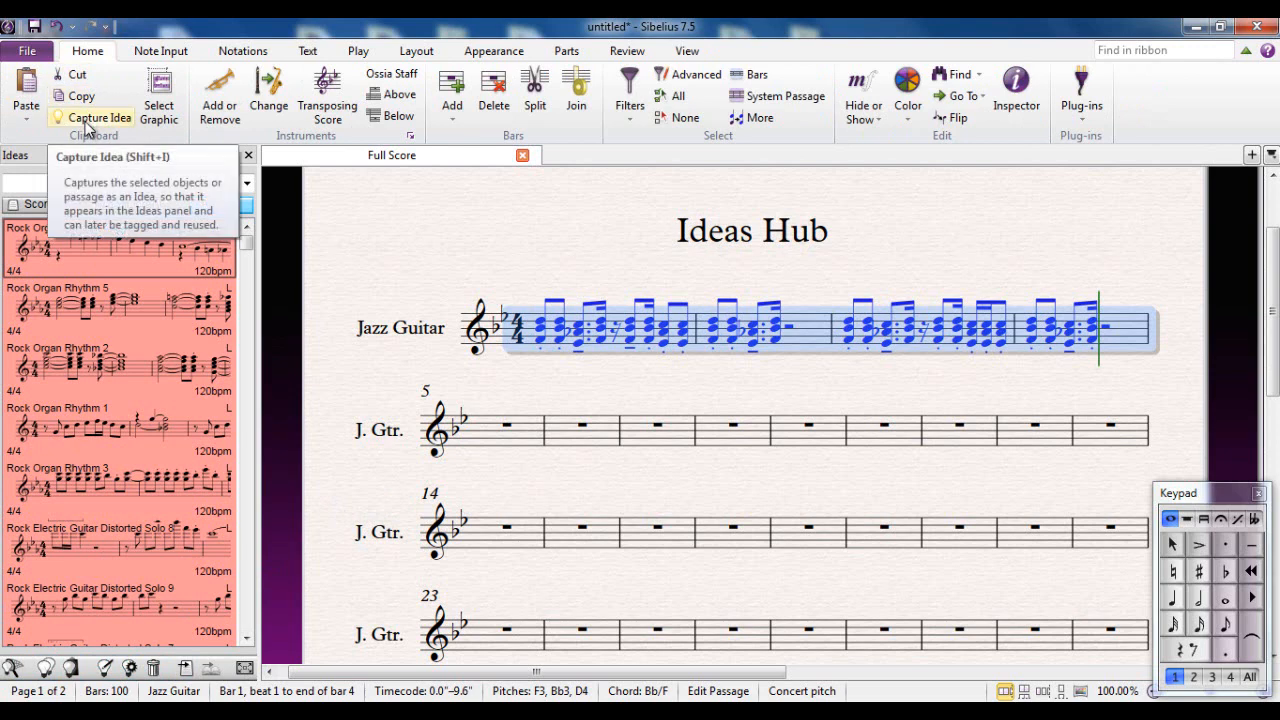
key(shift+i)
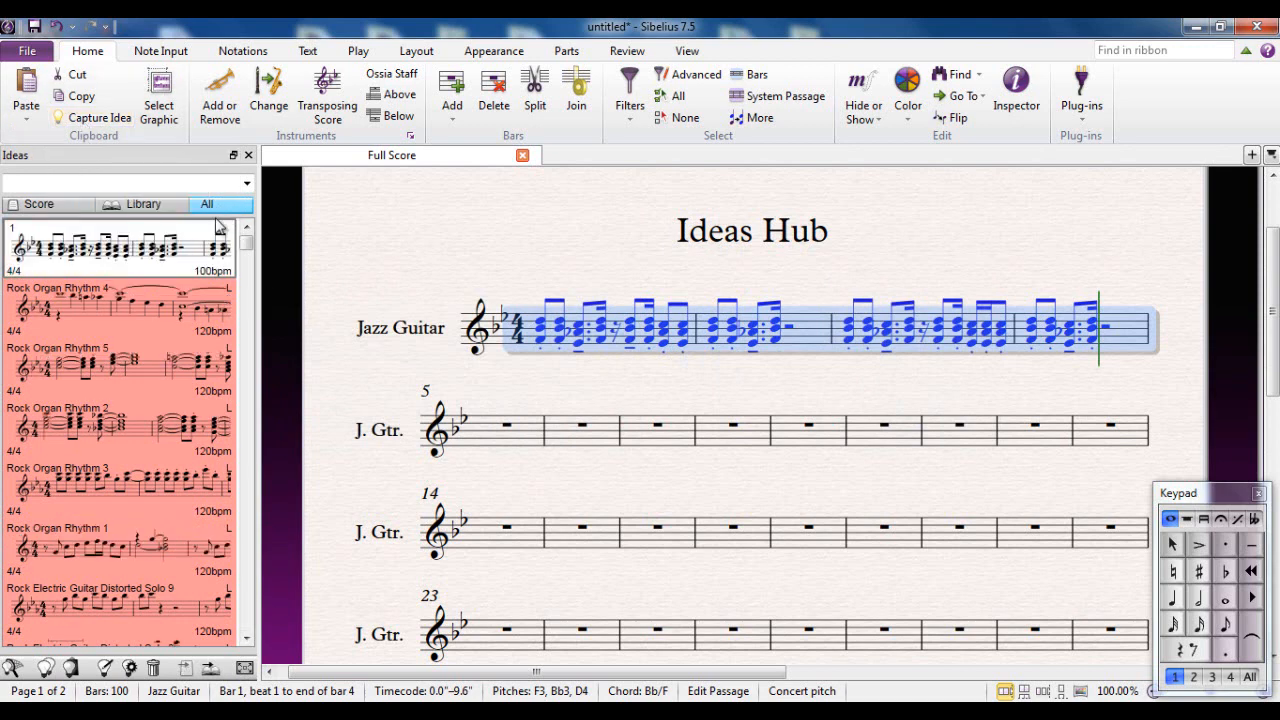
mouse_move(428, 274)
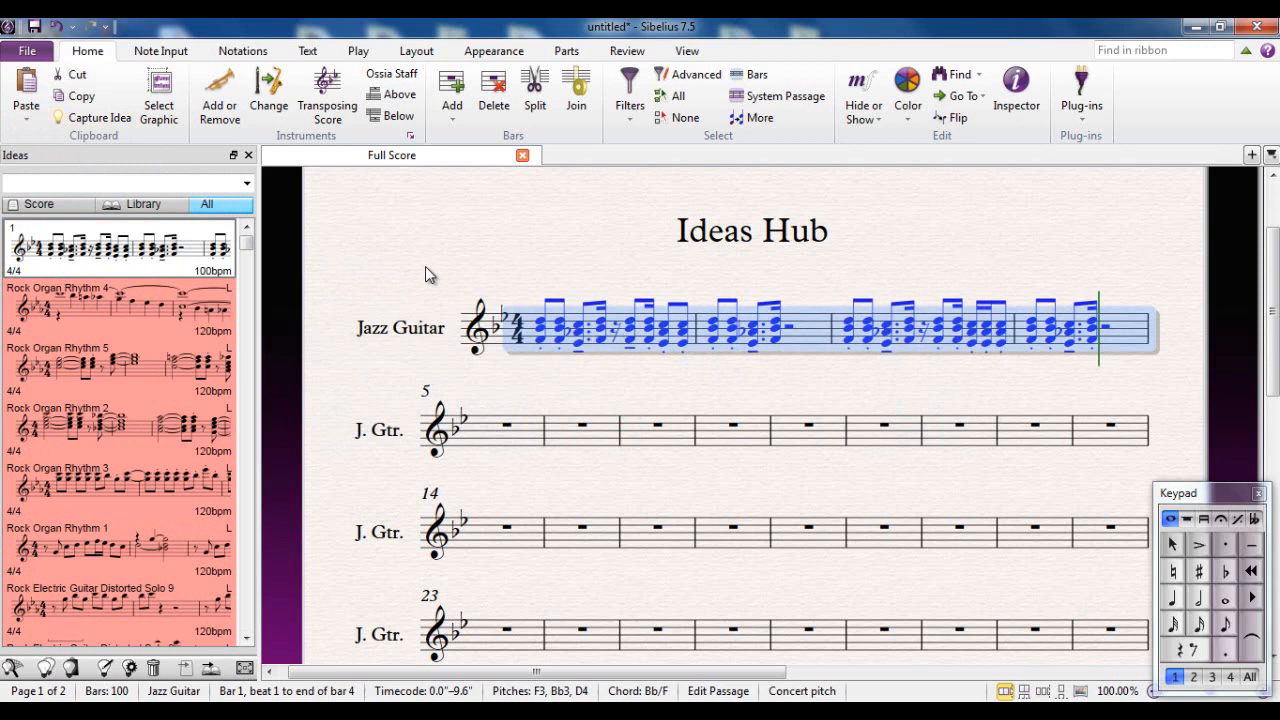
mouse_move(469, 256)
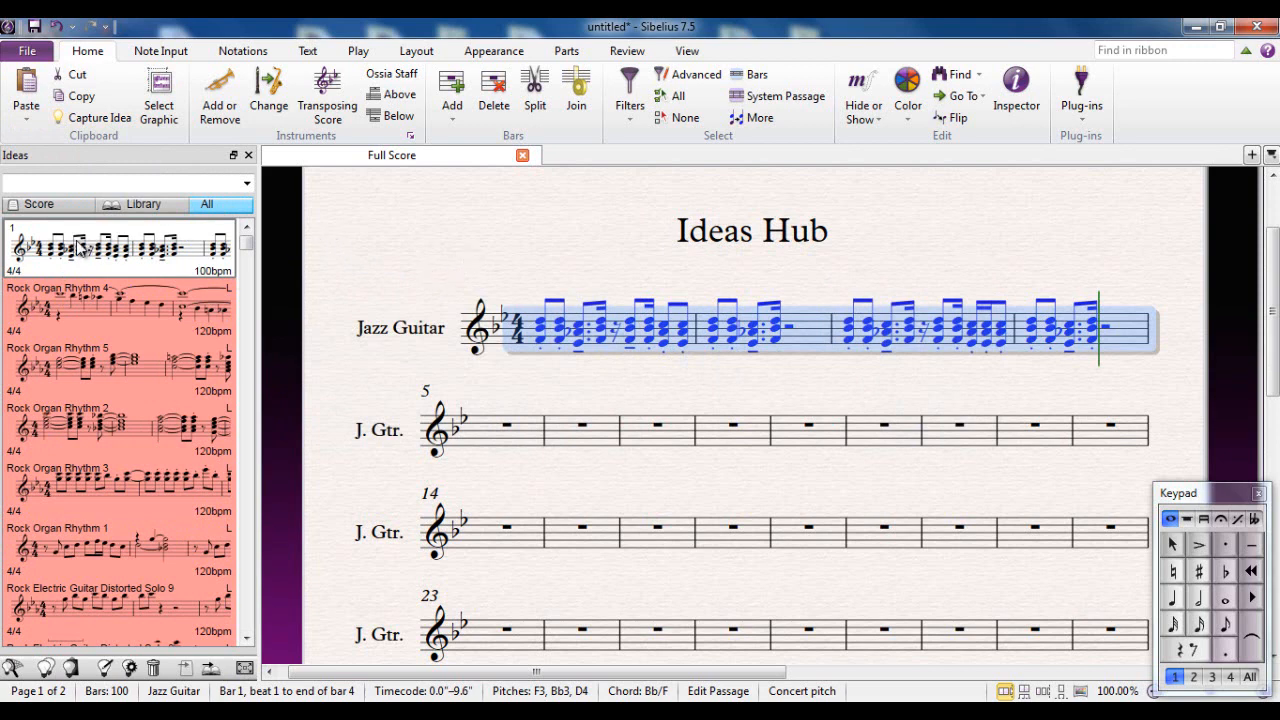
mouse_move(80, 258)
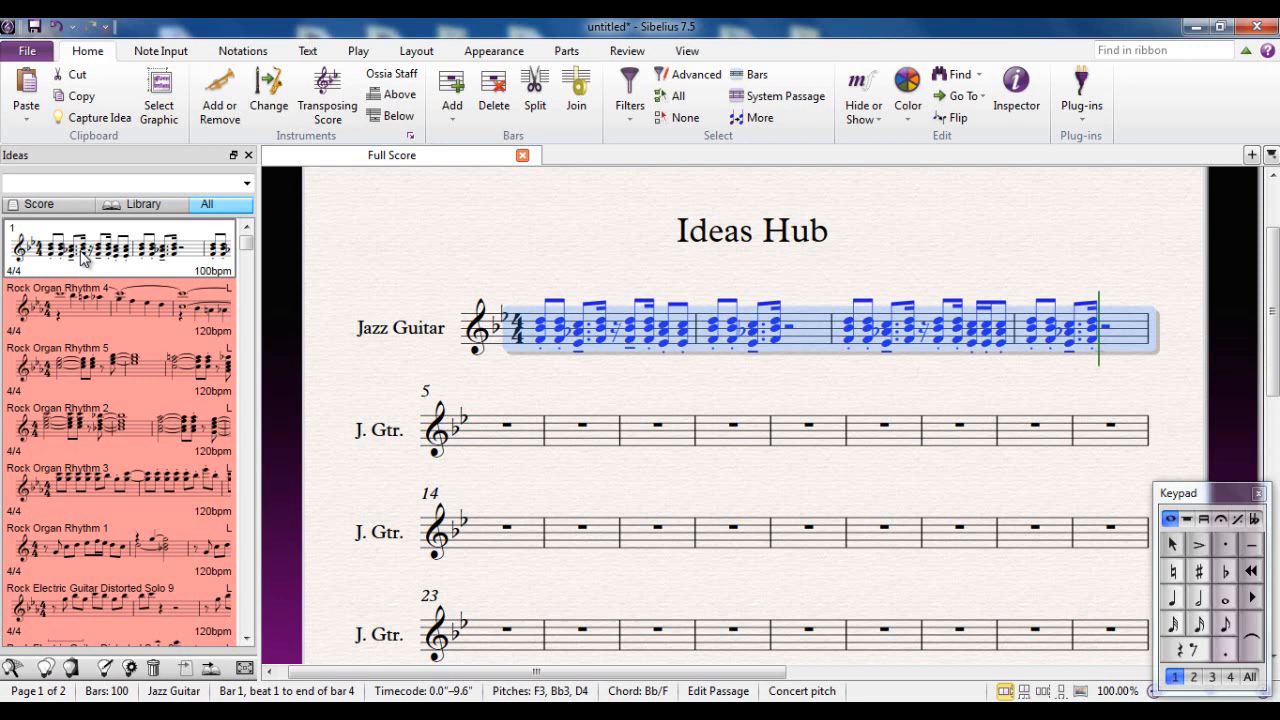
mouse_move(130, 251)
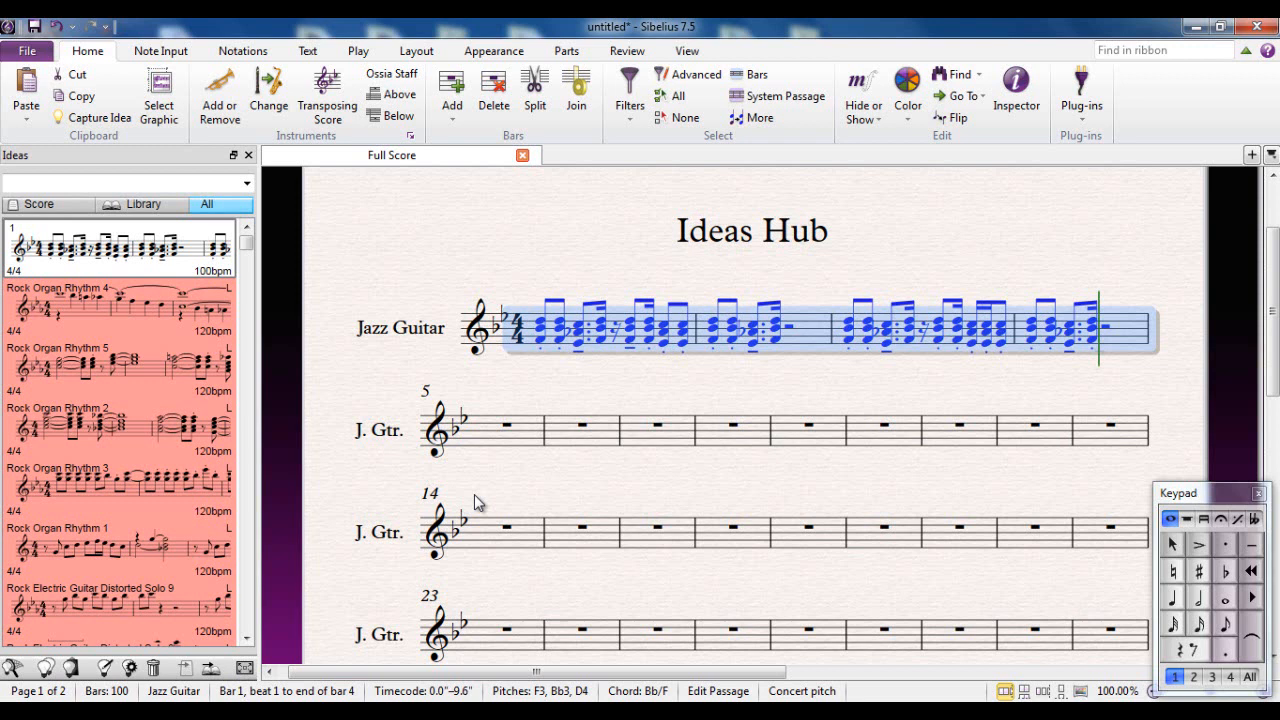
mouse_move(531, 490)
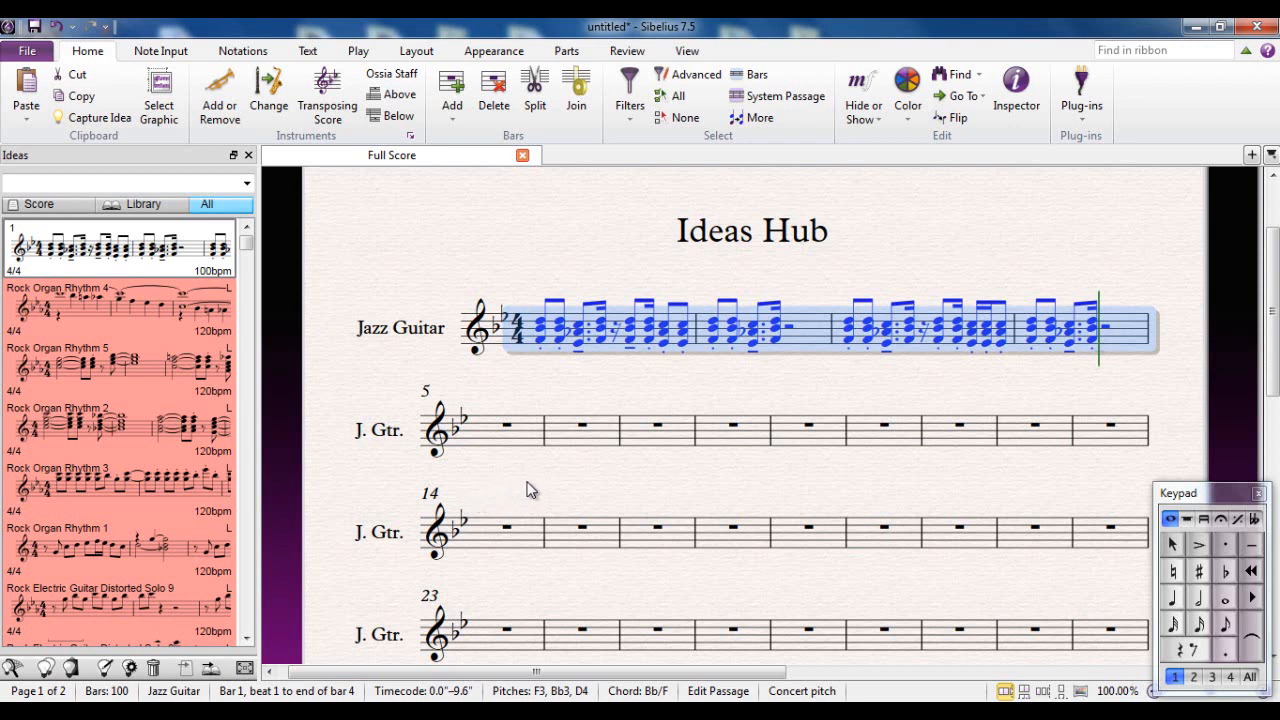
mouse_move(78, 293)
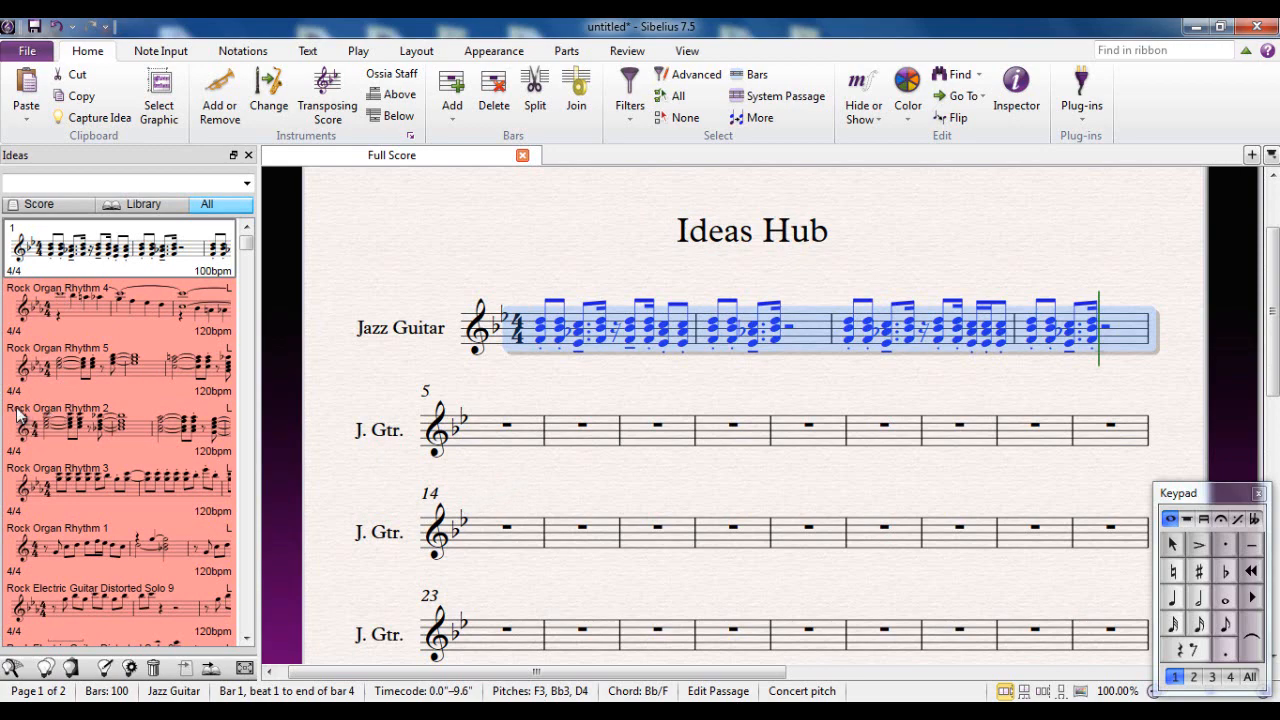
mouse_move(50, 414)
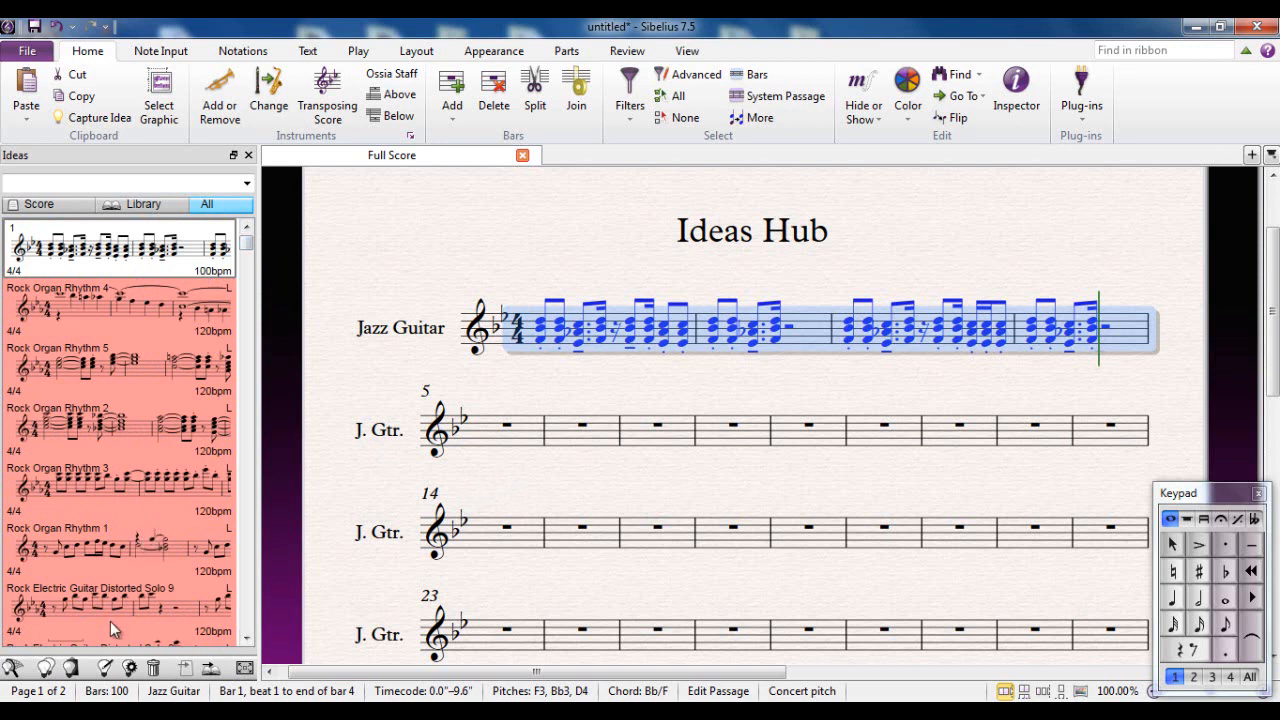
mouse_move(98, 669)
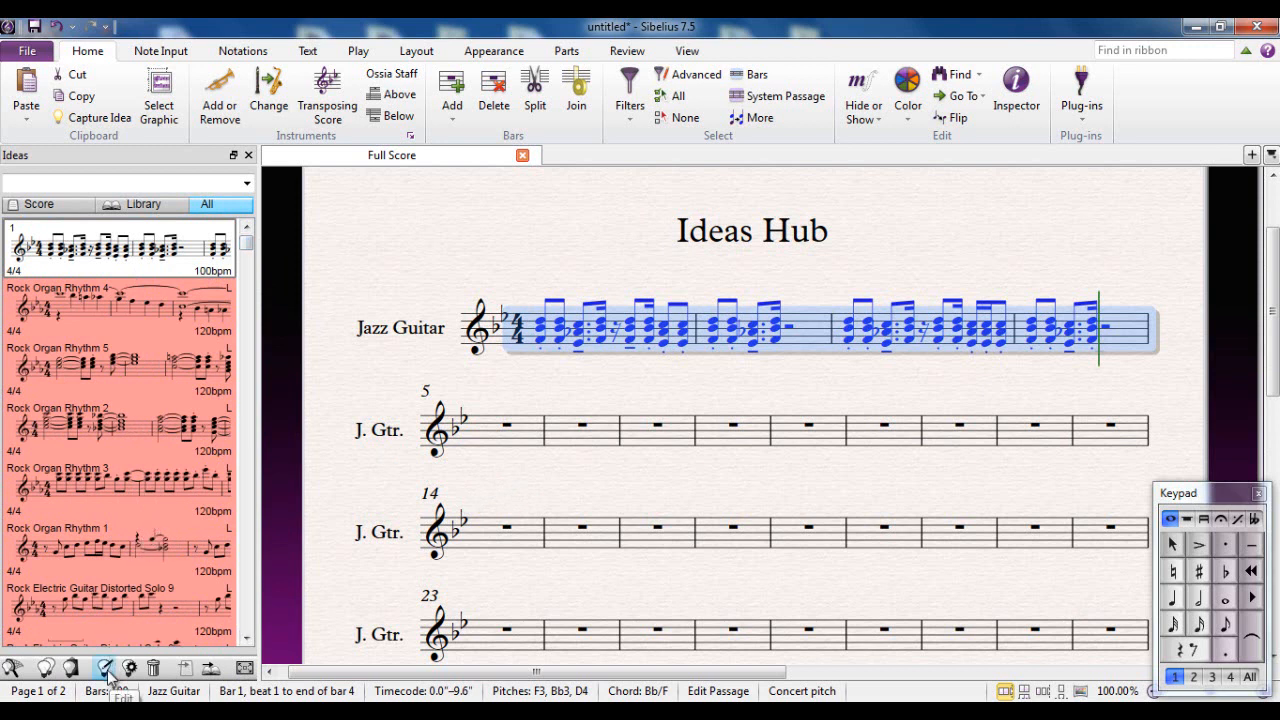
mouse_move(110, 600)
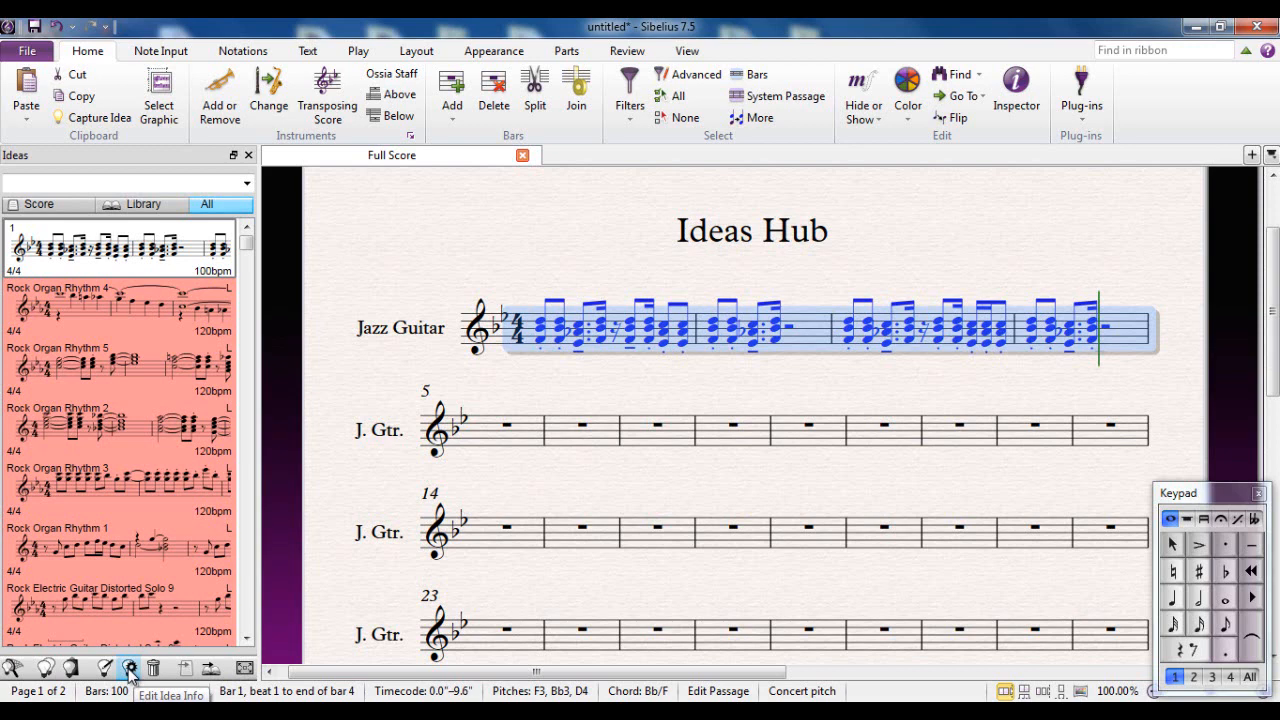
Open the captured idea's info and name it 'Jazz Guitar Riff 1'
click(130, 669)
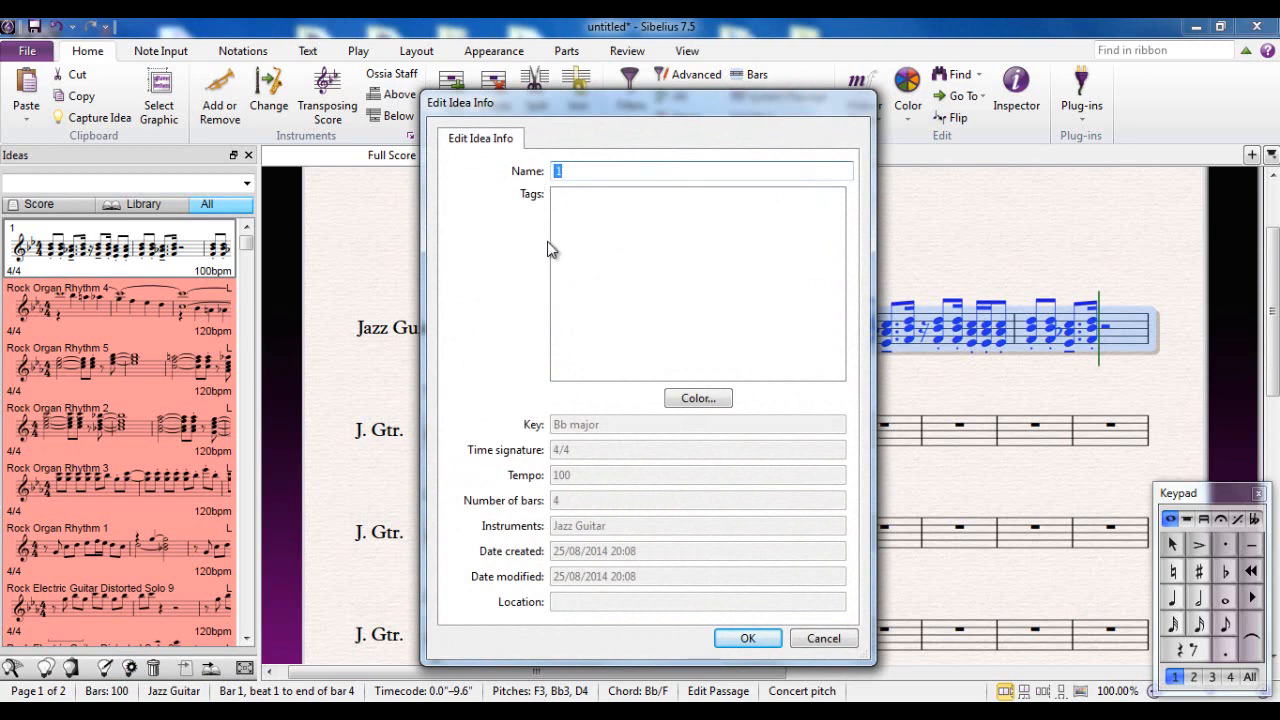
text(Jazz)
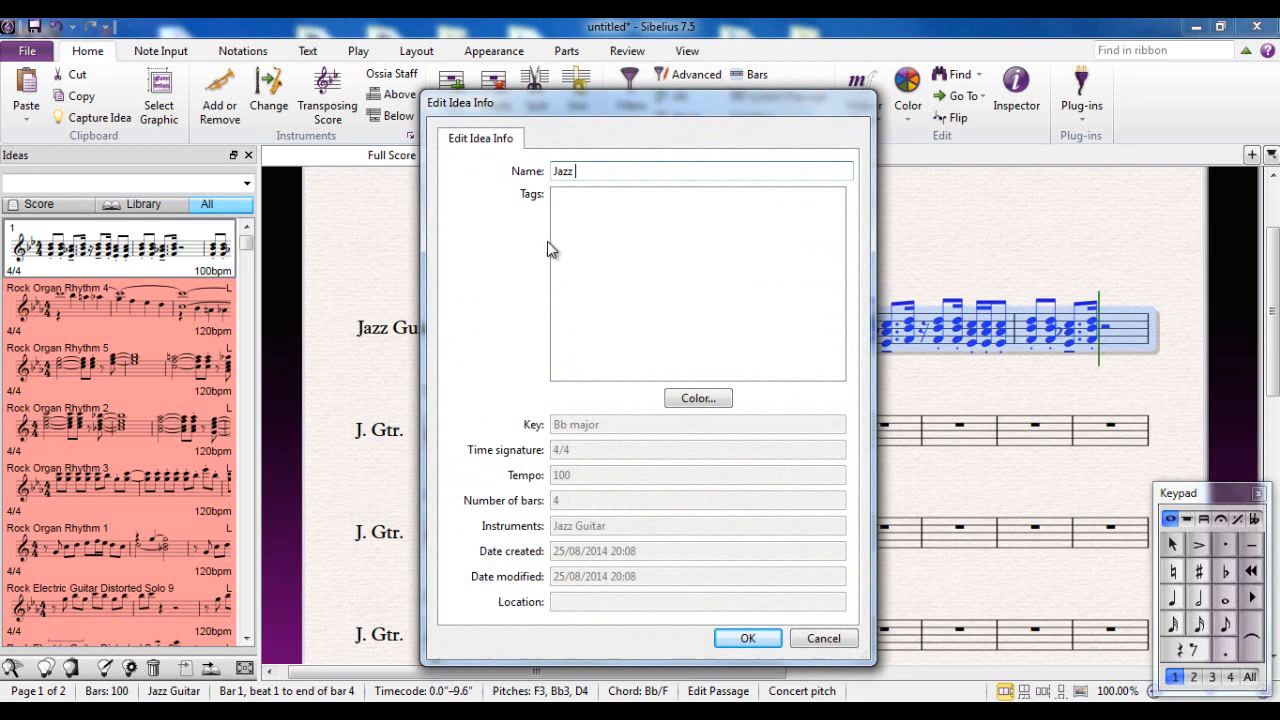
text(Guitar Riff)
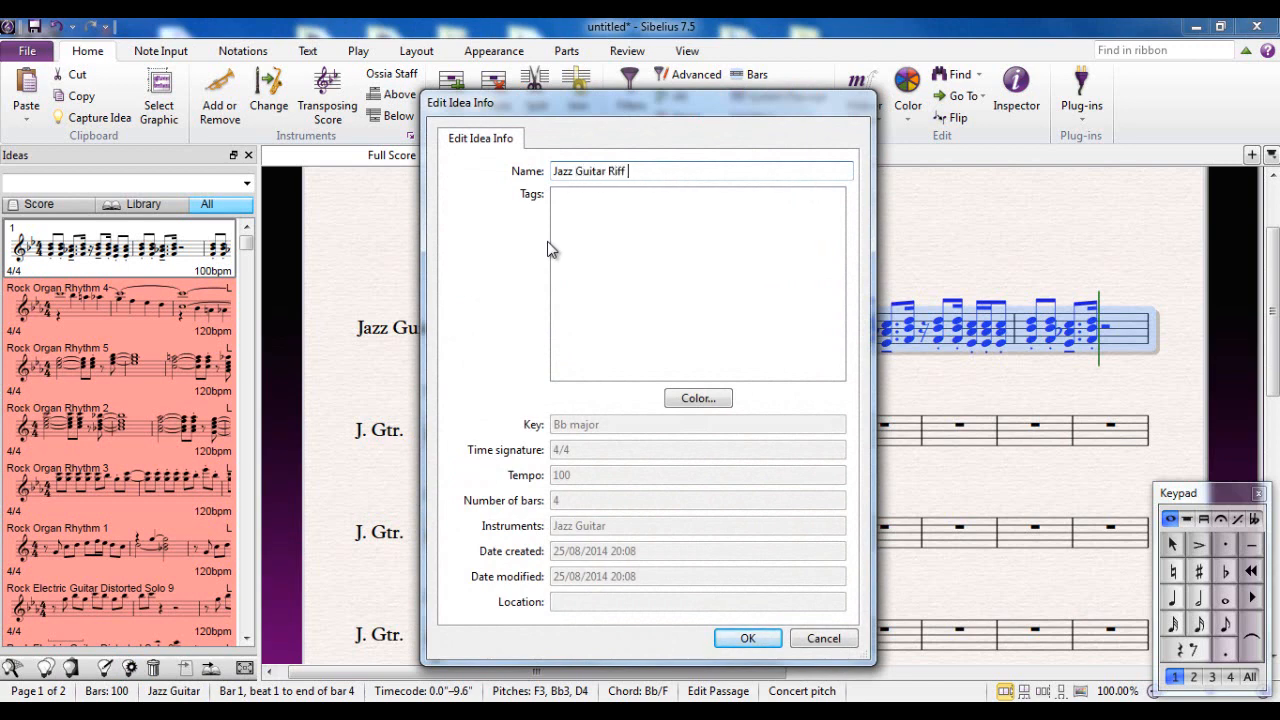
text(1)
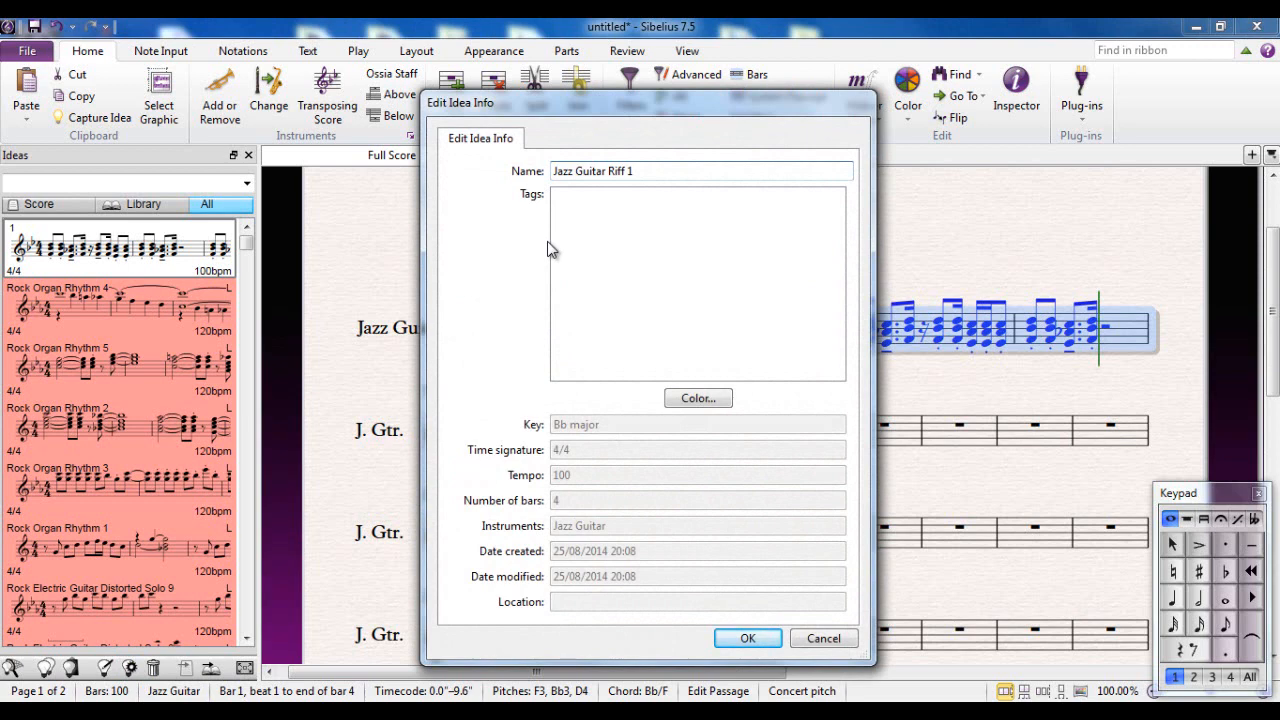
mouse_move(617, 411)
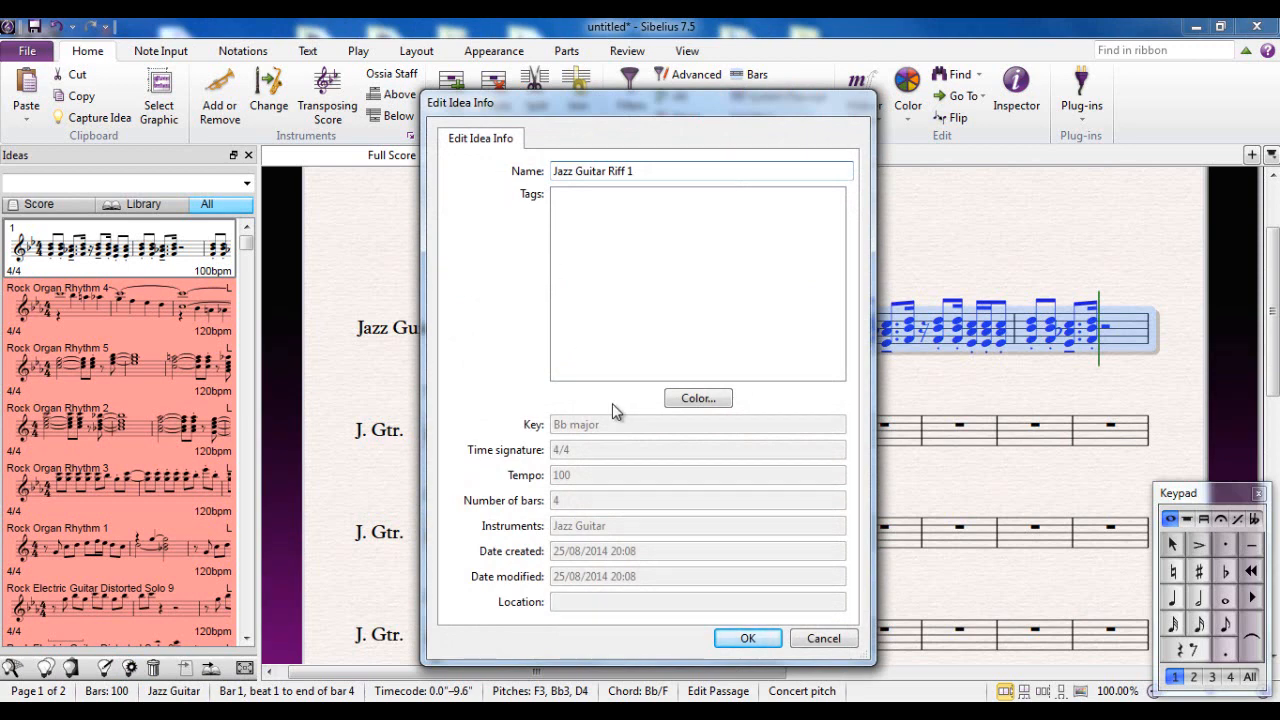
mouse_move(700, 403)
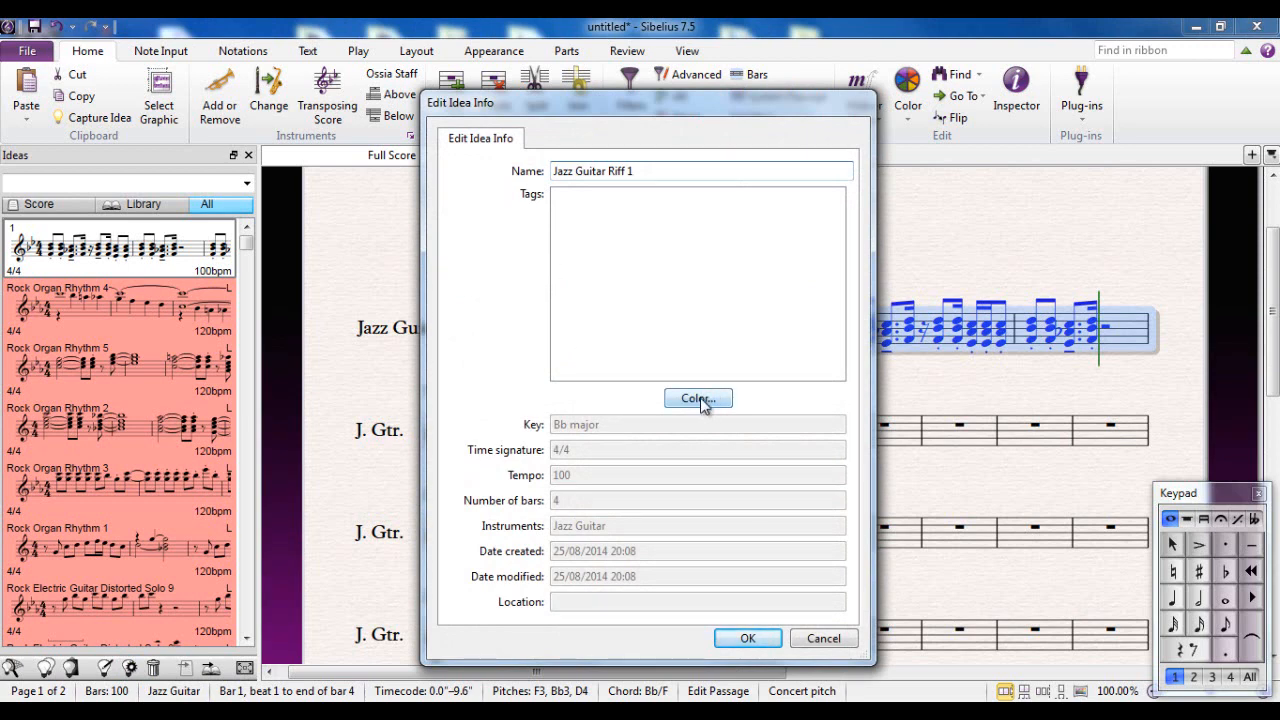
Set the Jazz Guitar Riff 1 idea's colour to bright green
click(698, 398)
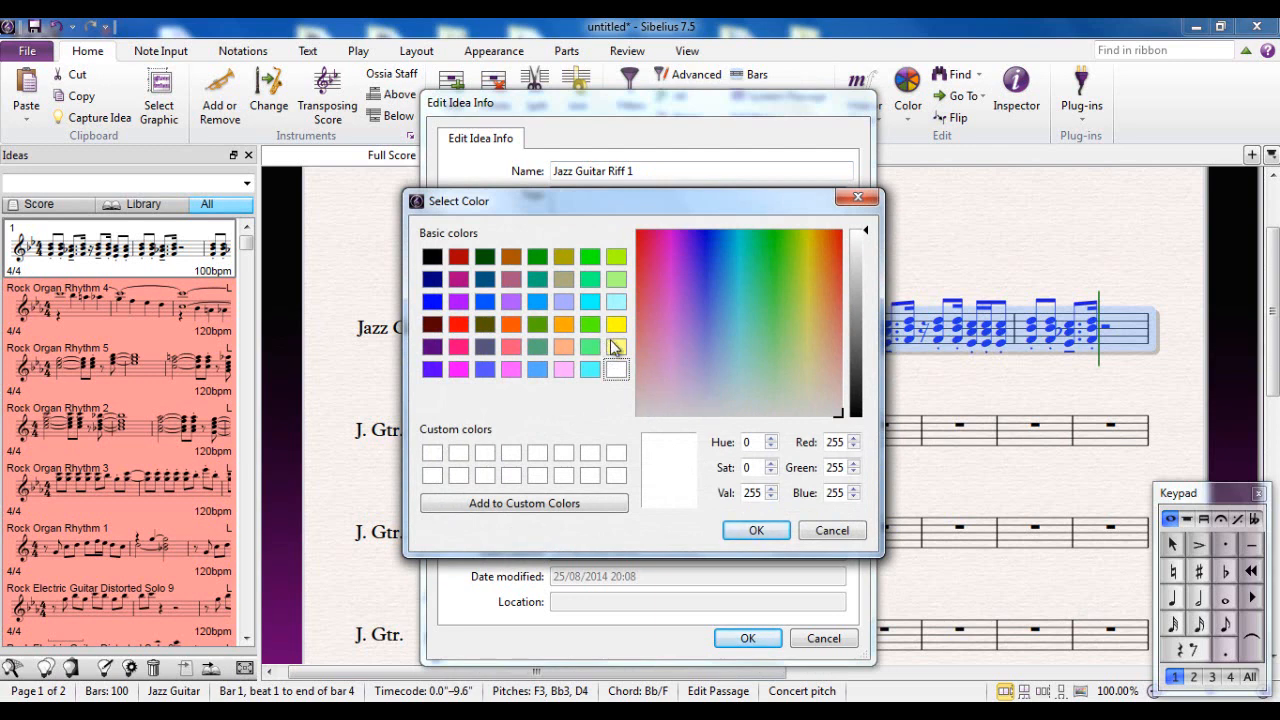
mouse_move(511, 336)
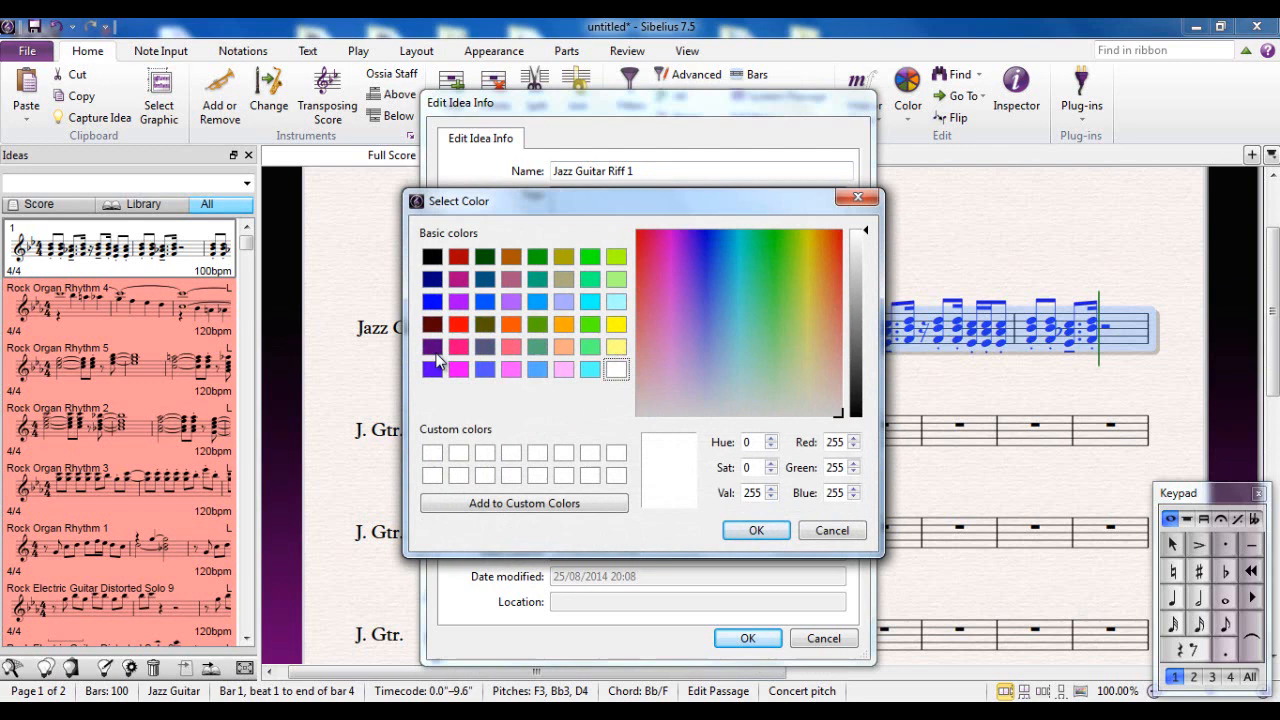
mouse_move(213, 330)
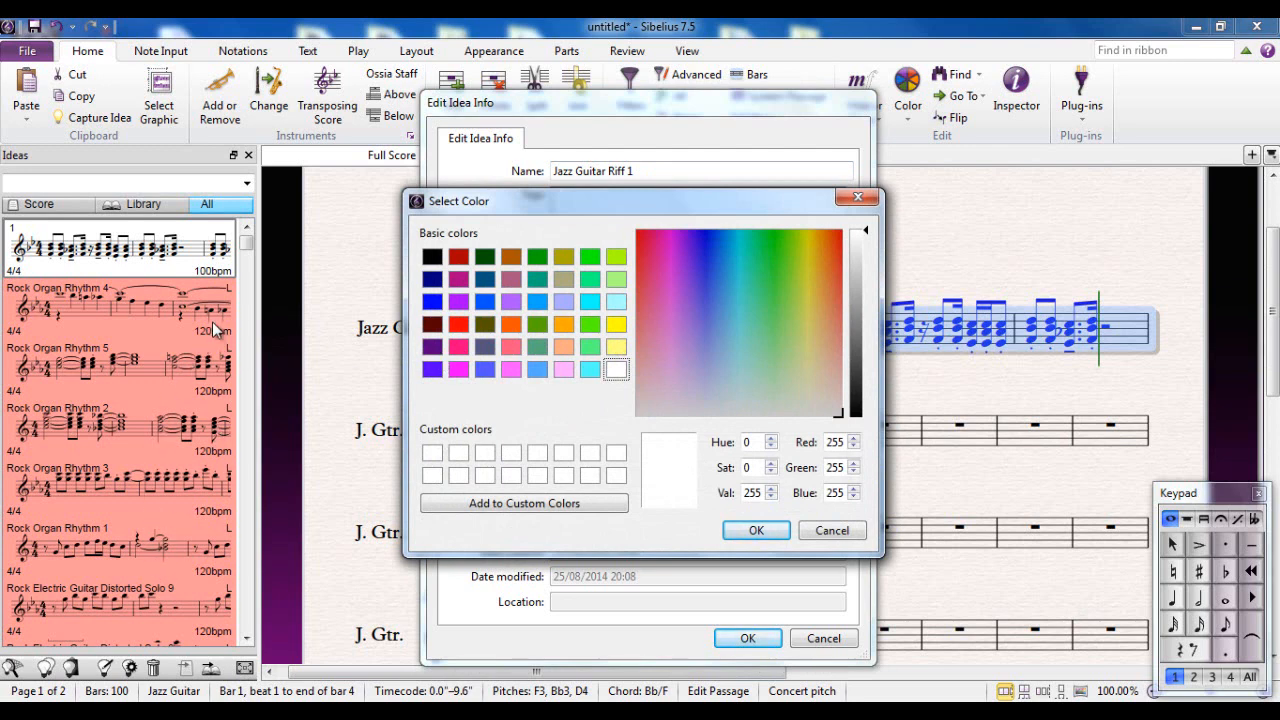
mouse_move(155, 545)
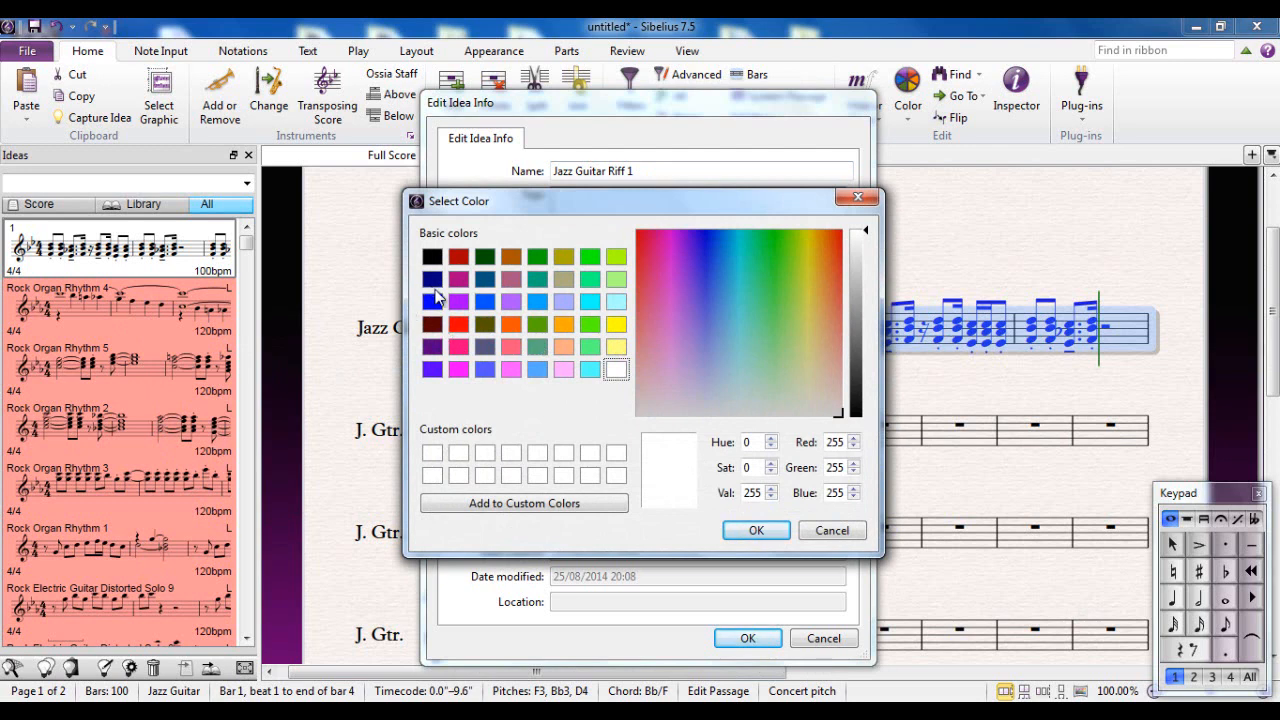
click(590, 256)
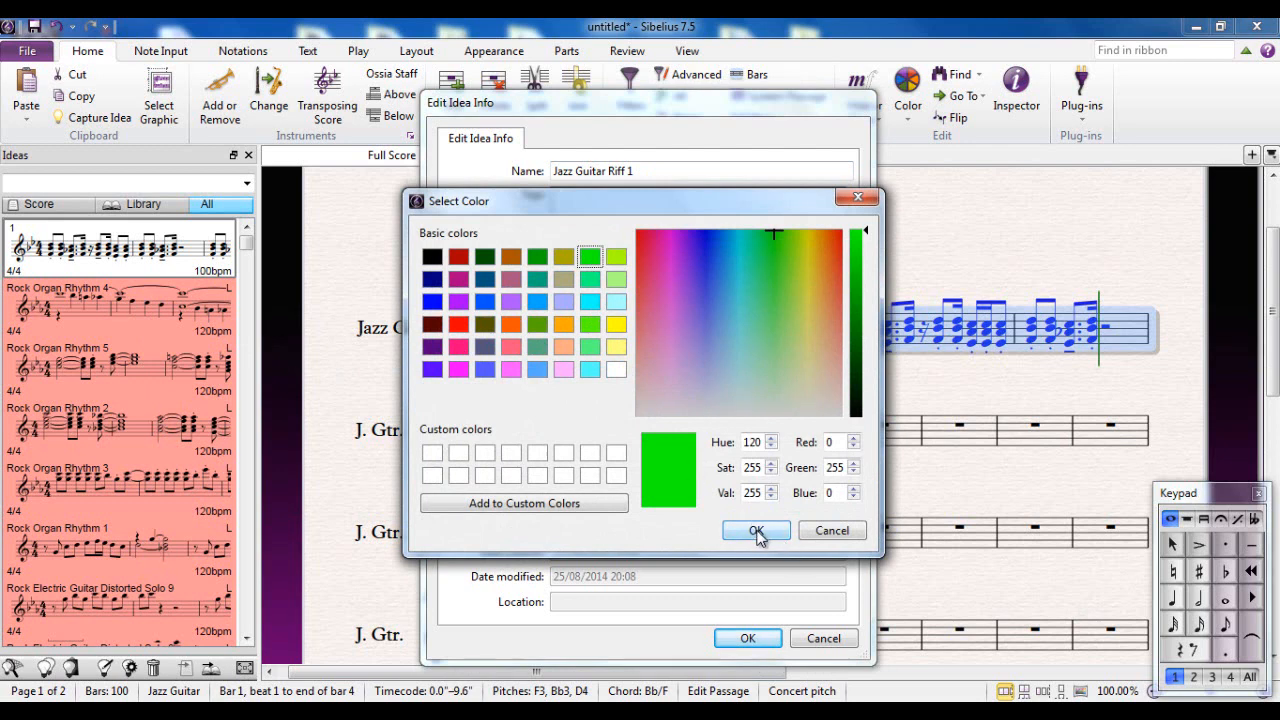
click(755, 530)
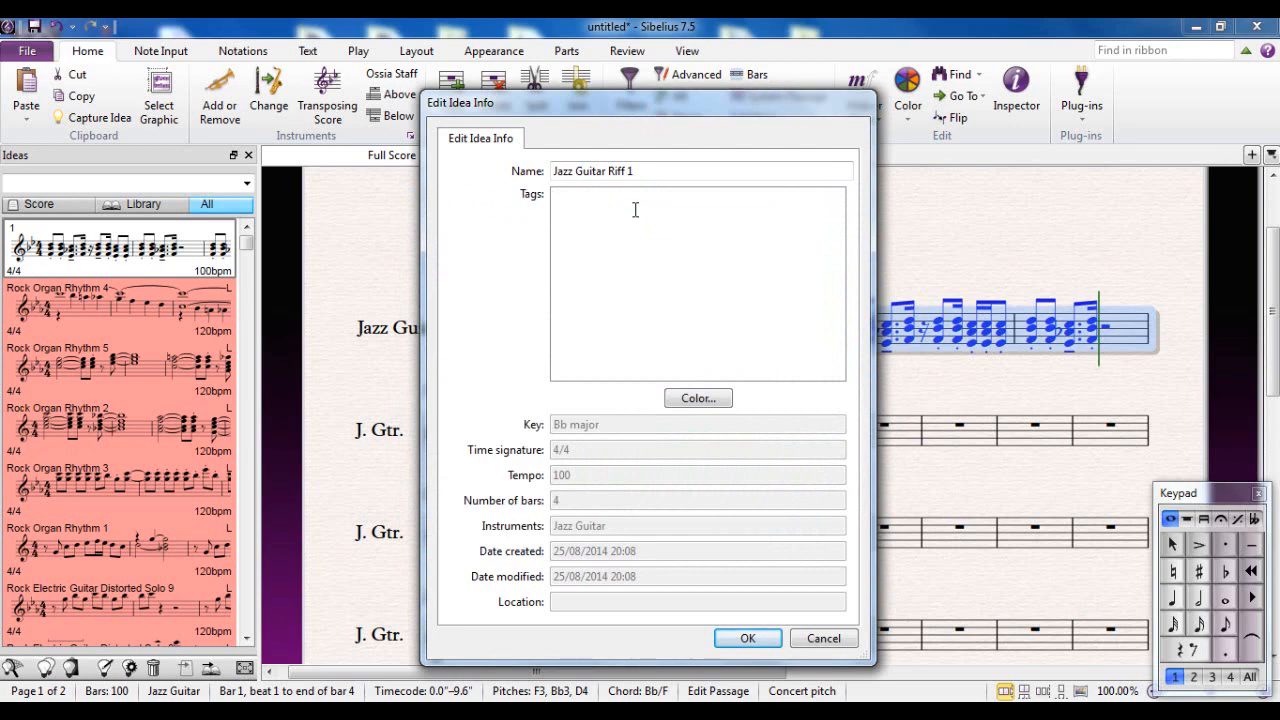
Tag the idea 'Guitar jazz riff major chord chordal'
click(637, 200)
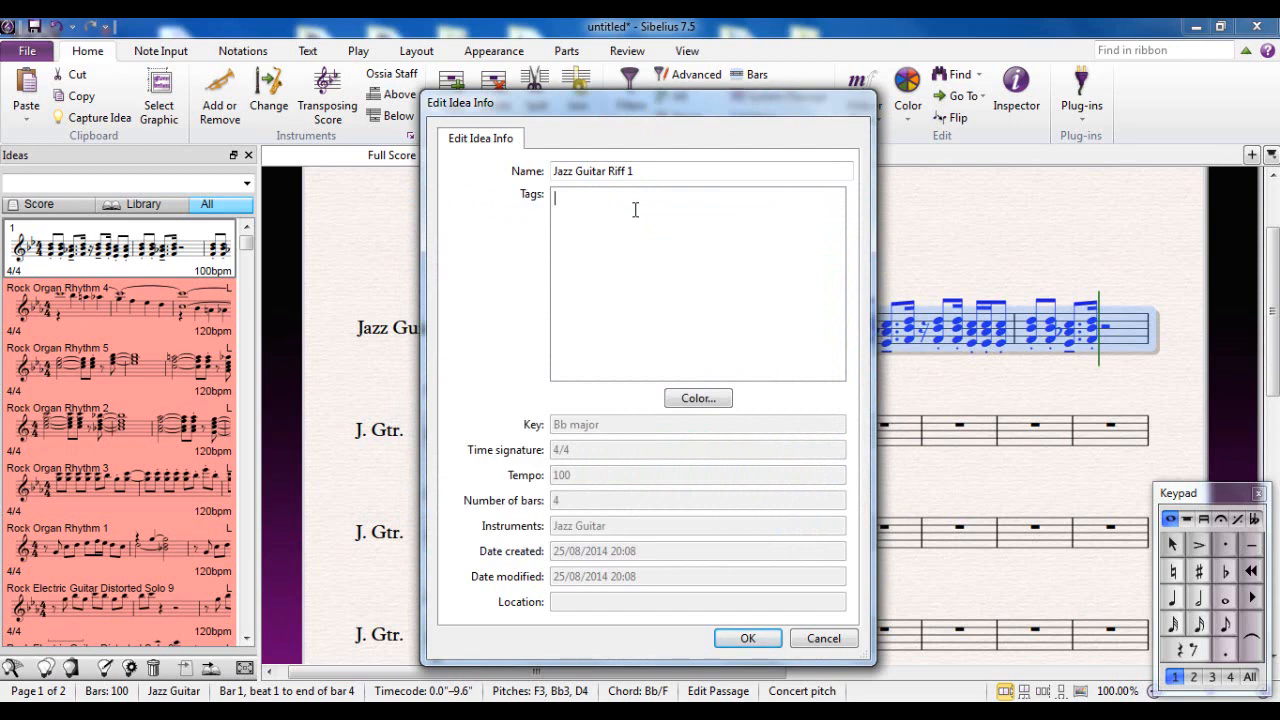
text(Guitar jazz)
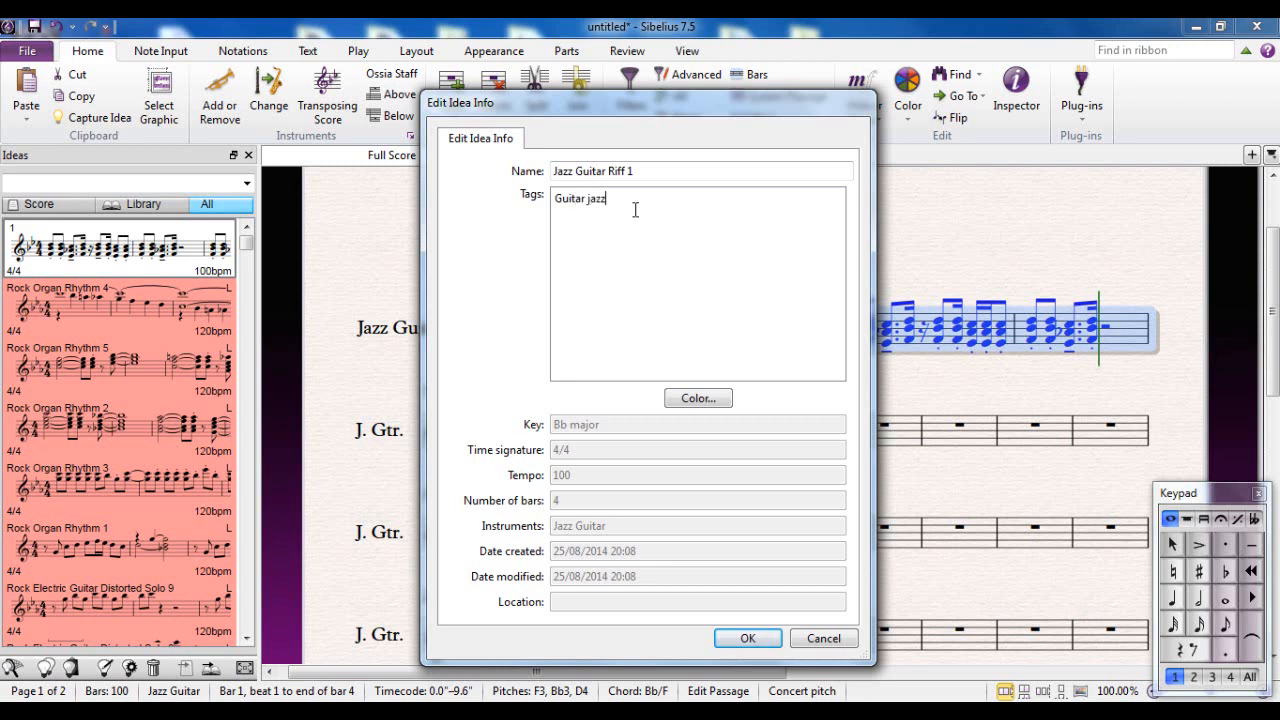
text(r)
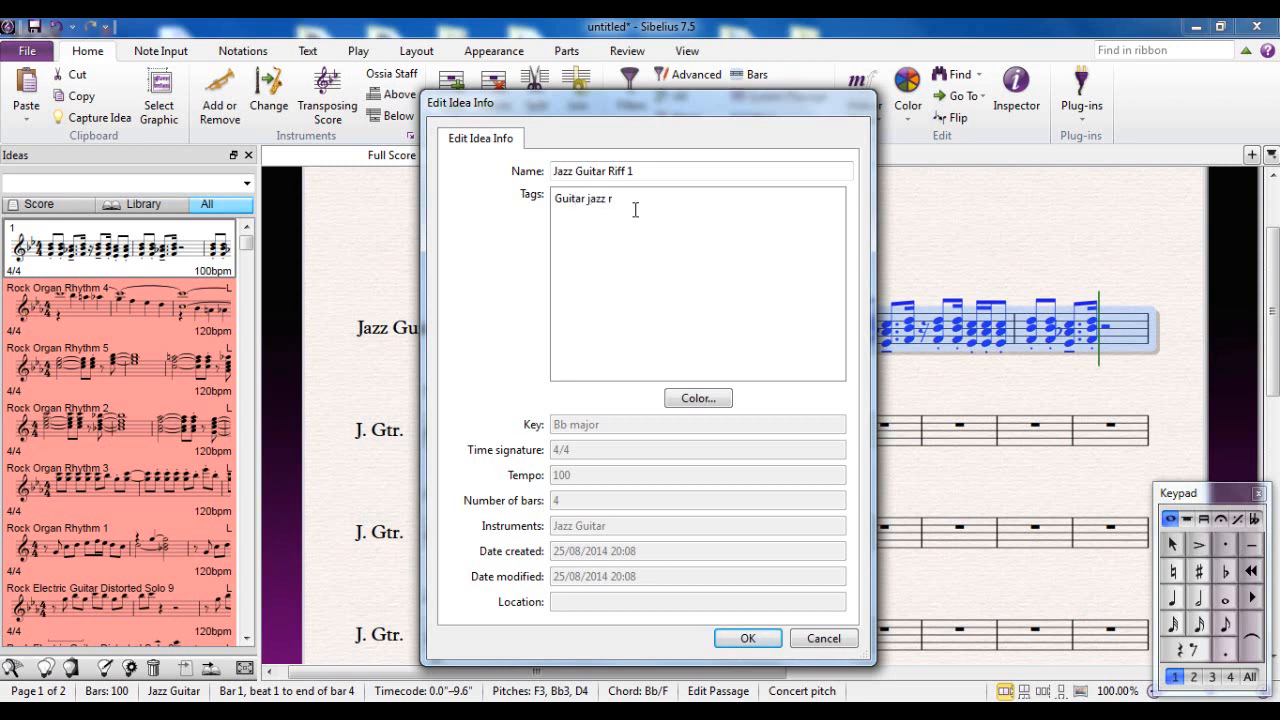
text(iff majo)
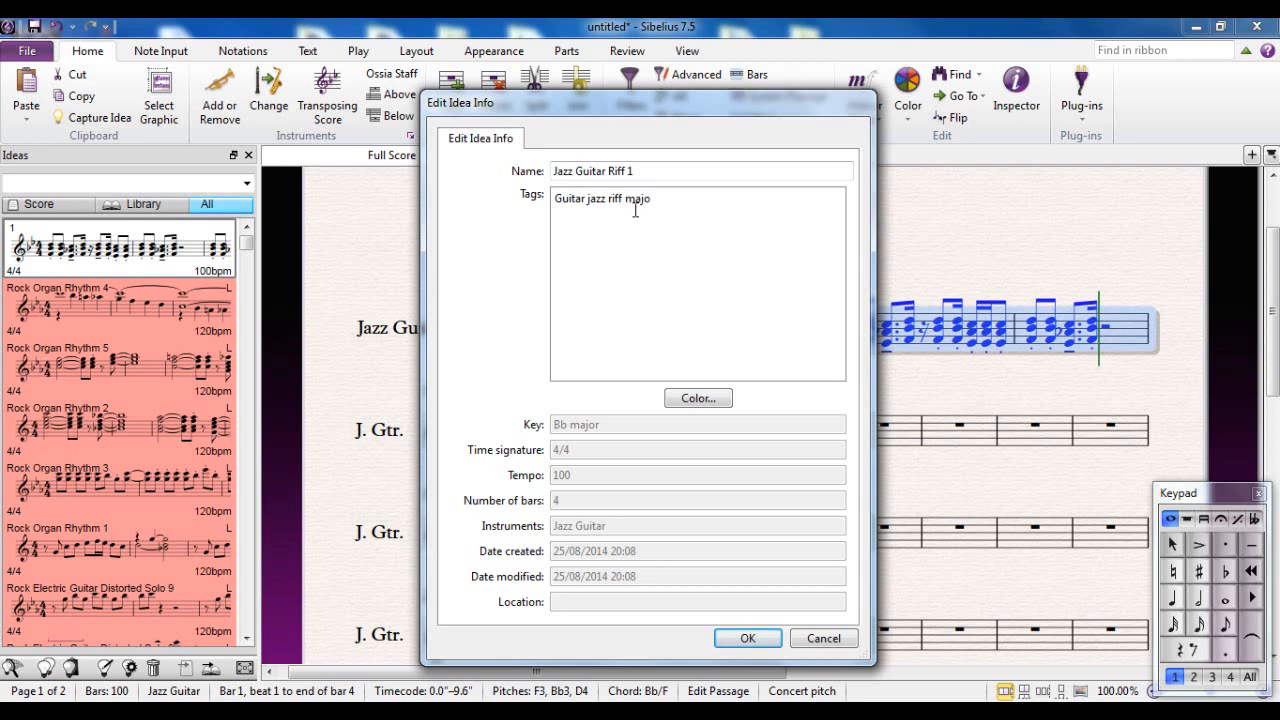
text(r)
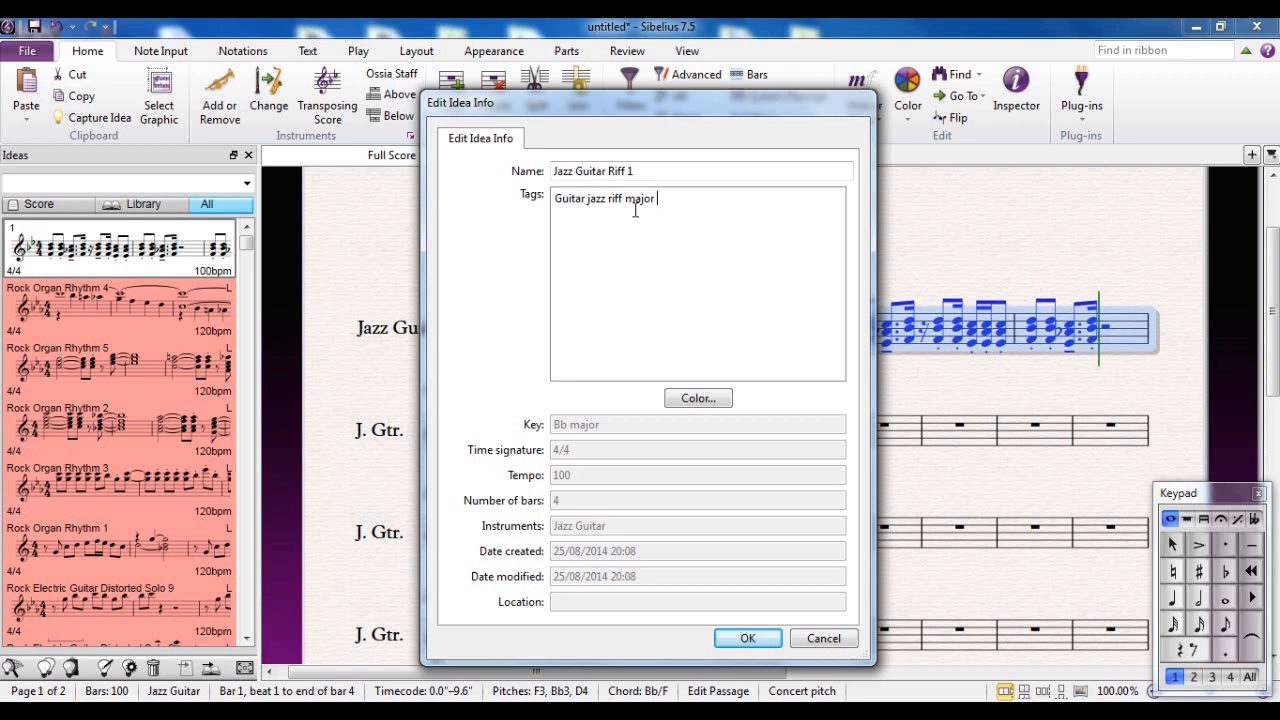
text(chord)
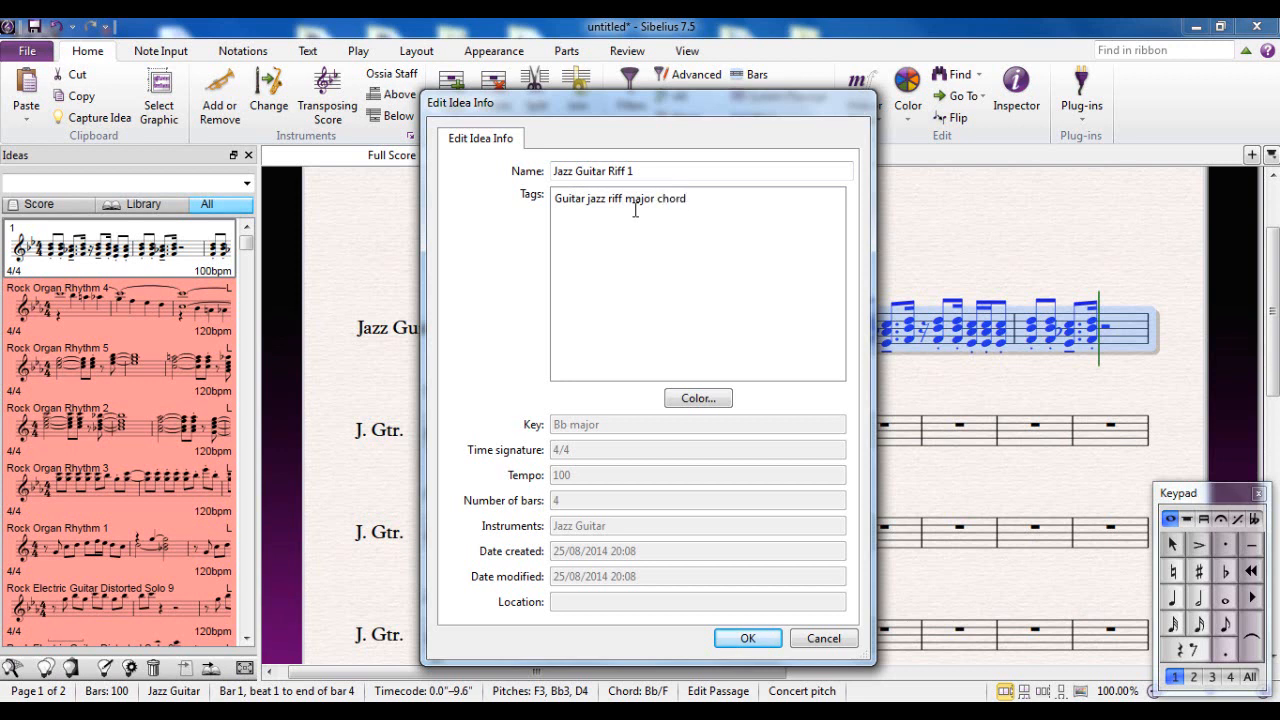
text(chordal)
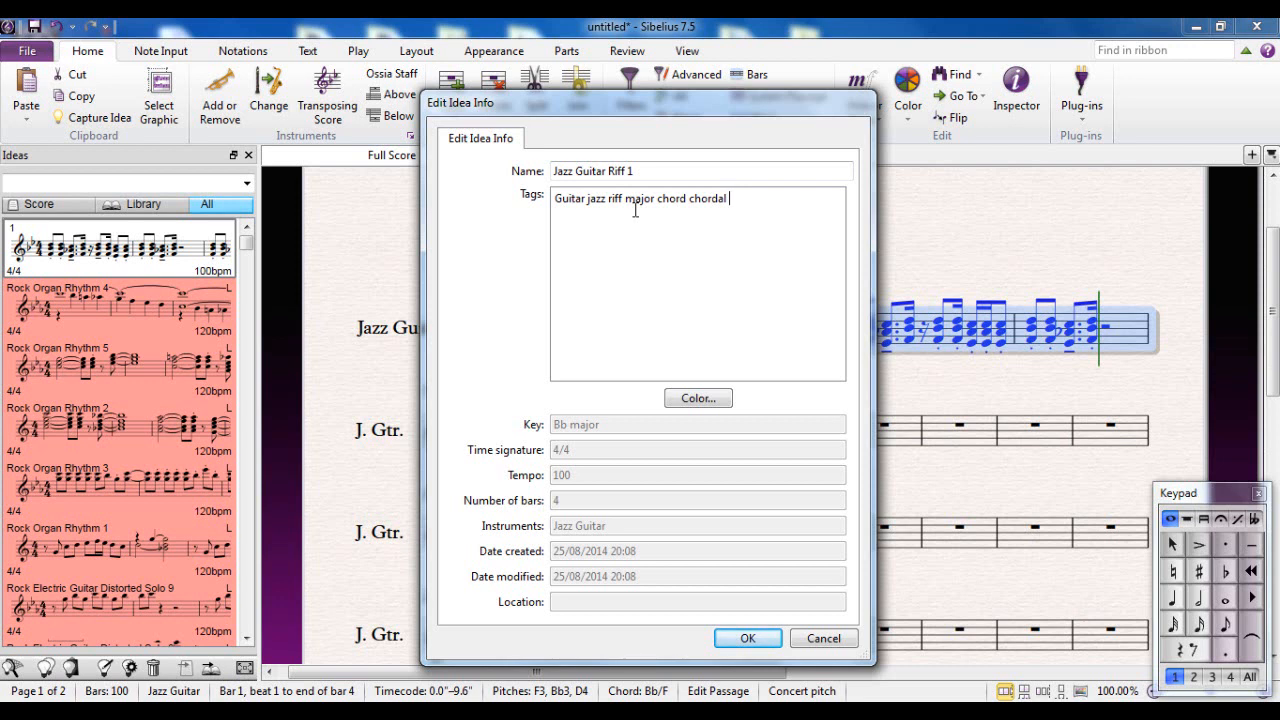
mouse_move(576, 440)
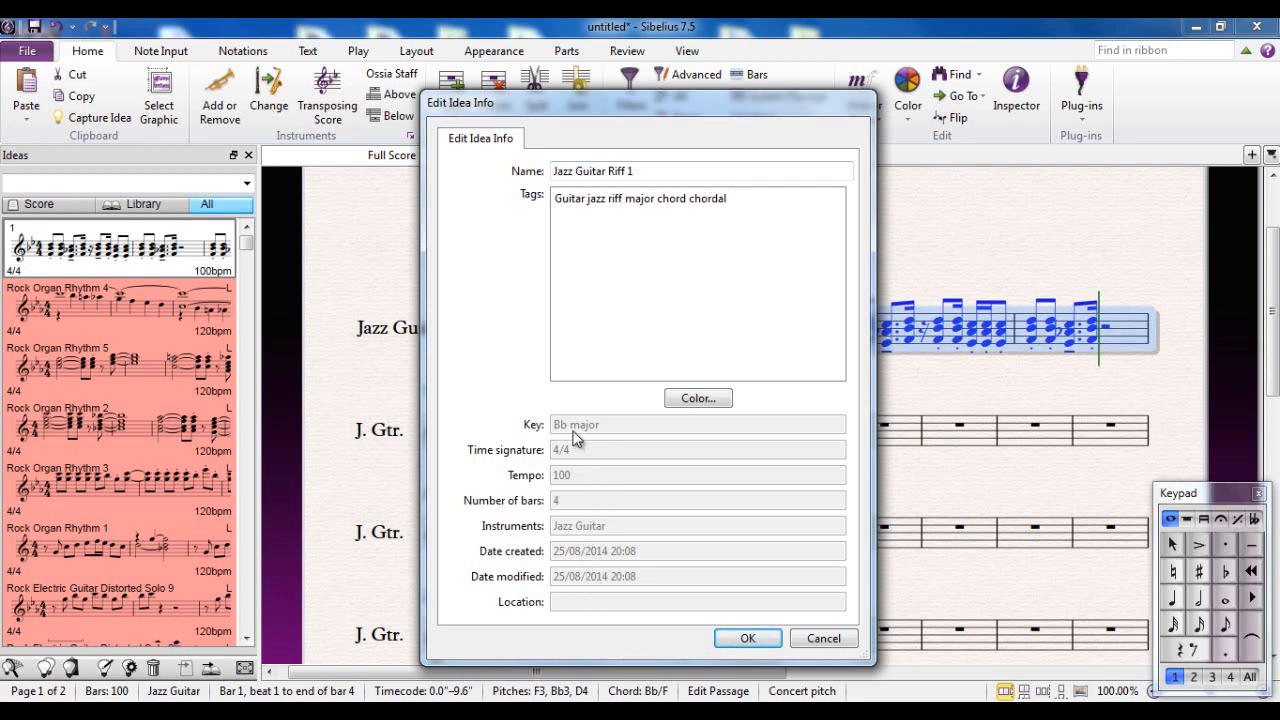
mouse_move(580, 465)
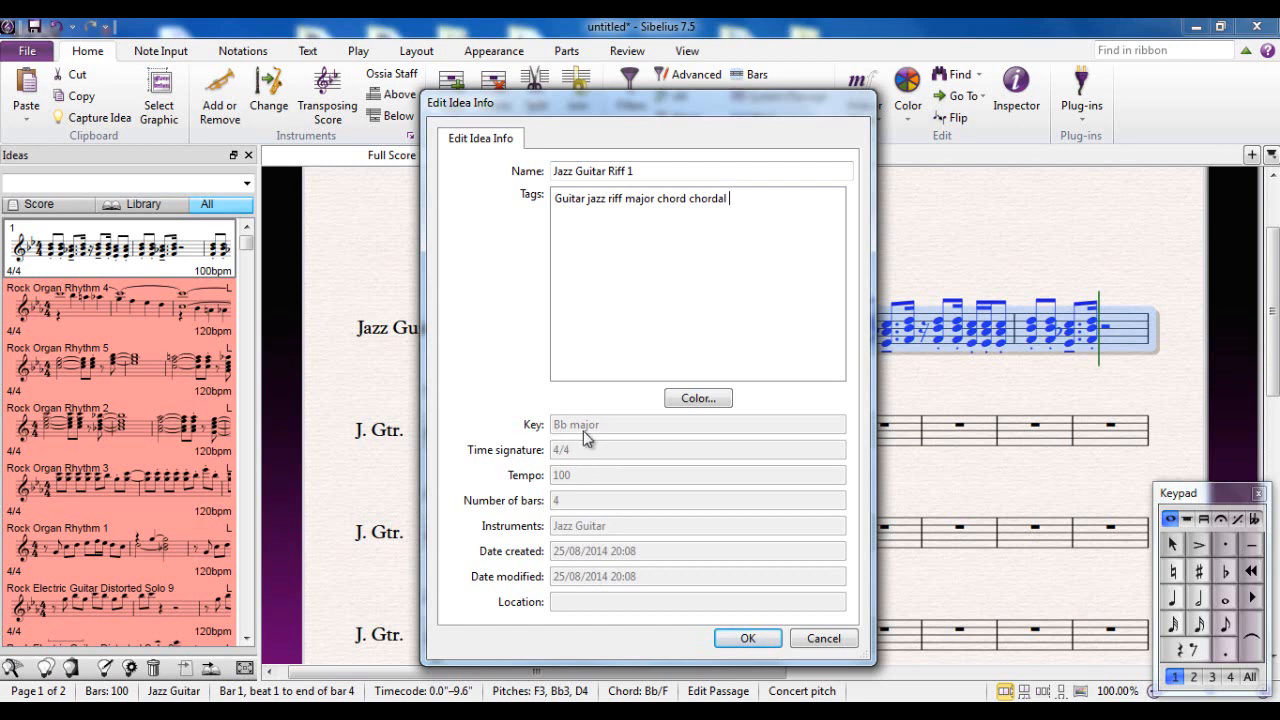
mouse_move(580, 480)
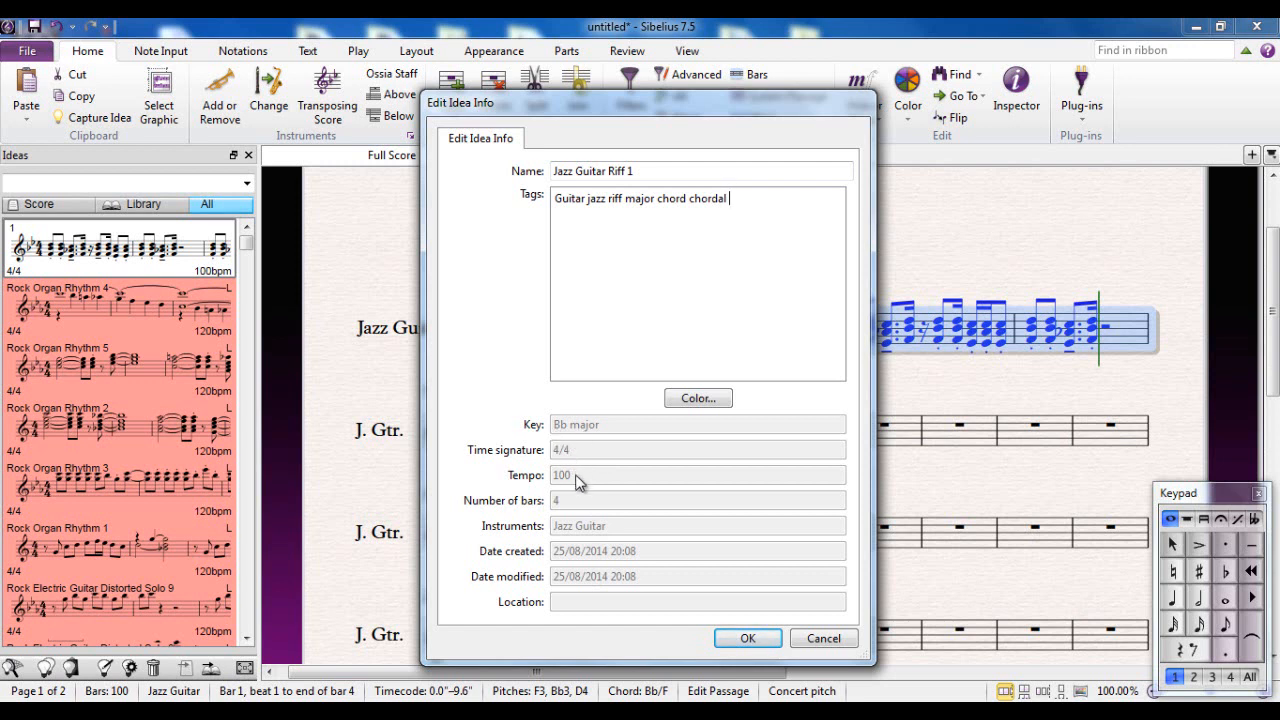
mouse_move(577, 520)
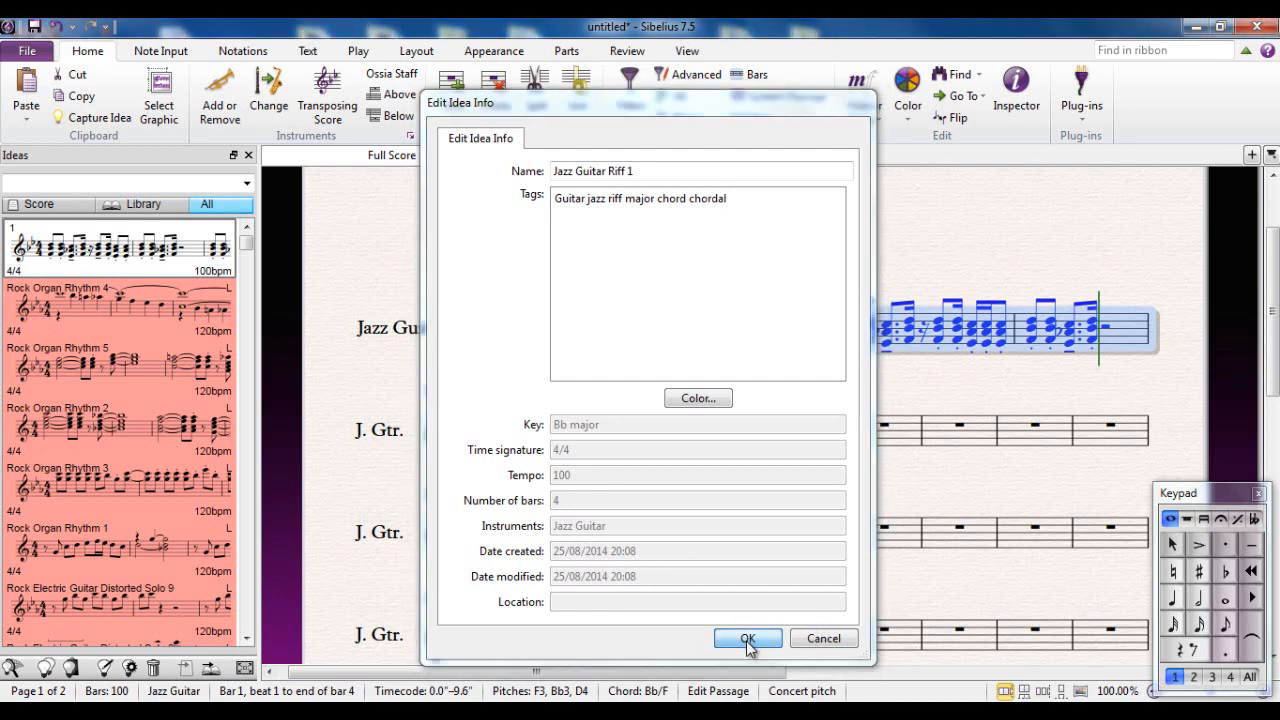
click(747, 638)
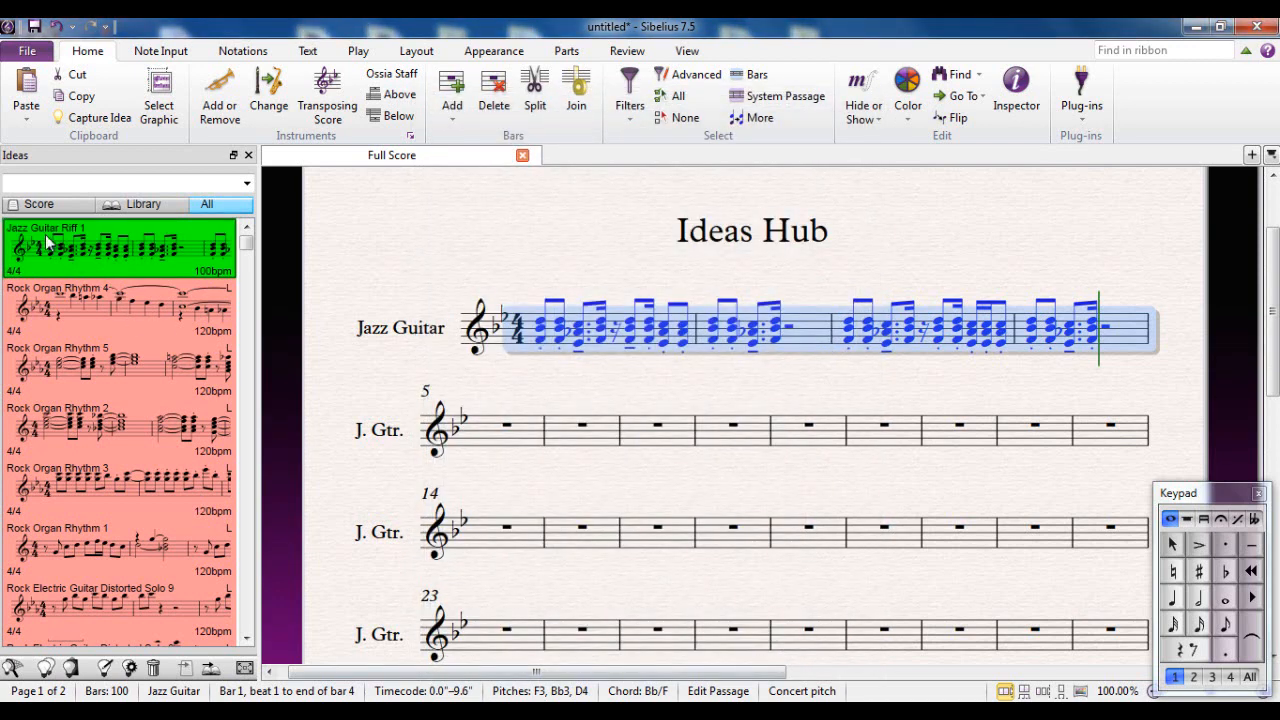
mouse_move(257, 310)
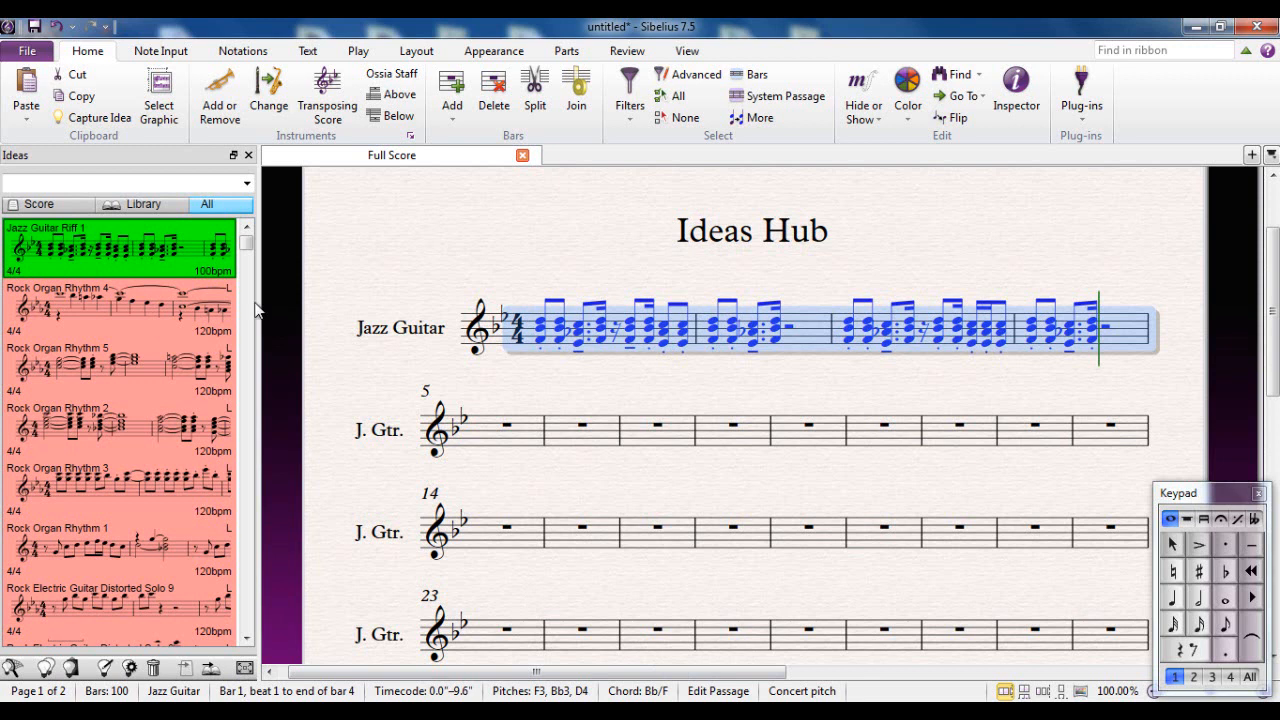
mouse_move(370, 470)
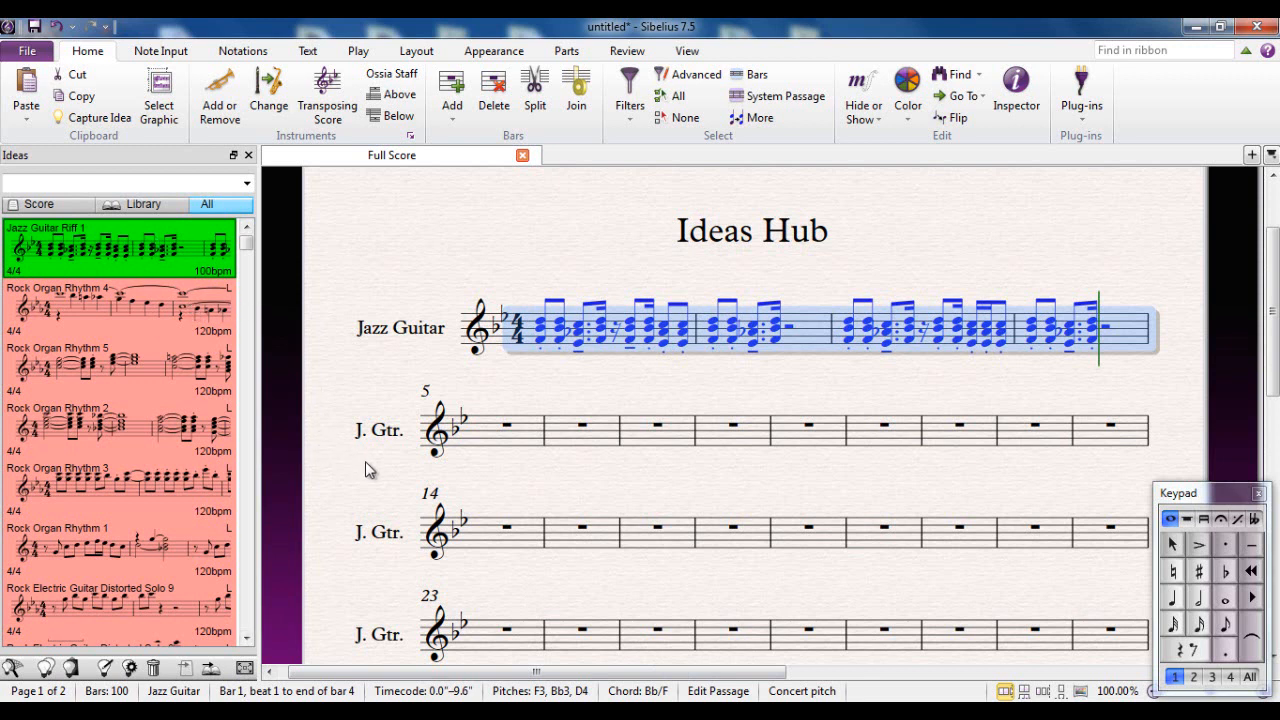
mouse_move(375, 480)
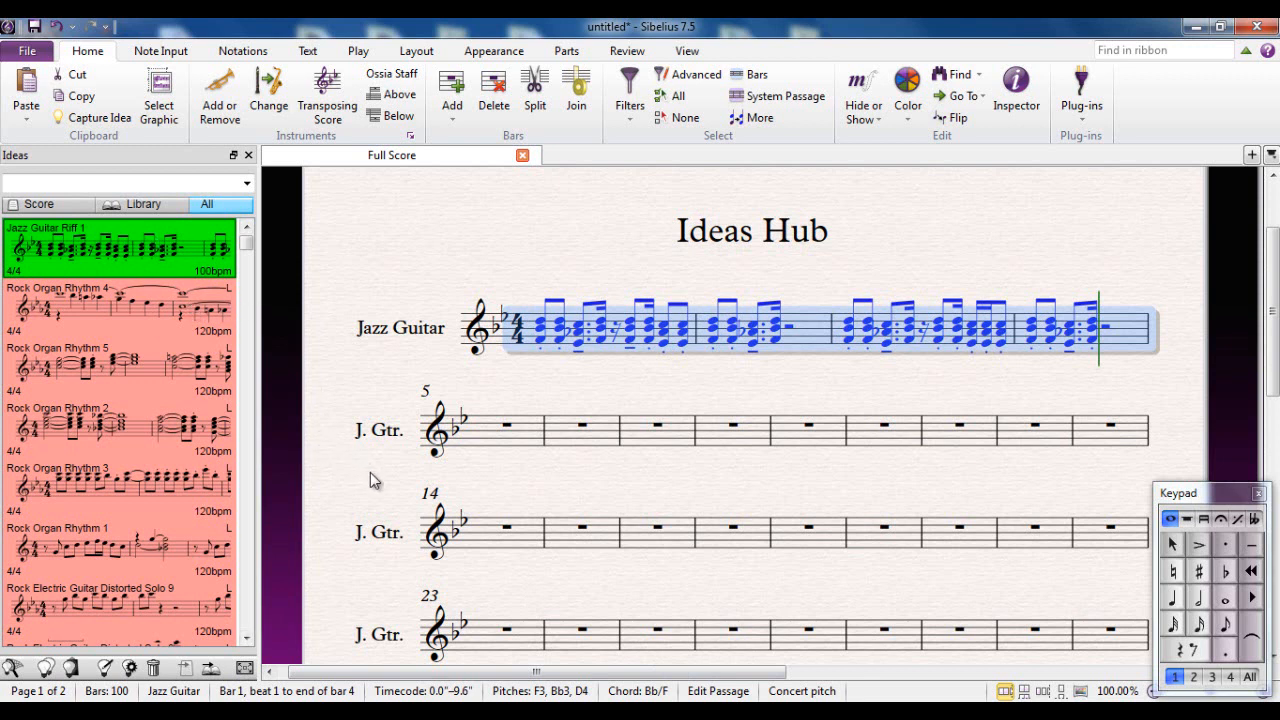
mouse_move(384, 482)
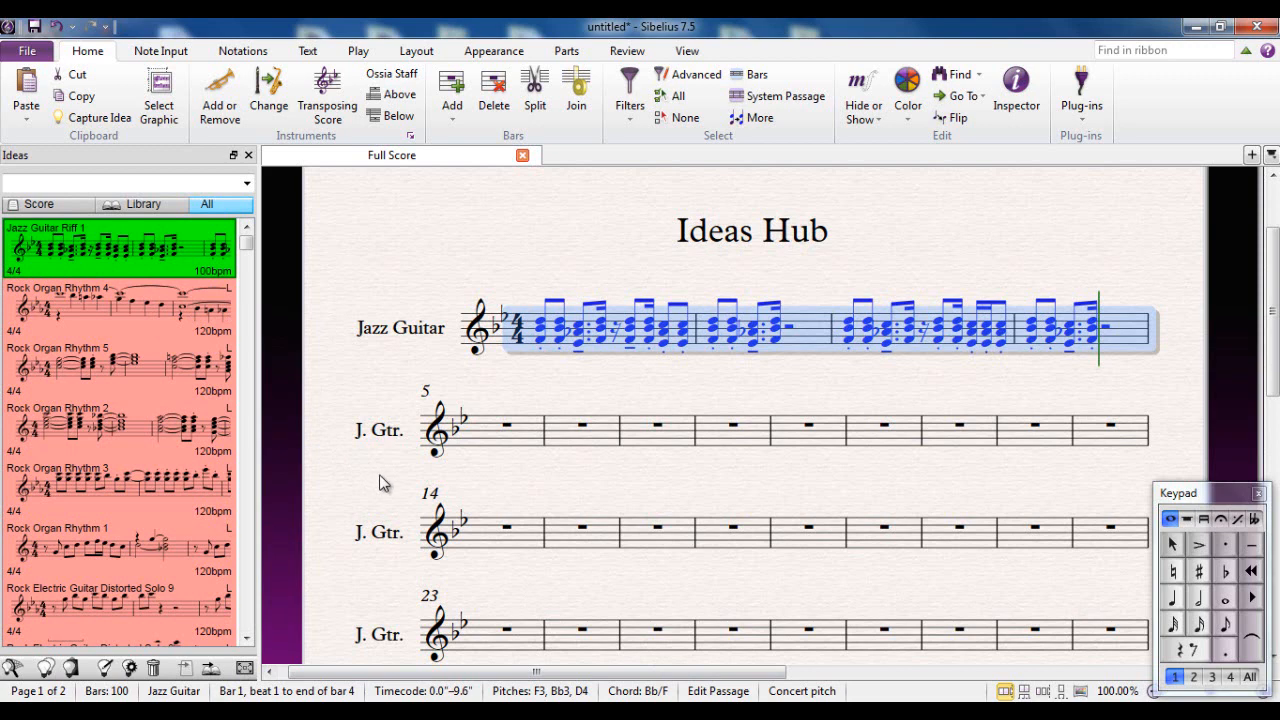
scroll(down, 3)
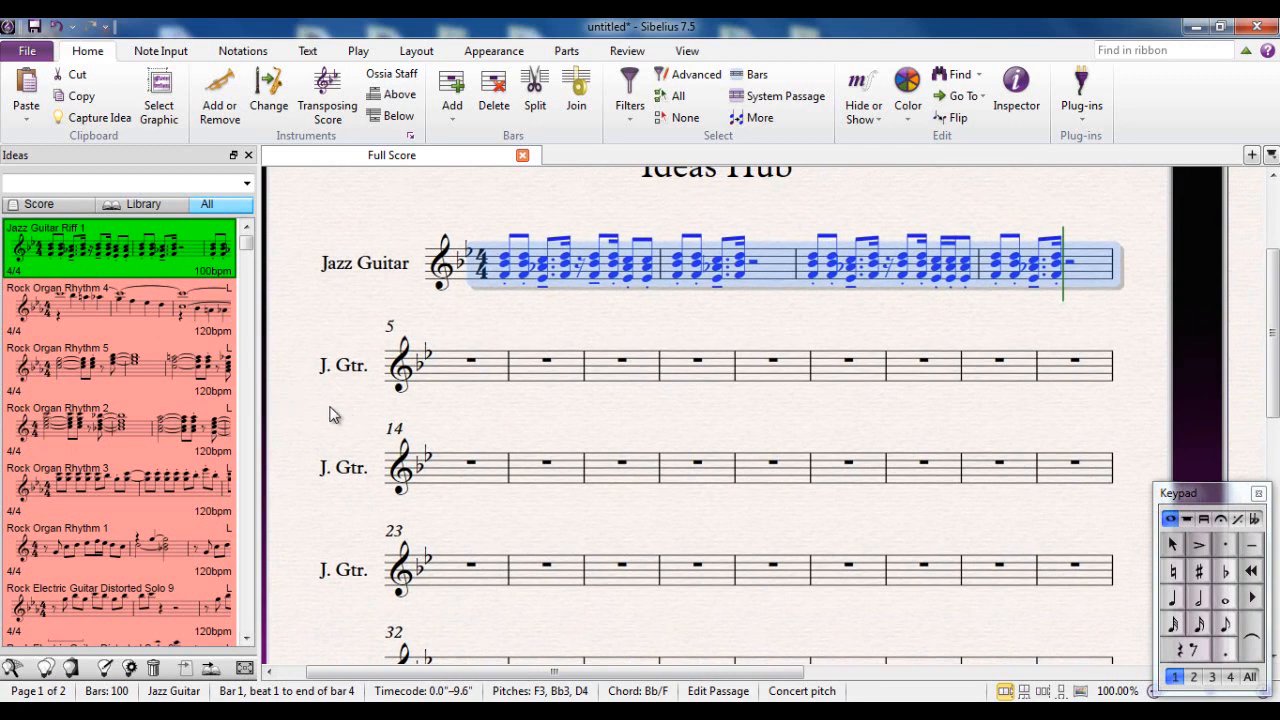
mouse_move(148, 297)
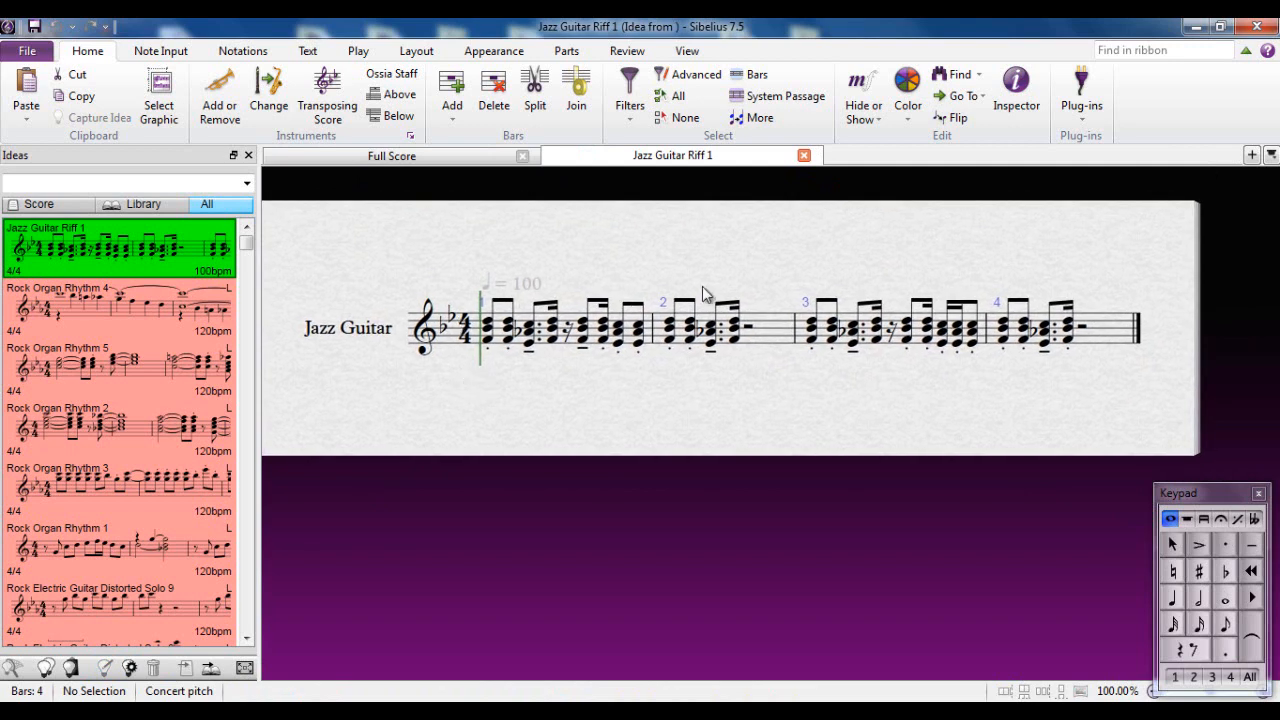
mouse_move(633, 409)
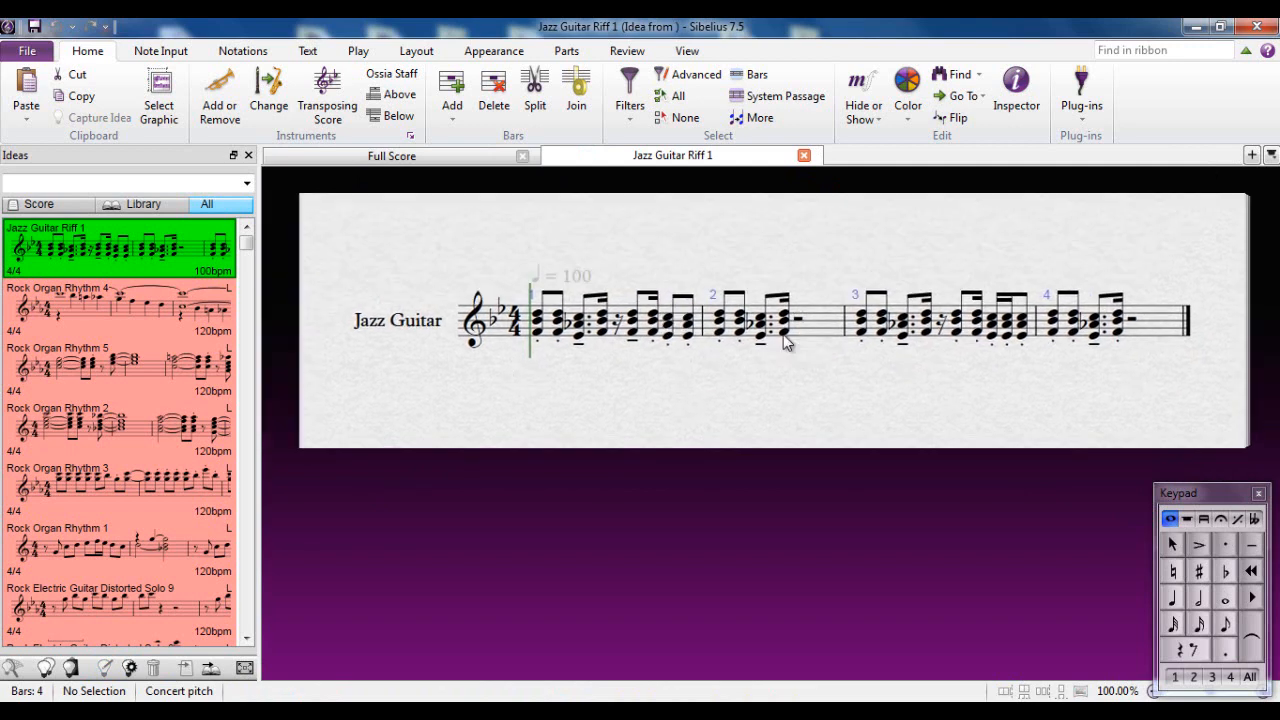
Change a note in the last chord of bar 2 of the Jazz Guitar Riff 1 idea
click(783, 320)
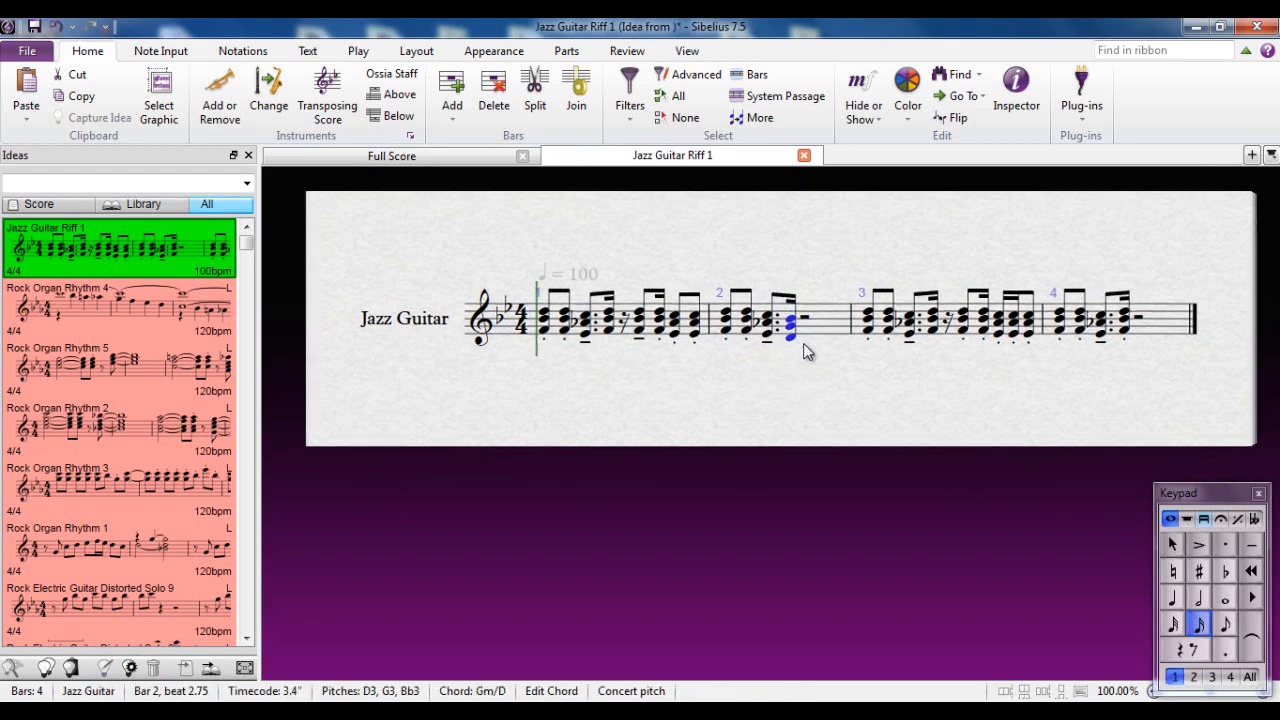
click(787, 332)
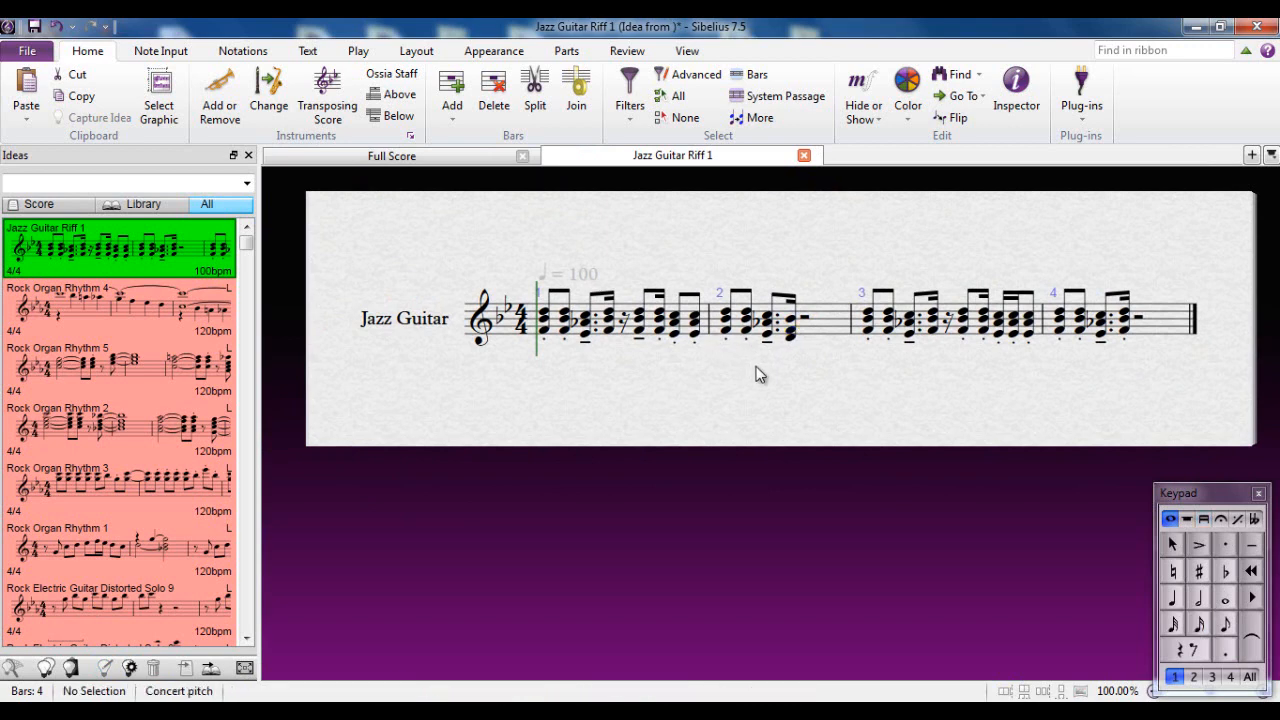
mouse_move(733, 358)
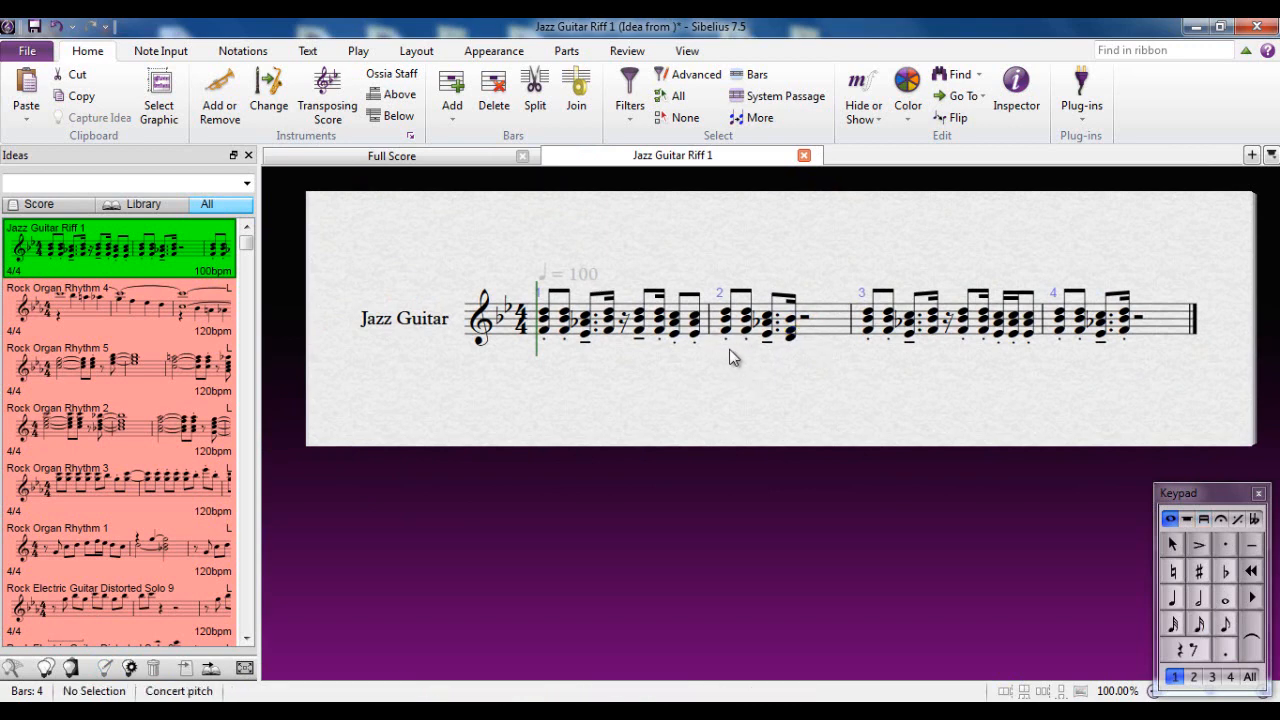
click(34, 51)
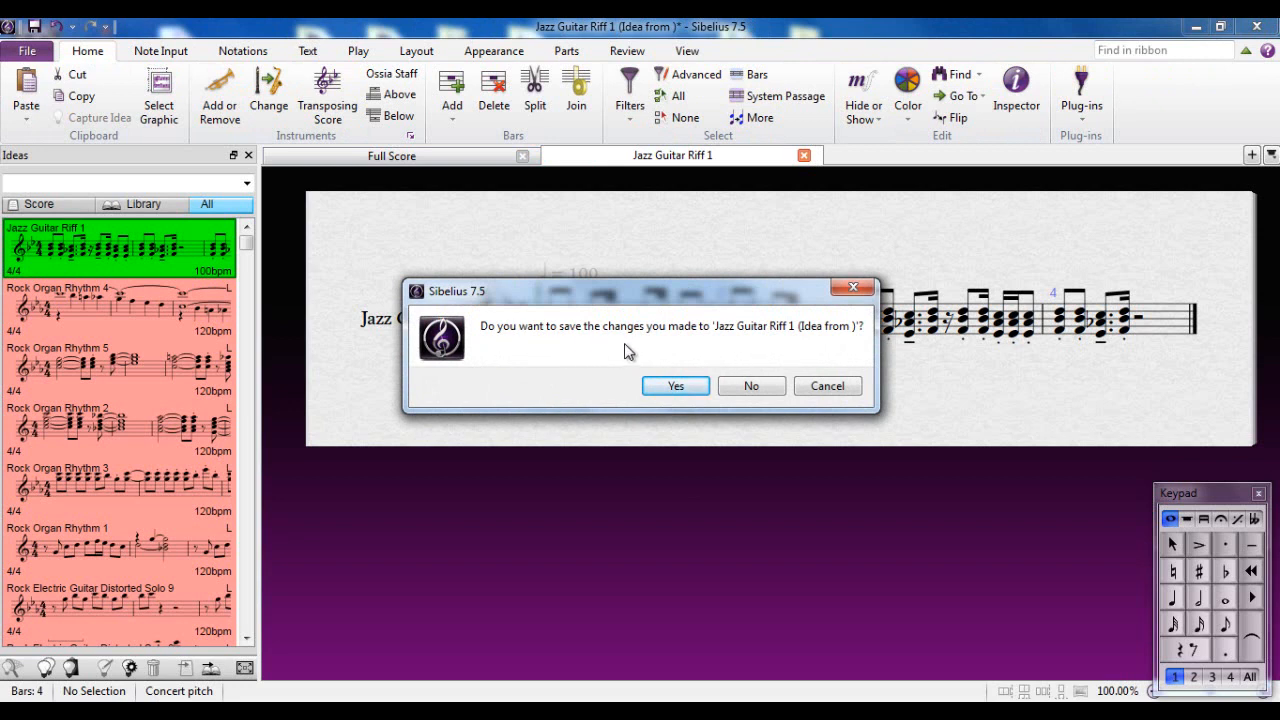
mouse_move(788, 338)
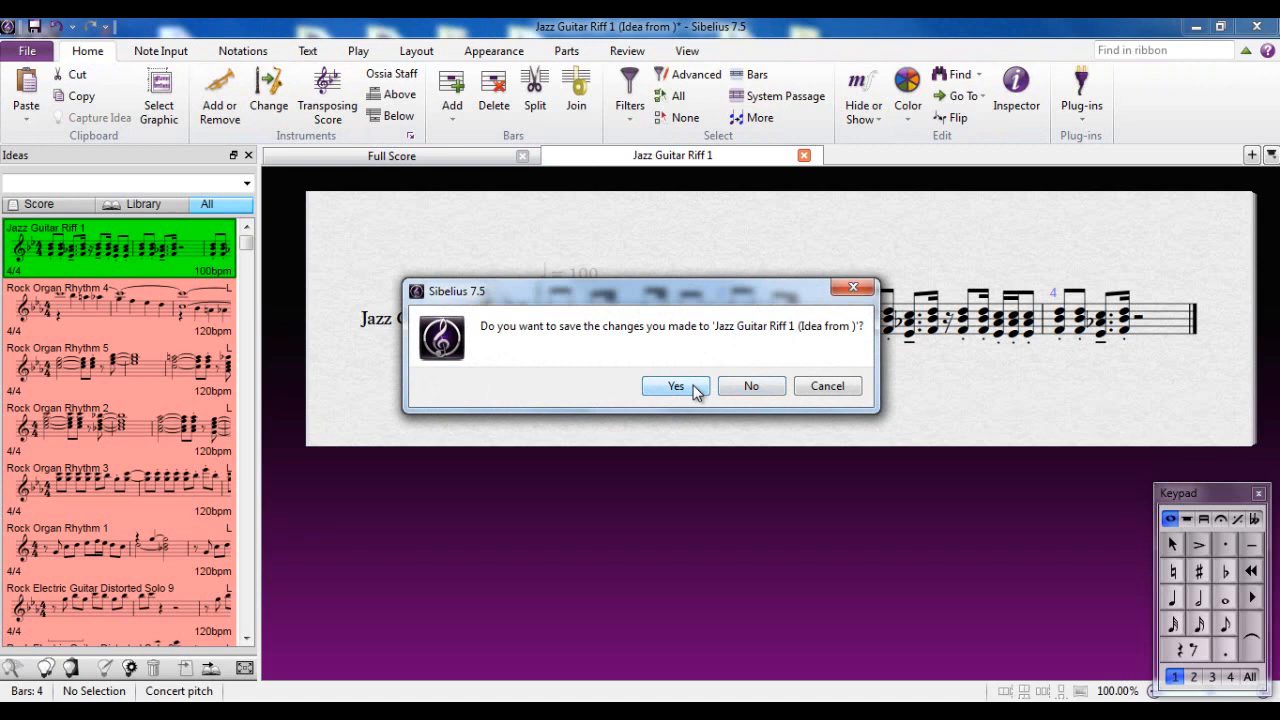
Save the riff edits into the idea and into Ideas Hub
click(676, 386)
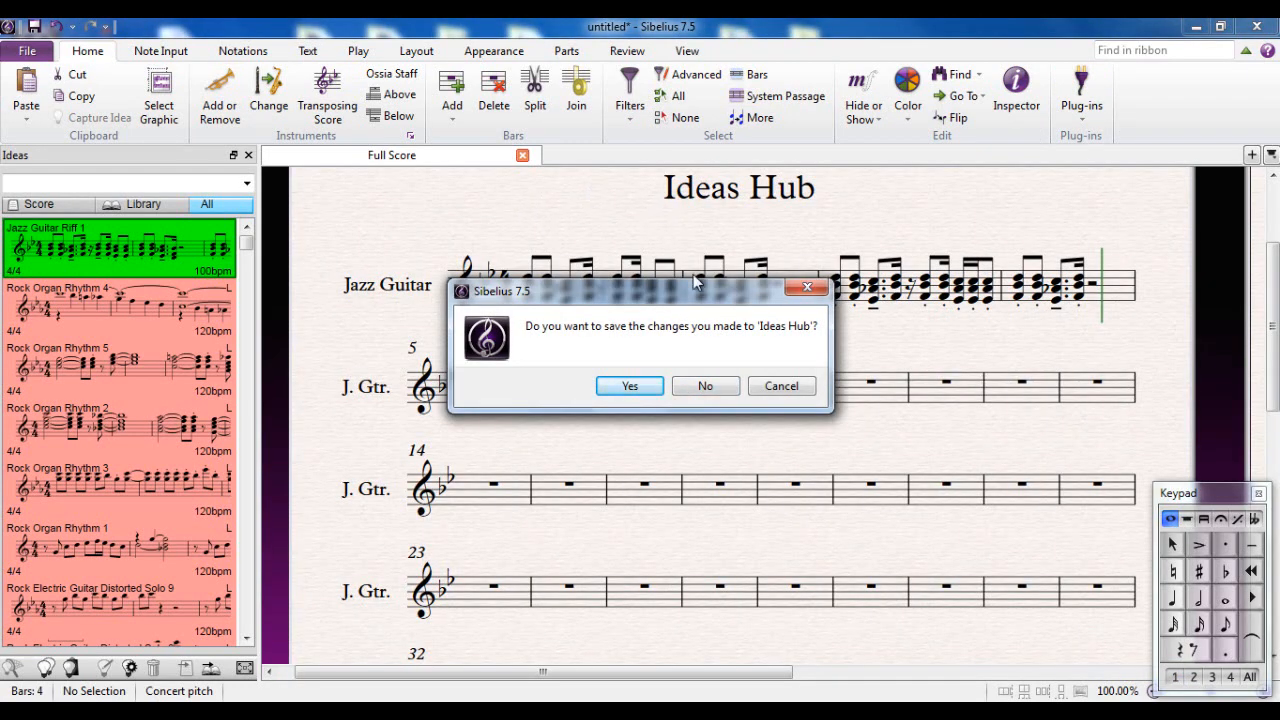
mouse_move(652, 393)
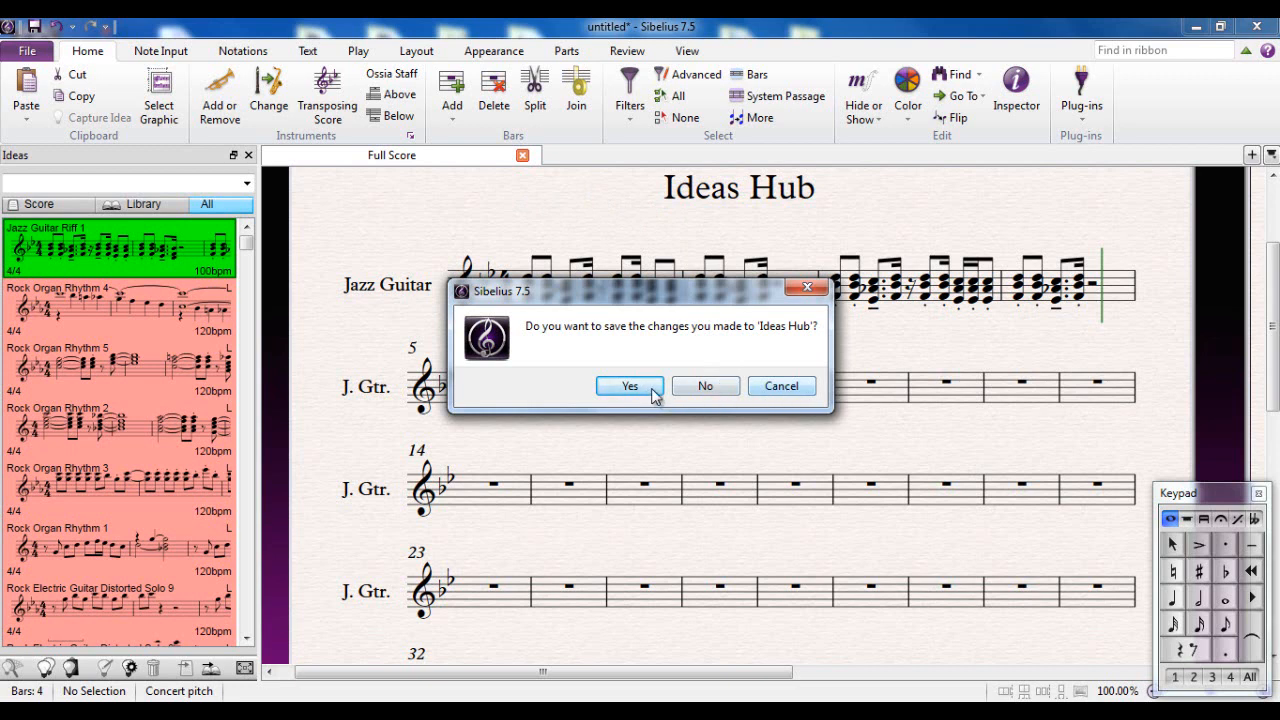
click(630, 386)
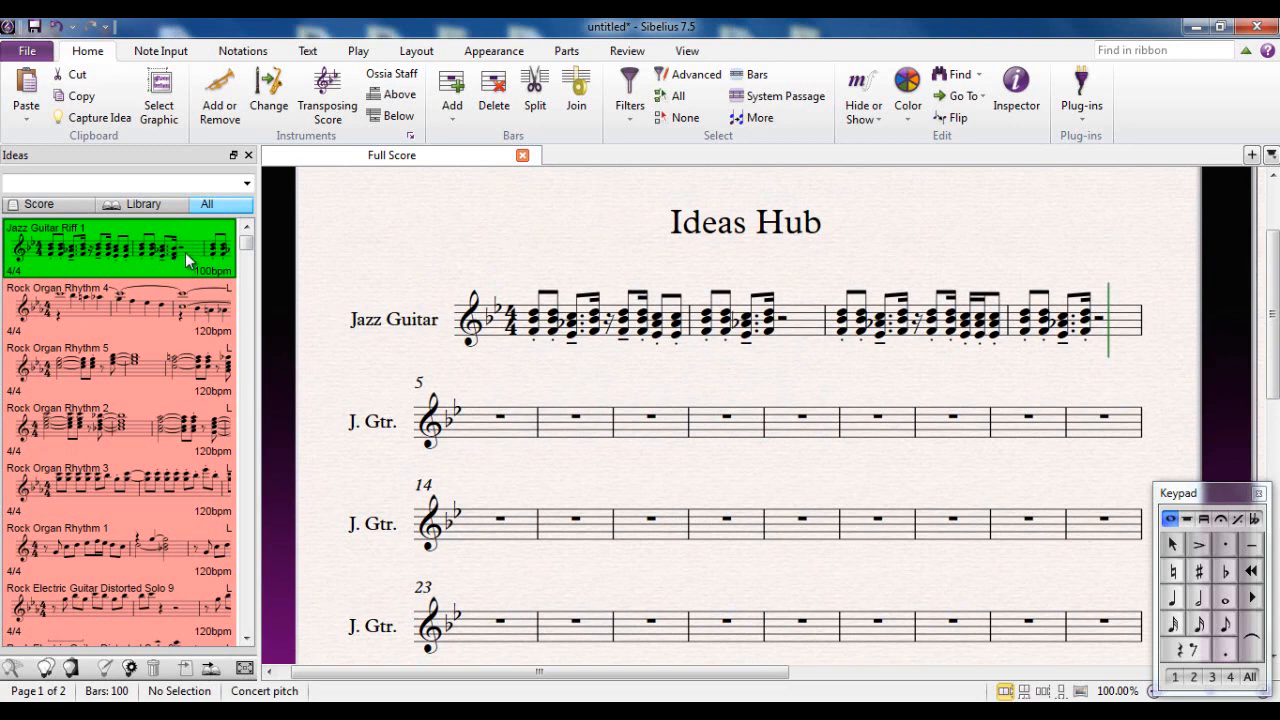
mouse_move(175, 249)
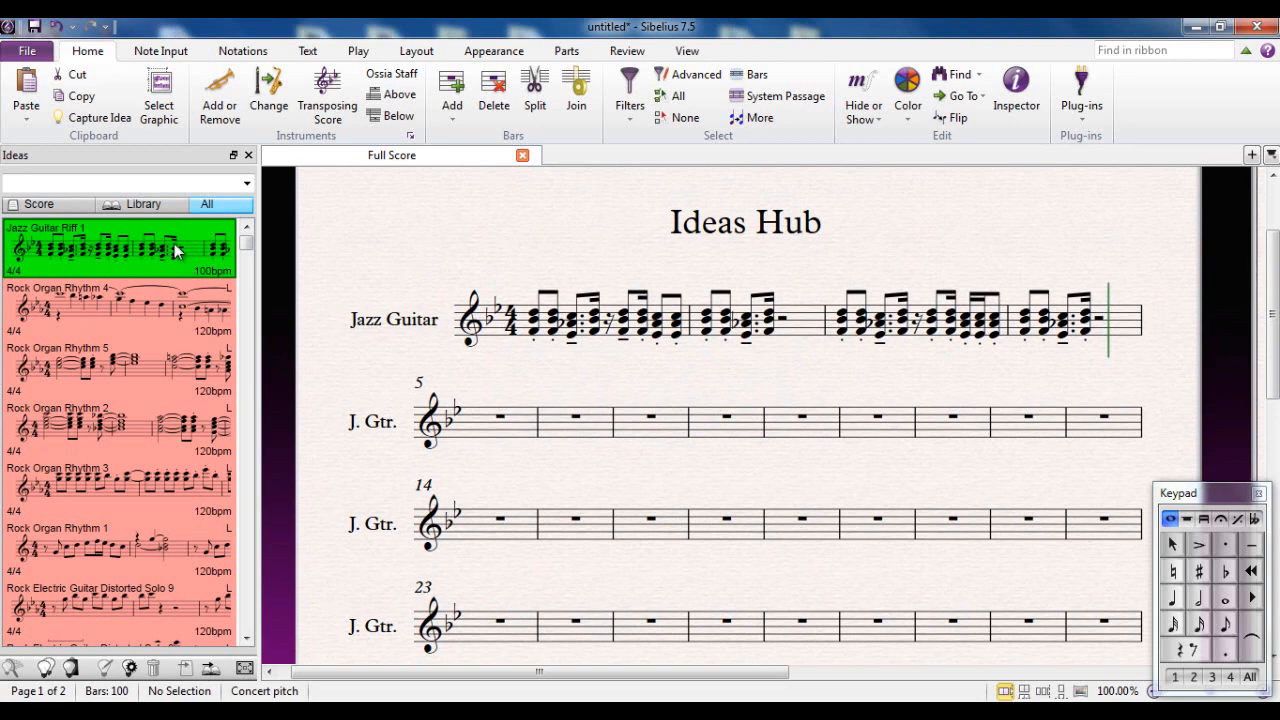
mouse_move(481, 377)
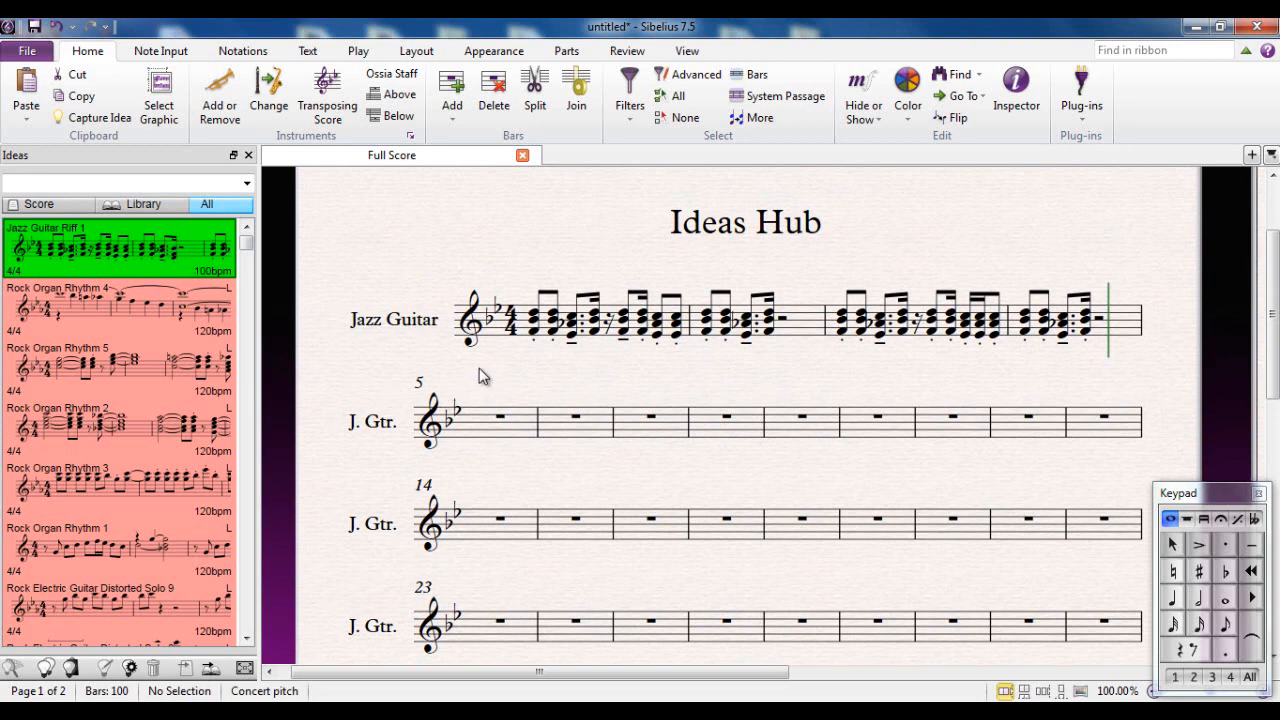
mouse_move(185, 237)
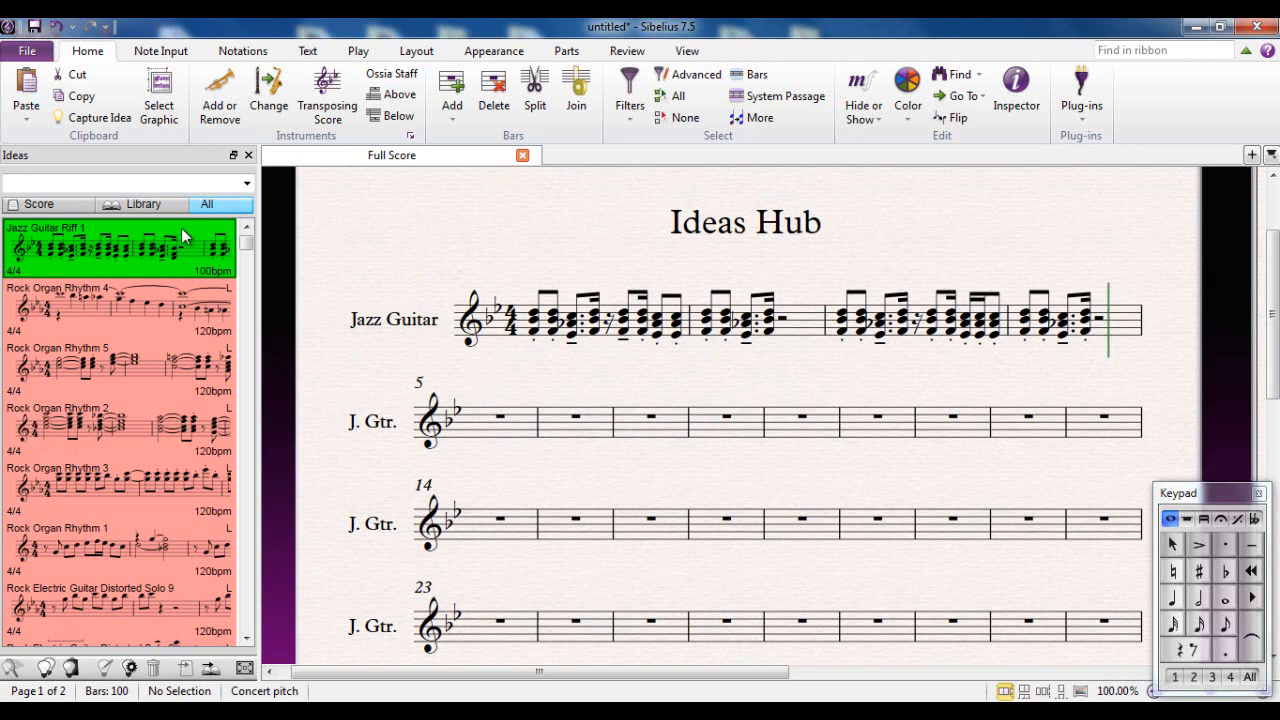
mouse_move(222, 248)
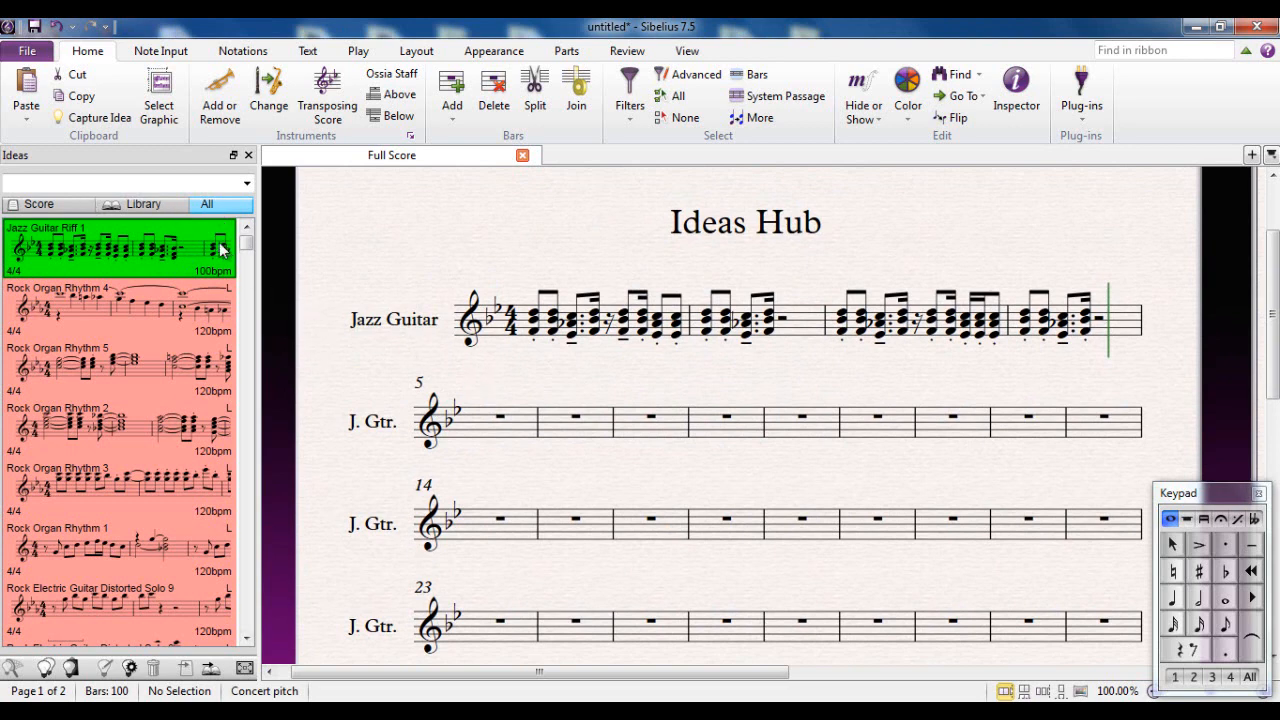
mouse_move(48, 210)
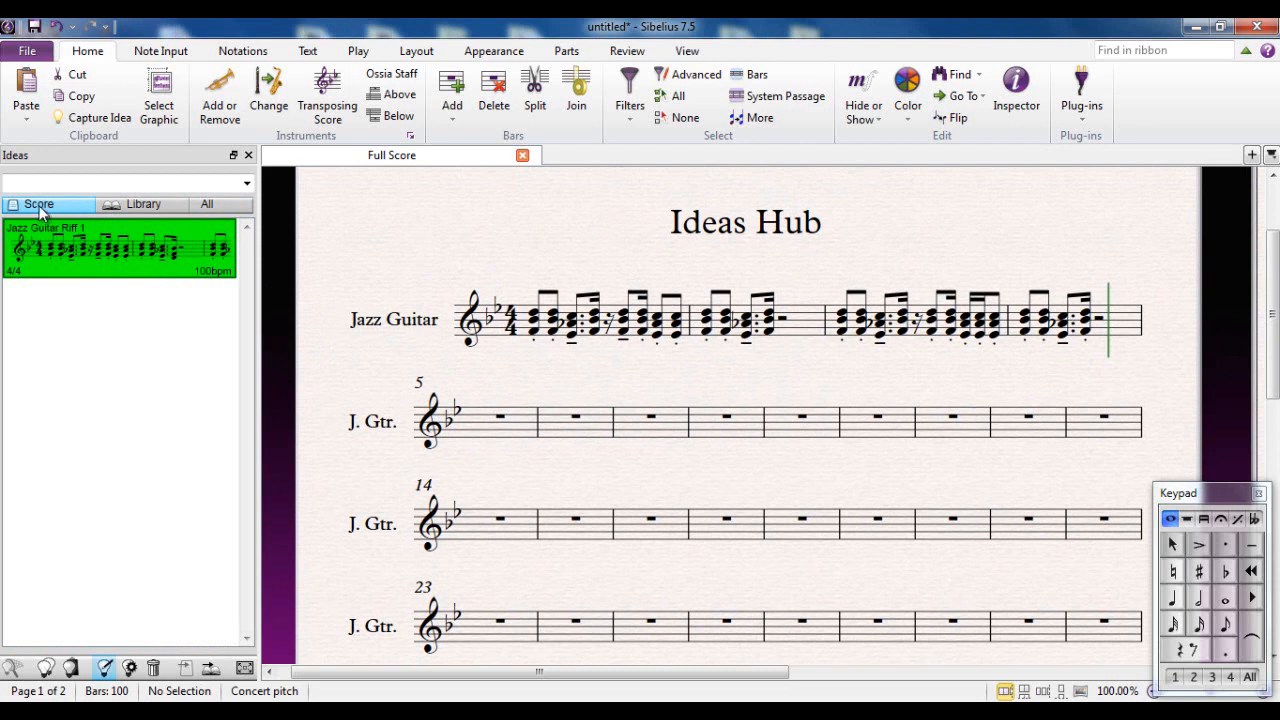
mouse_move(204, 470)
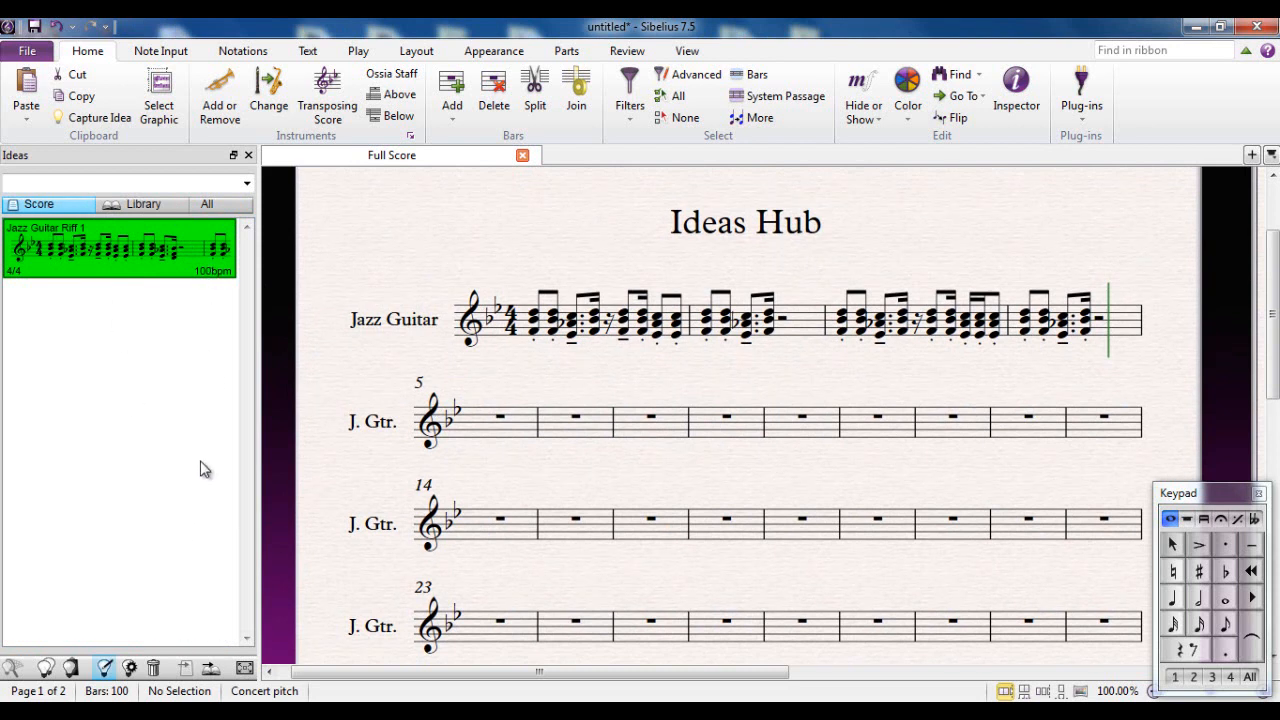
mouse_move(140, 268)
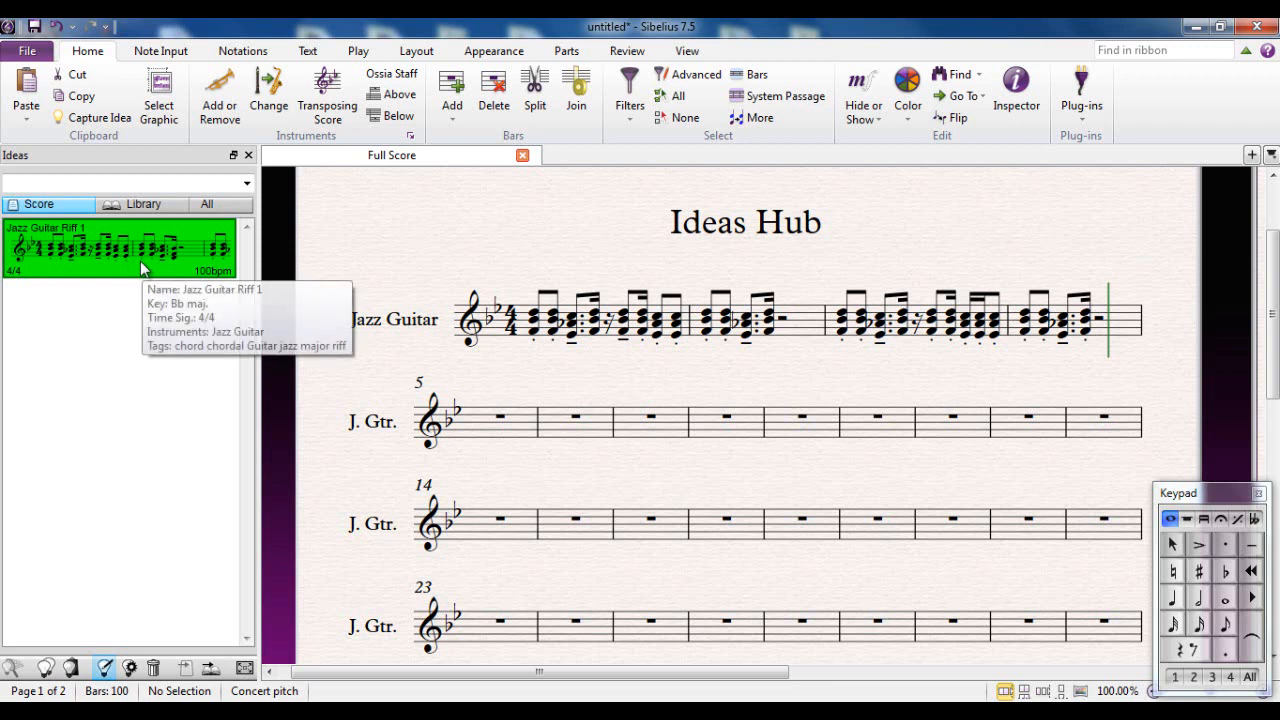
mouse_move(148, 270)
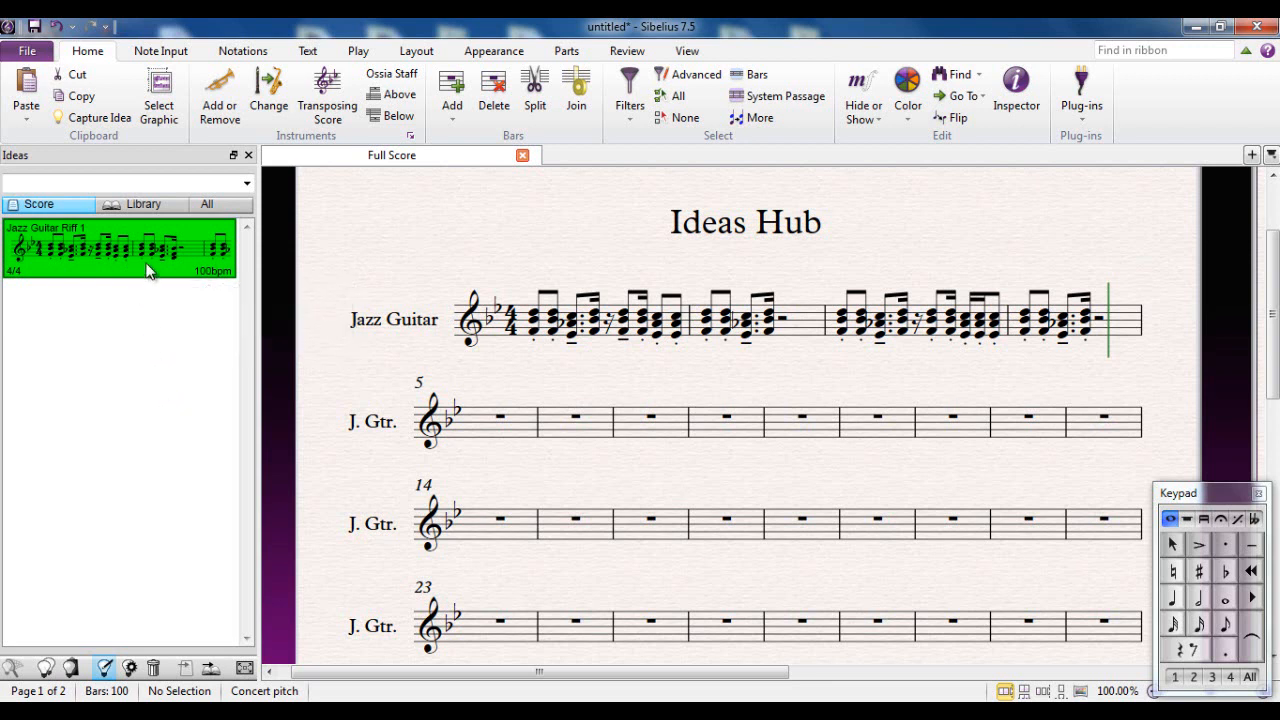
mouse_move(190, 478)
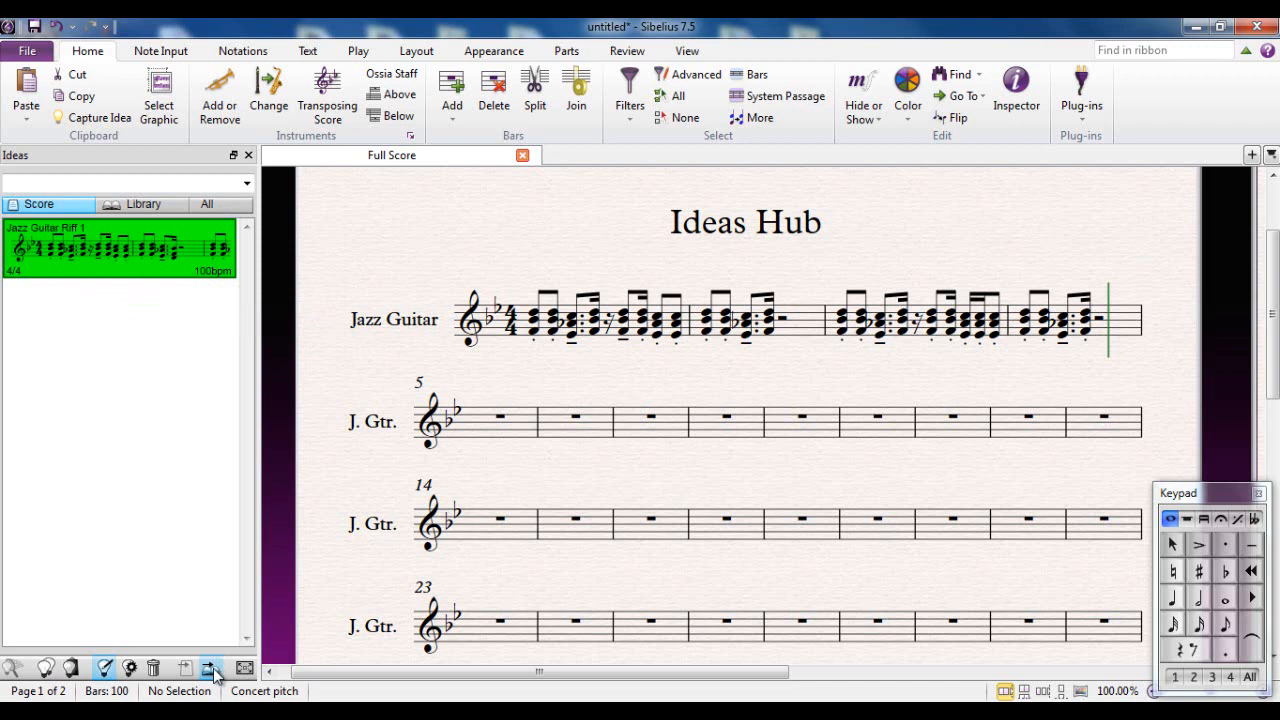
mouse_move(208, 668)
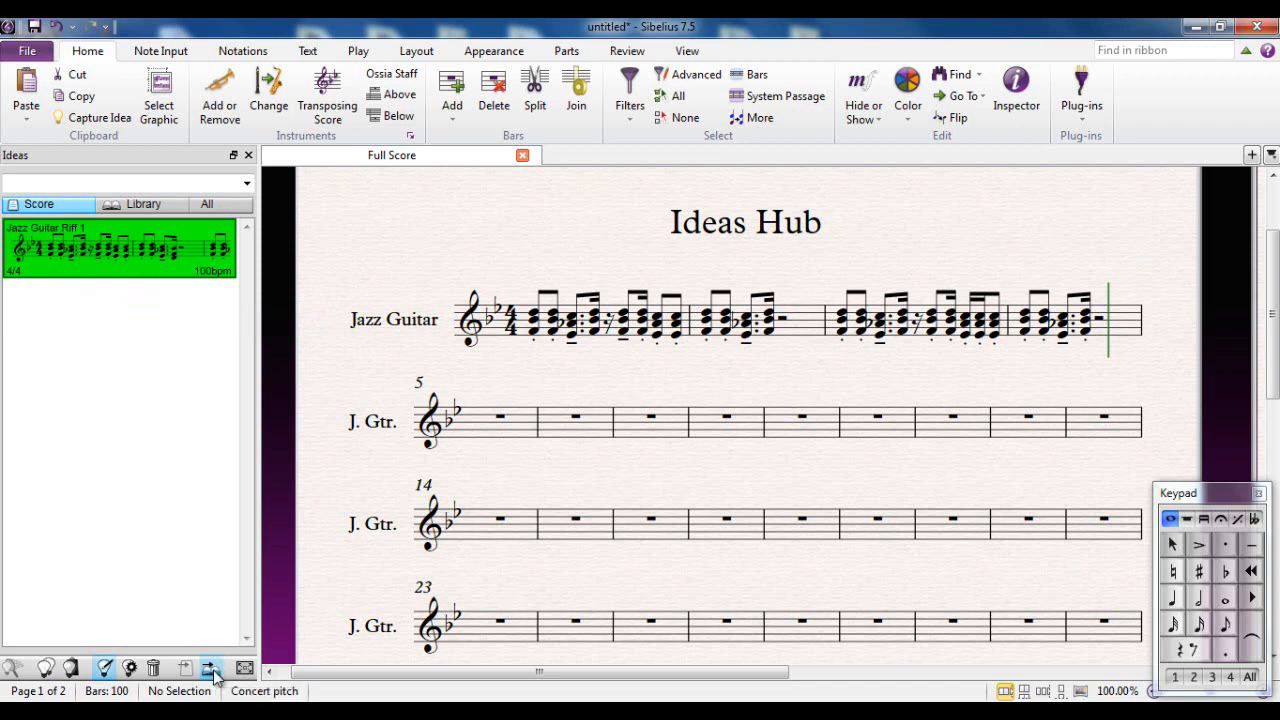
Add Jazz Guitar Riff 1 to the Ideas library and close the Ideas Hub score
click(142, 204)
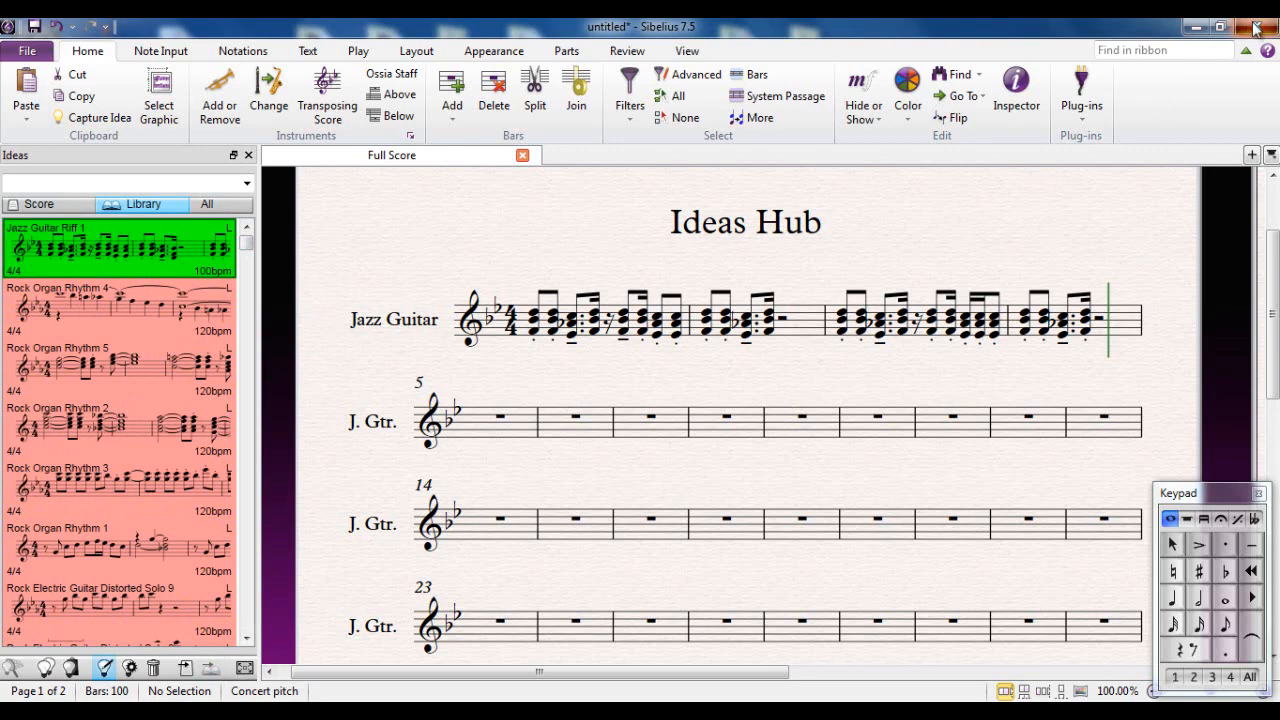
click(1256, 11)
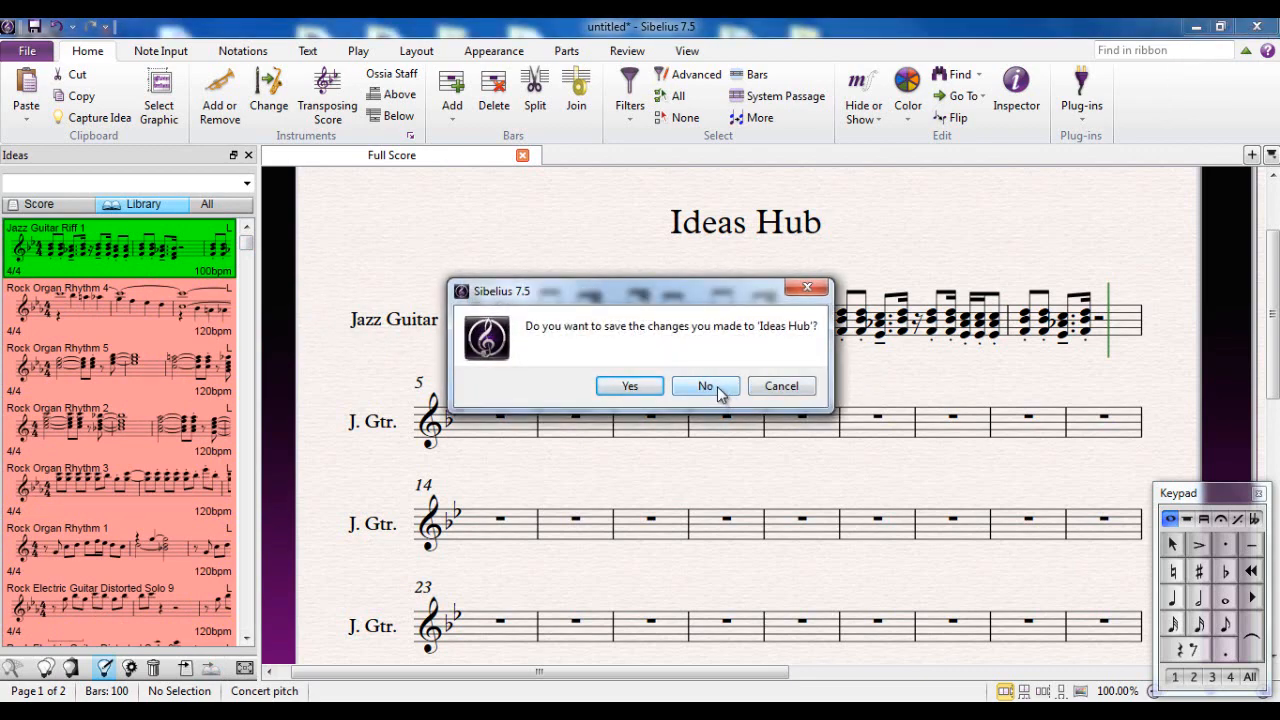
Close Ideas Hub without saving and start a new blank score showing the ideas
click(703, 386)
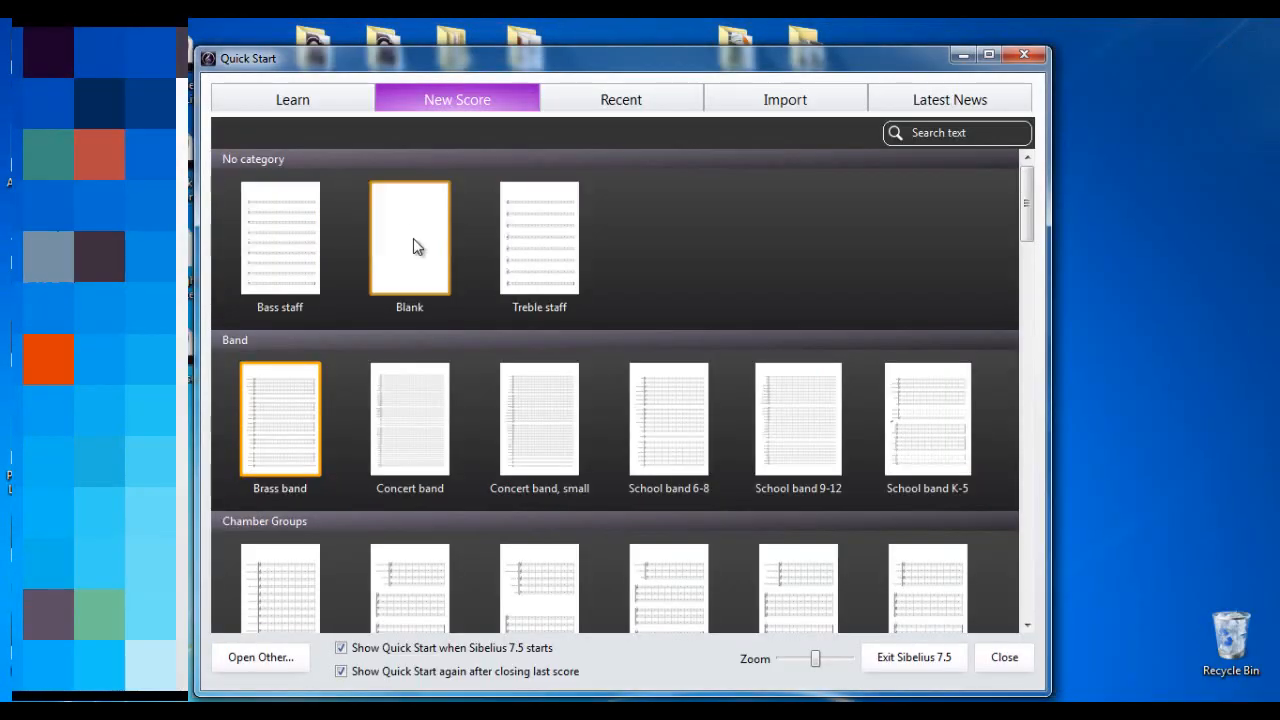
click(539, 237)
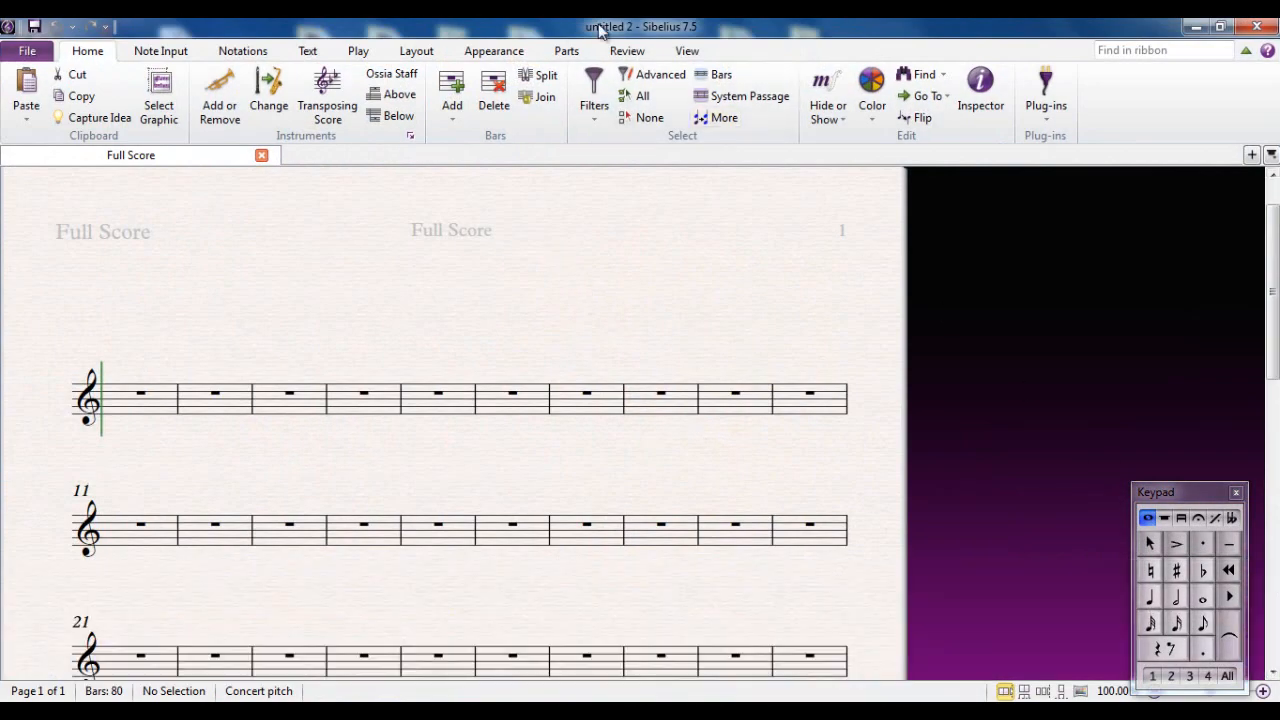
click(687, 51)
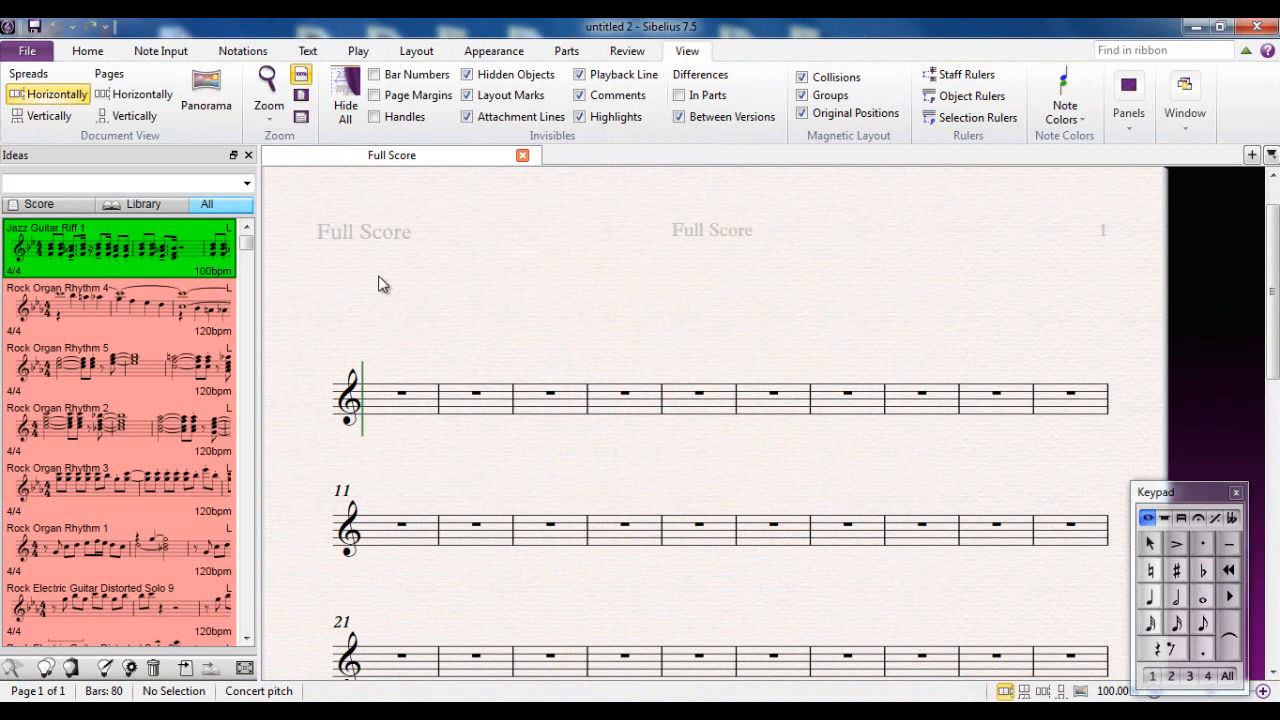
mouse_move(404, 296)
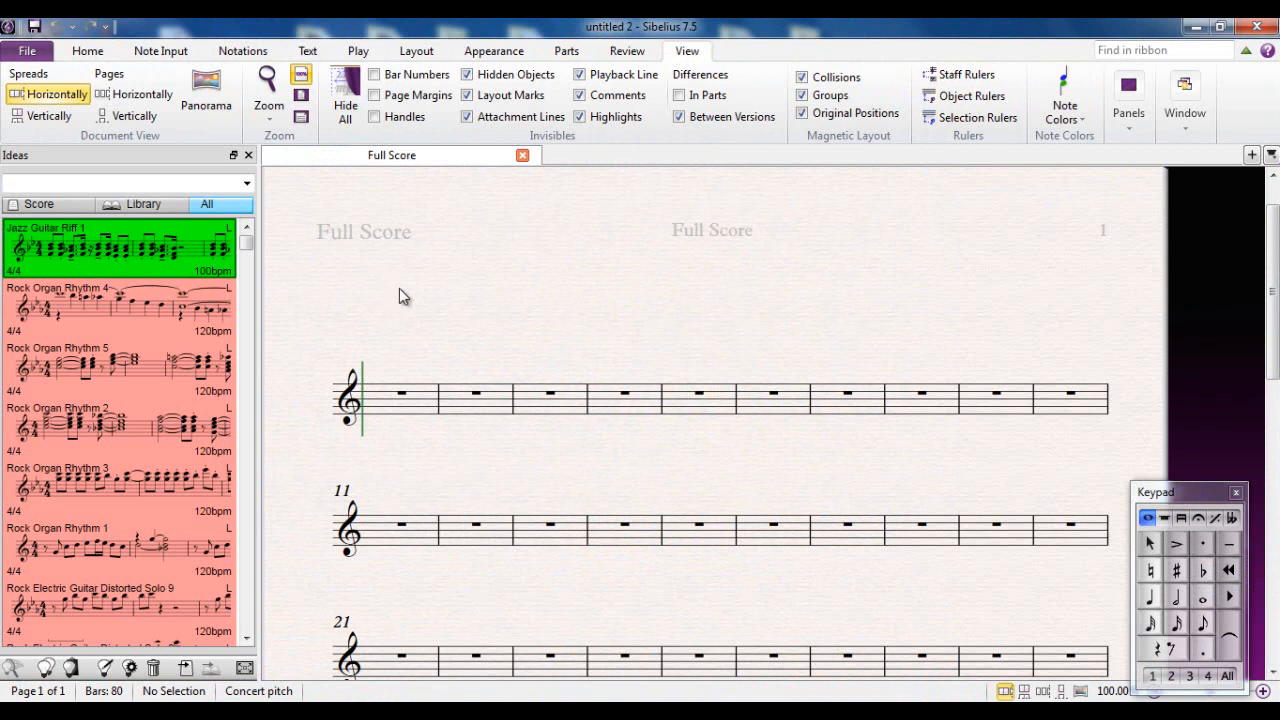
mouse_move(118, 375)
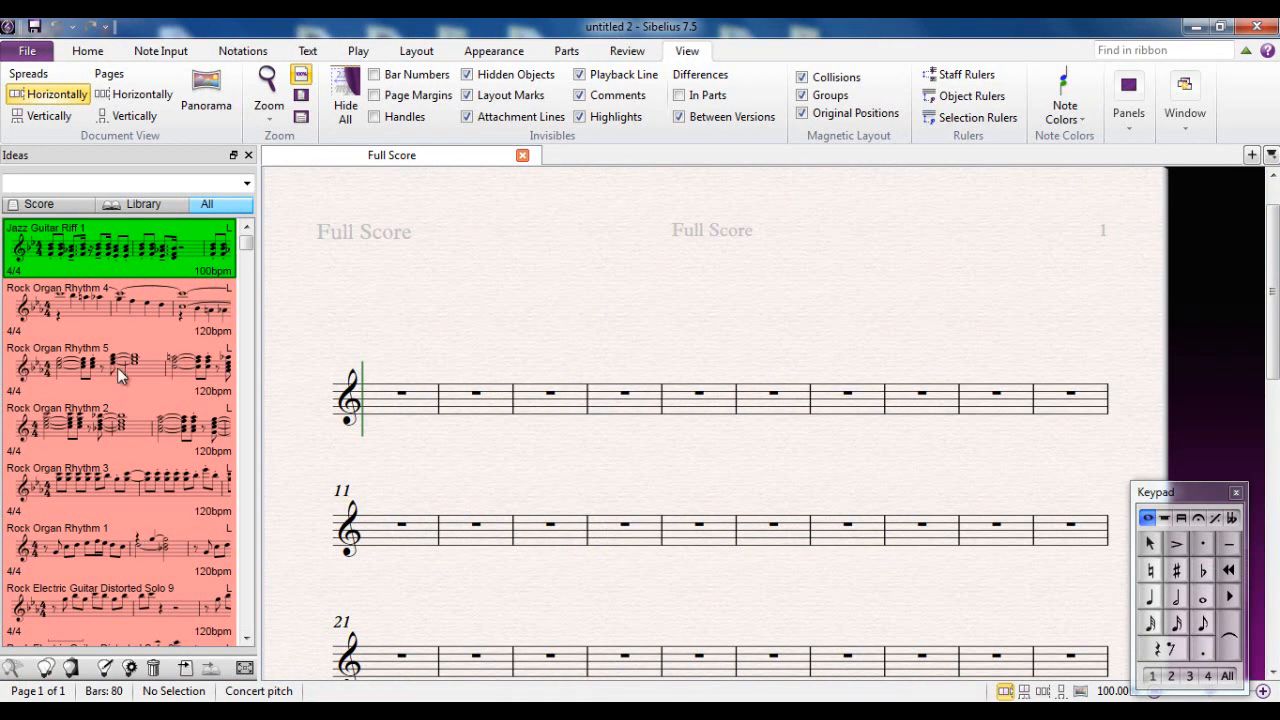